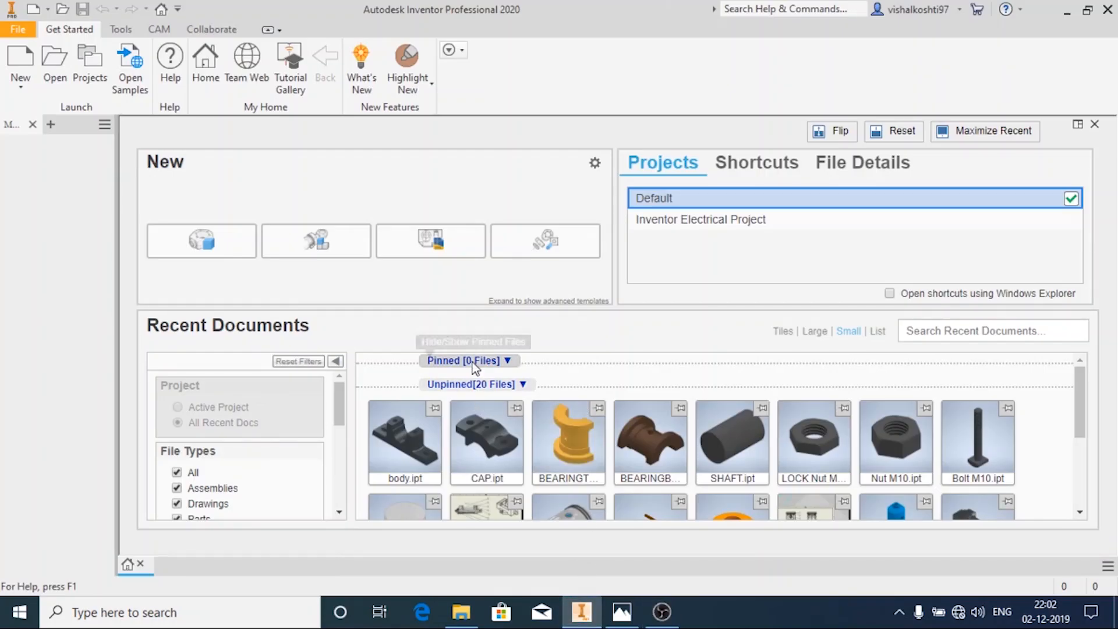
# Create a new assembly from the Metric Standard (mm).iam template
pyautogui.click(620, 612)
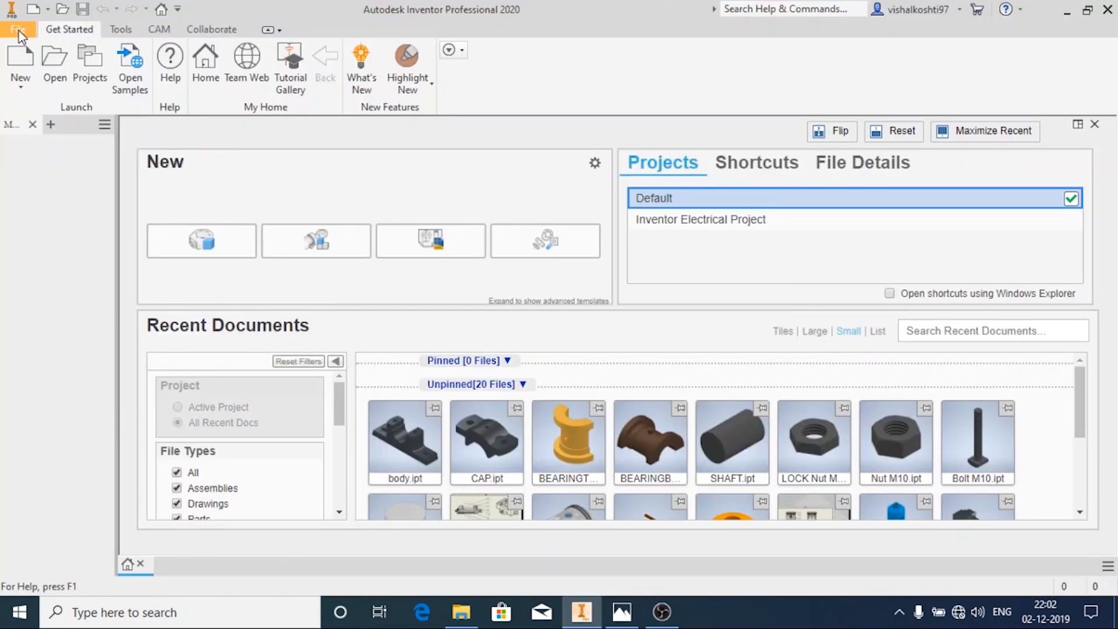
pyautogui.moveTo(31, 108)
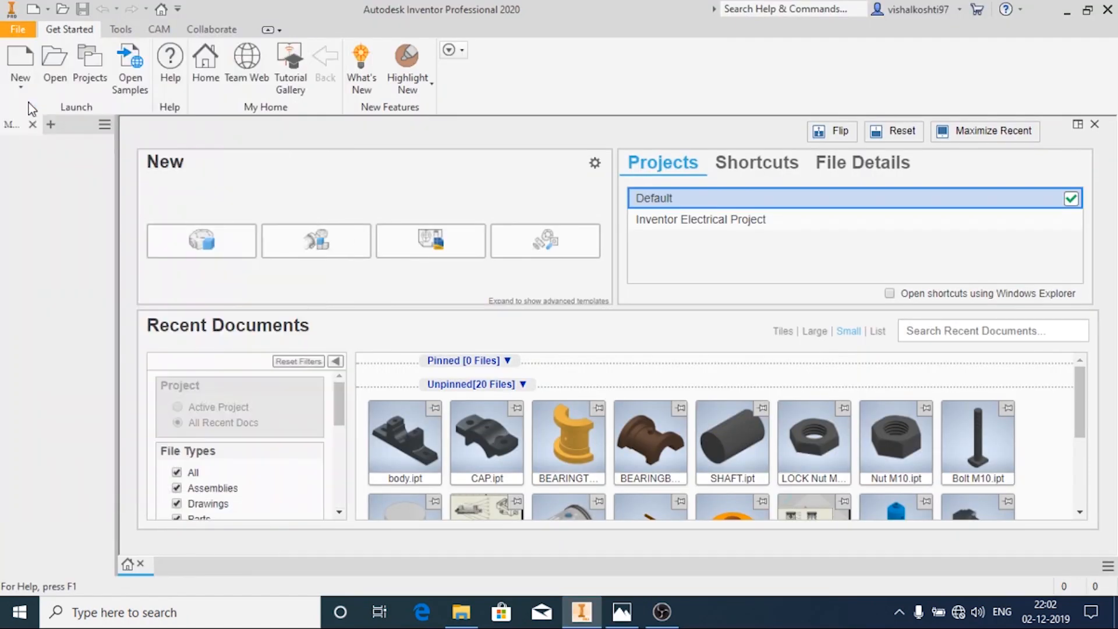
pyautogui.click(20, 64)
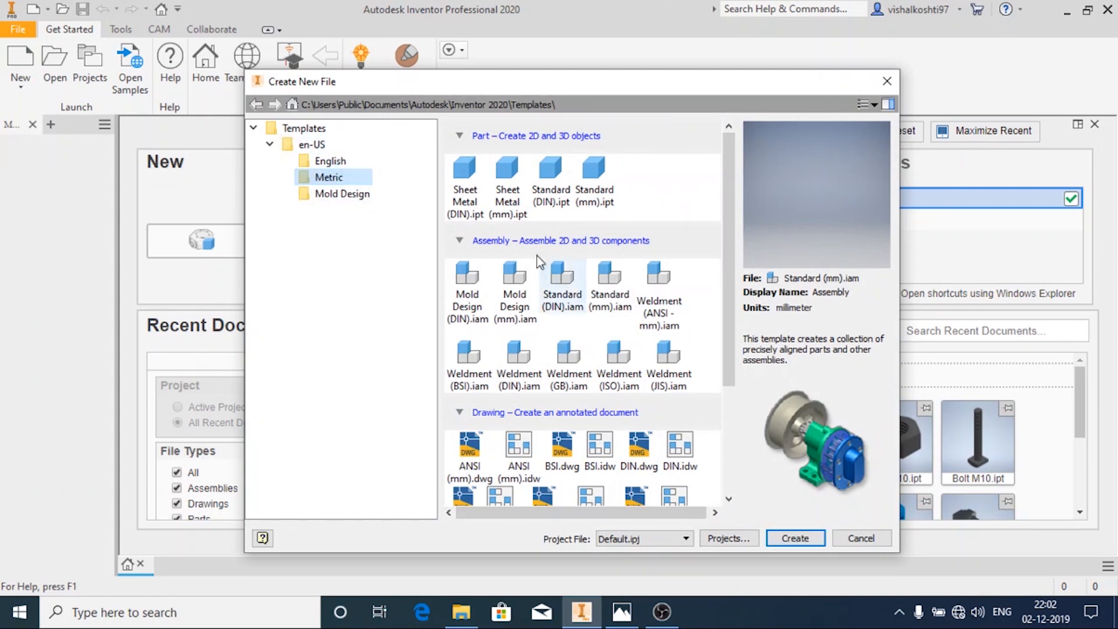
pyautogui.click(609, 278)
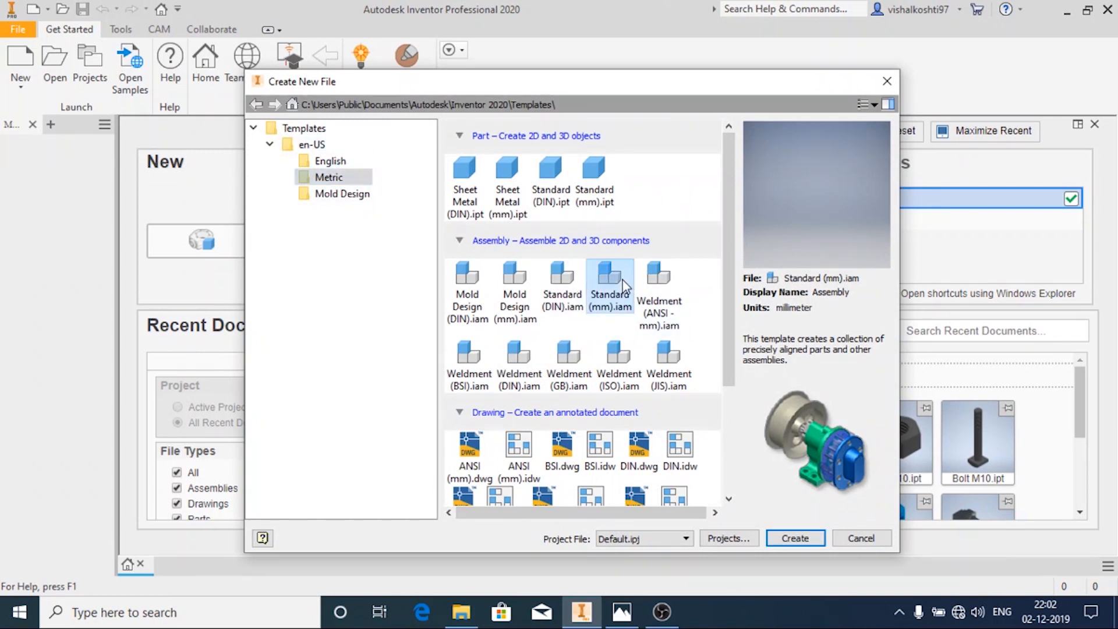
pyautogui.moveTo(640, 347)
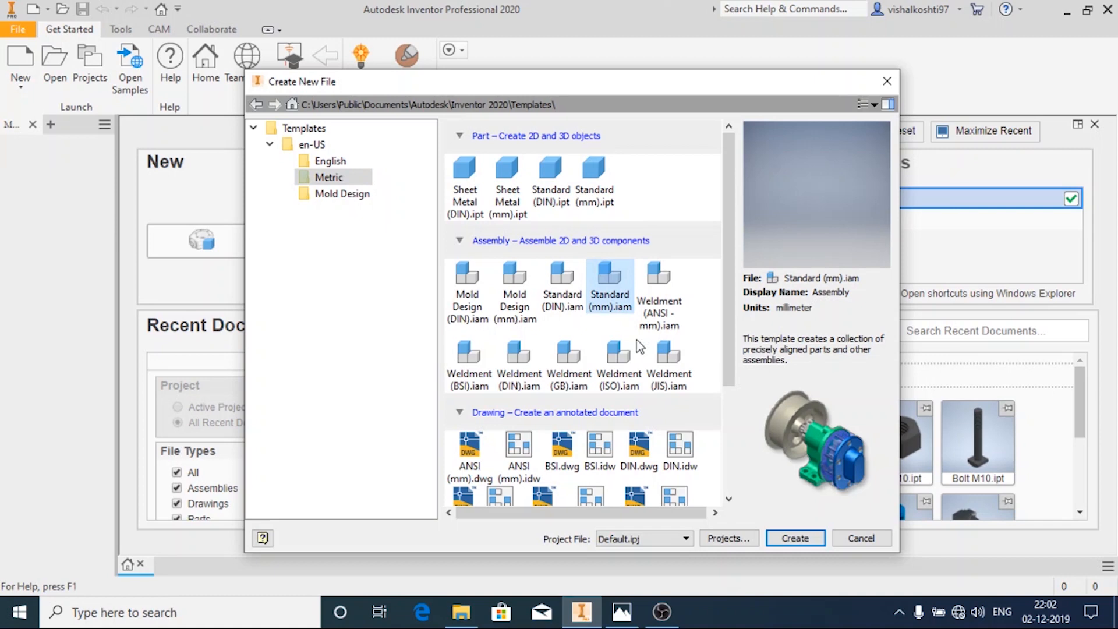
pyautogui.click(794, 539)
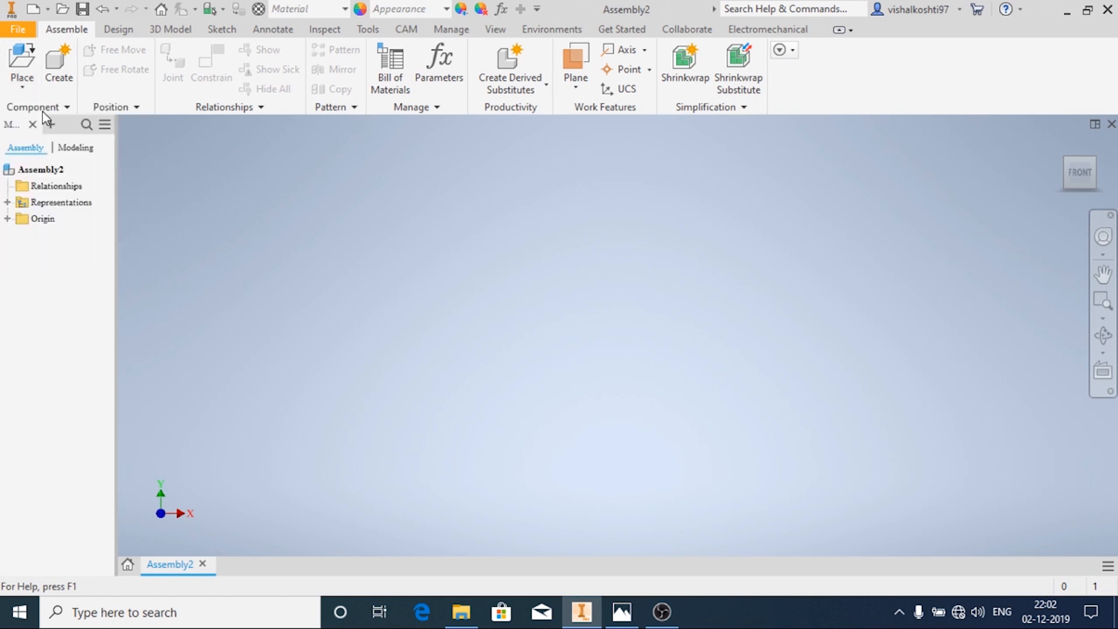
# Place the body part file into the assembly, grounded at the origin
pyautogui.click(21, 65)
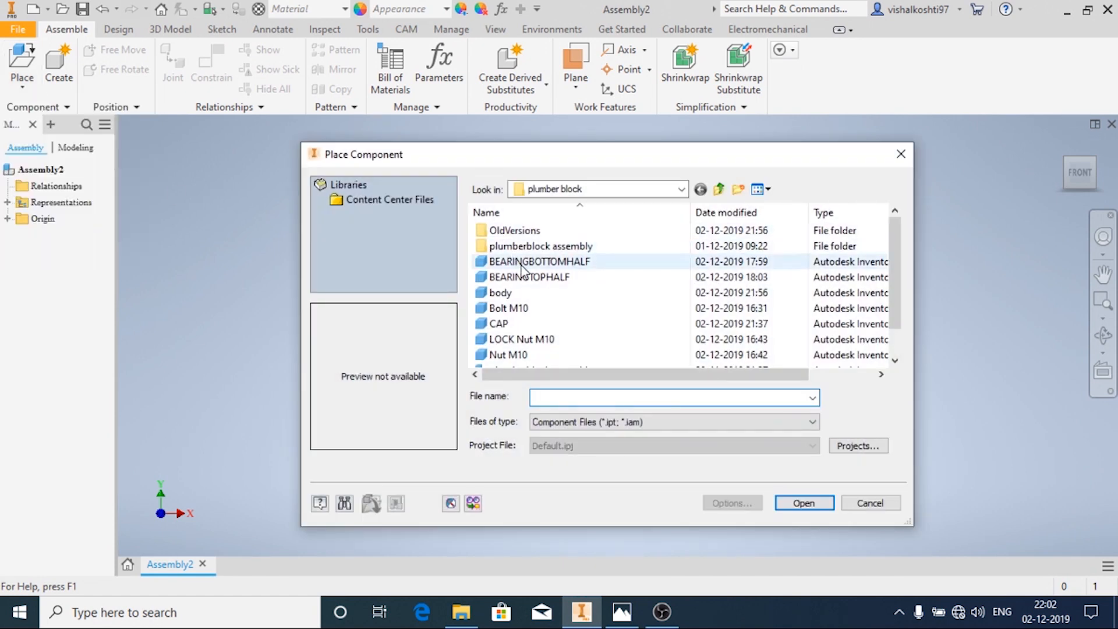
pyautogui.click(501, 292)
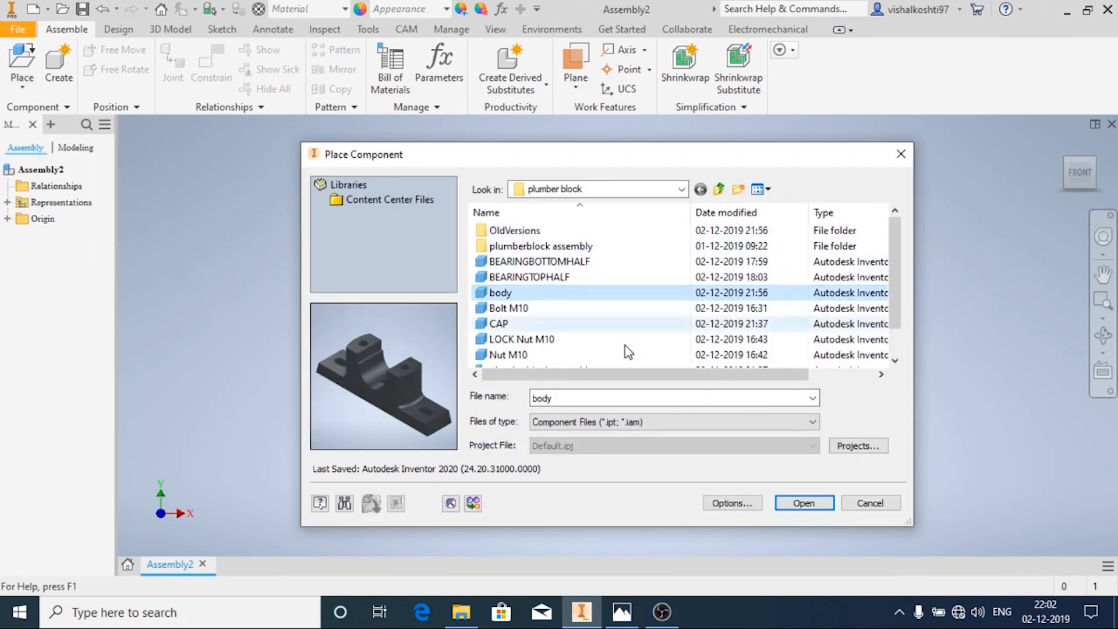
pyautogui.click(802, 503)
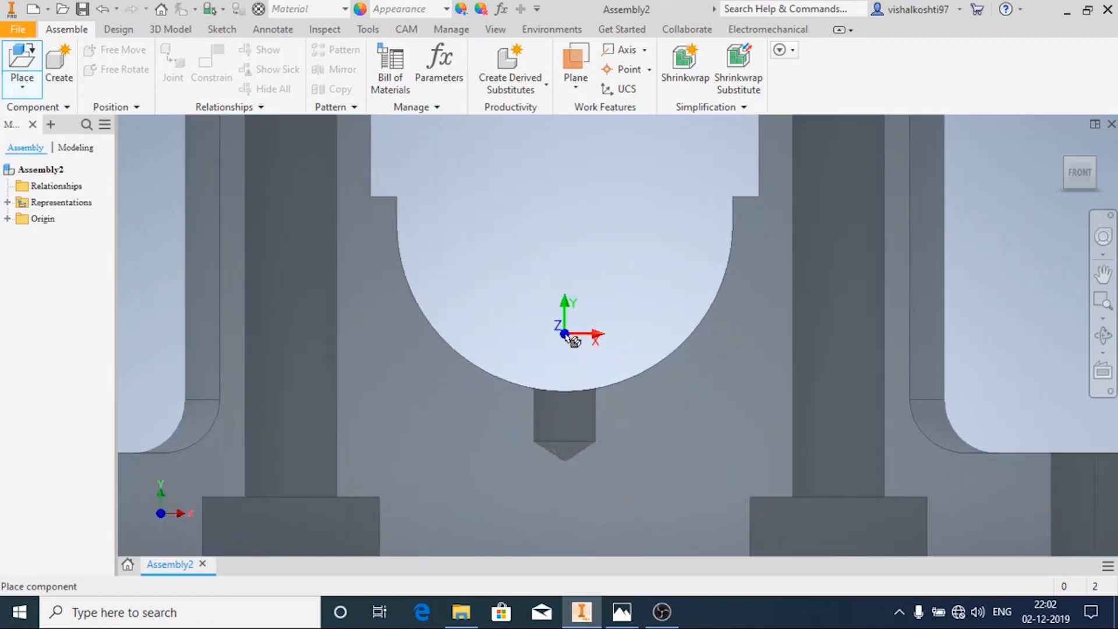
pyautogui.rightClick(564, 335)
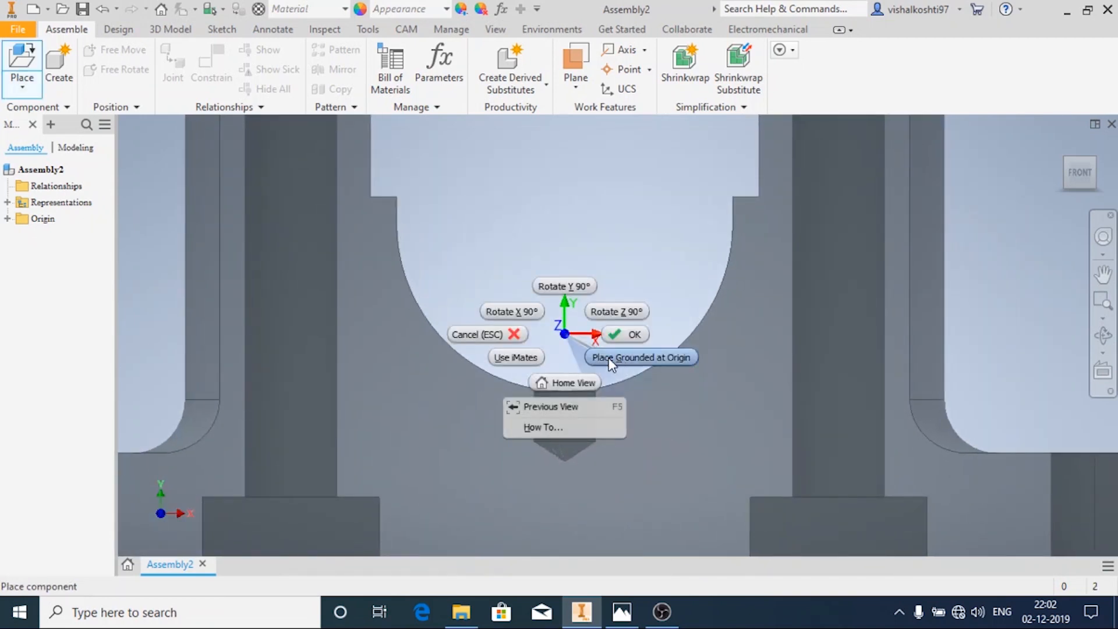
pyautogui.click(639, 358)
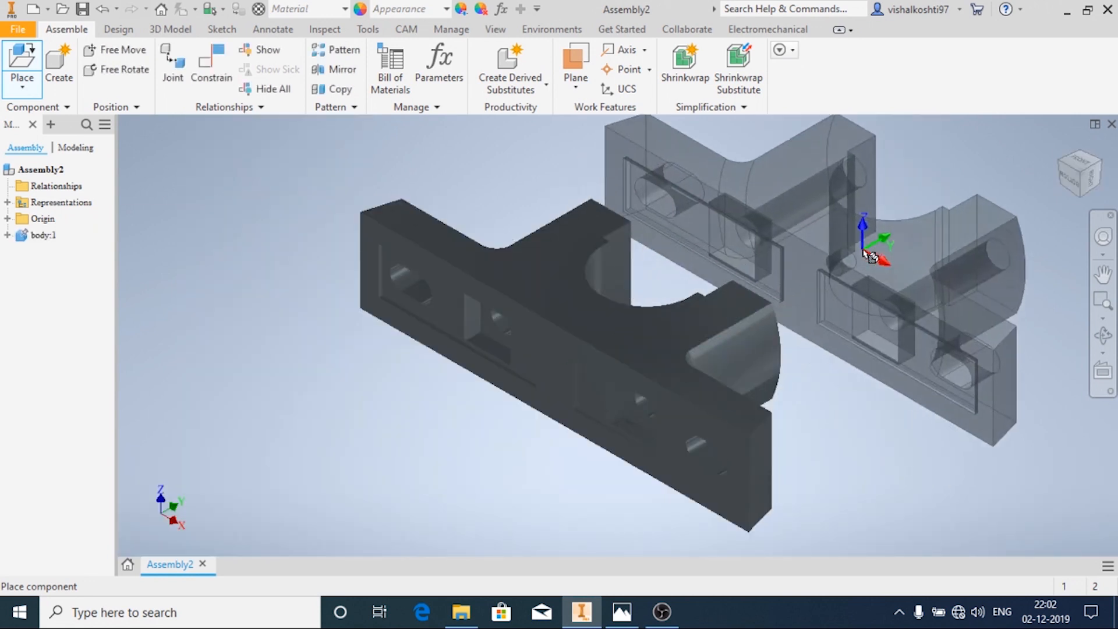
# Place BEARINGBOTTOMHALF, BEARINGTOPHALF, Bolt M10, CAP, LOCK Nut M10, Nut M10 and SHAFT together
pyautogui.click(22, 68)
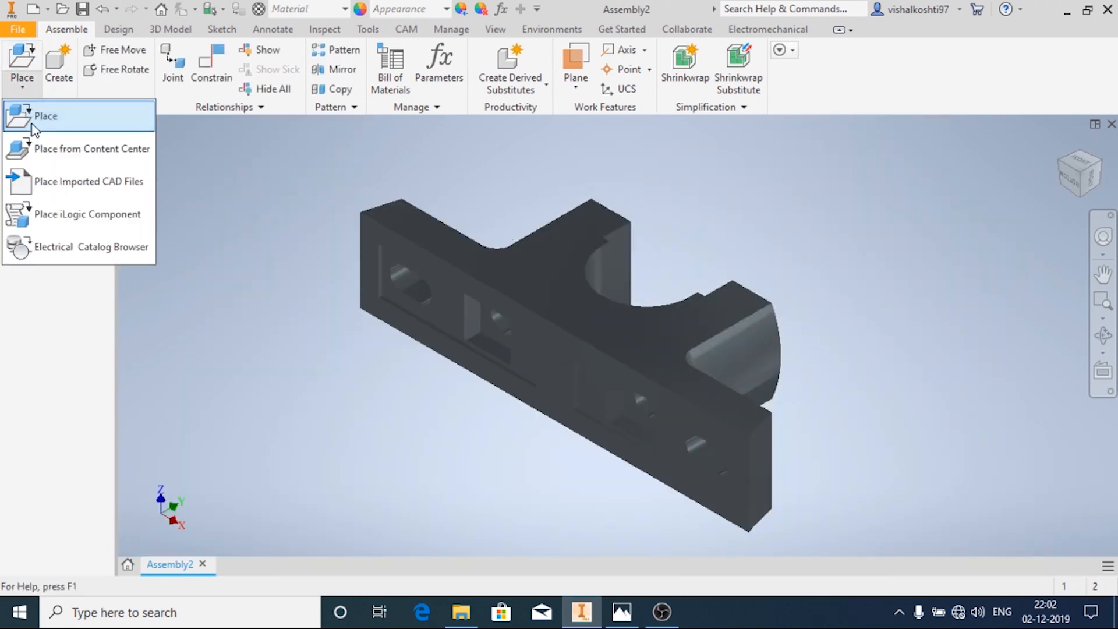
pyautogui.click(45, 116)
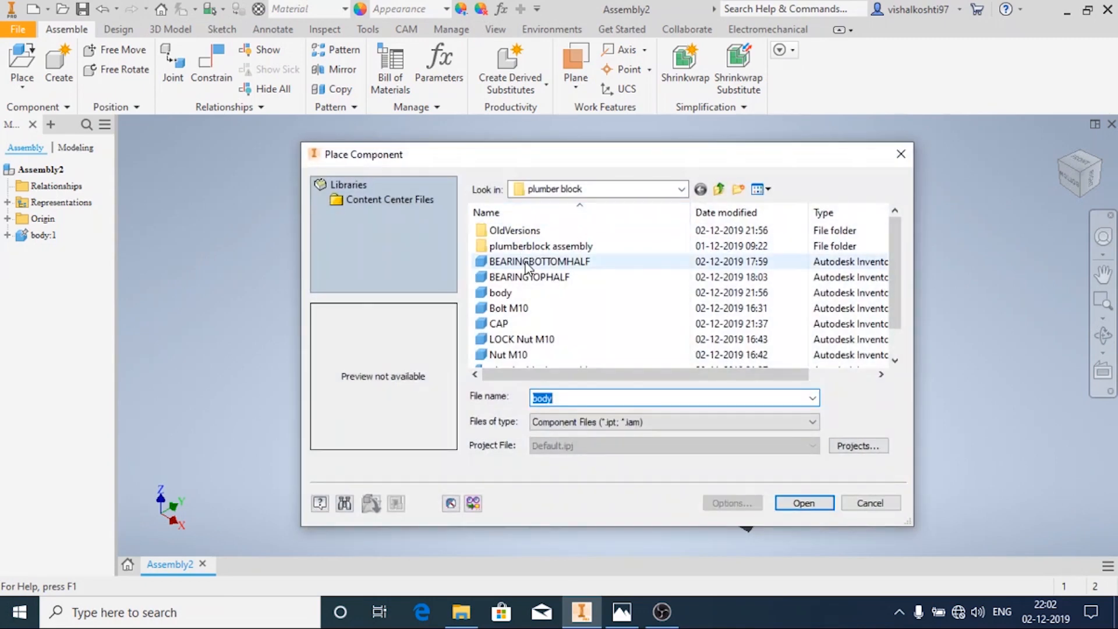
pyautogui.click(528, 277)
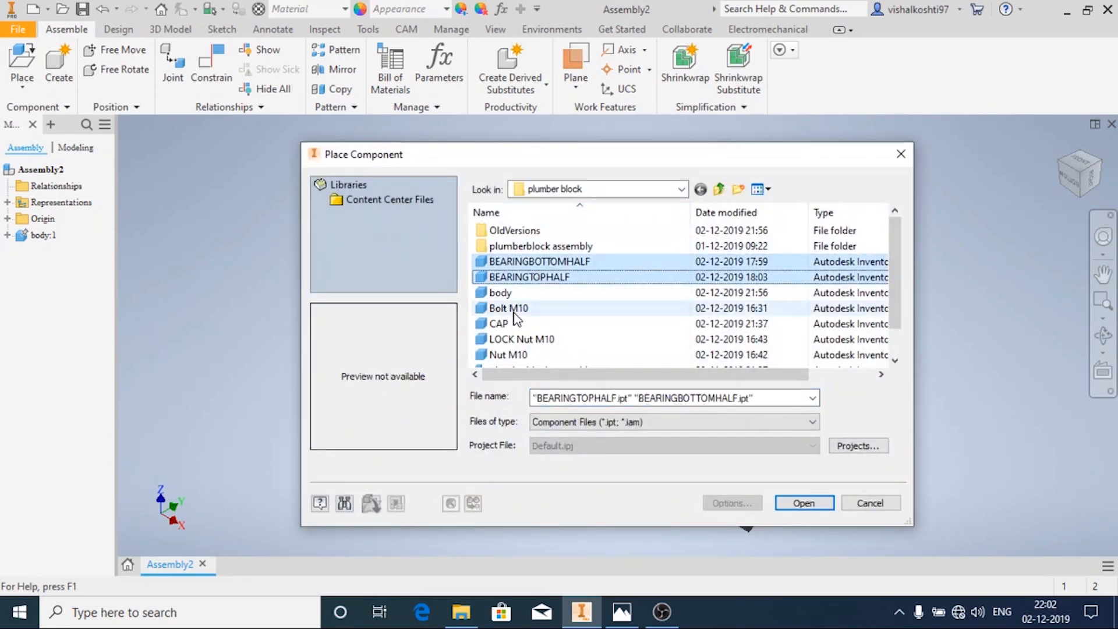
pyautogui.click(521, 339)
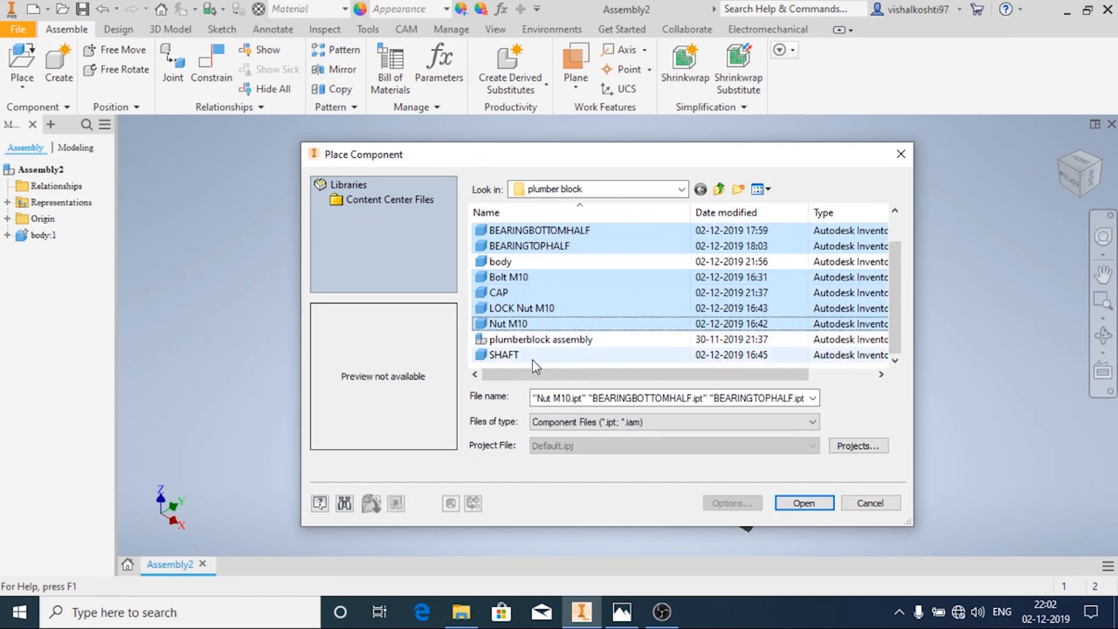
pyautogui.click(503, 354)
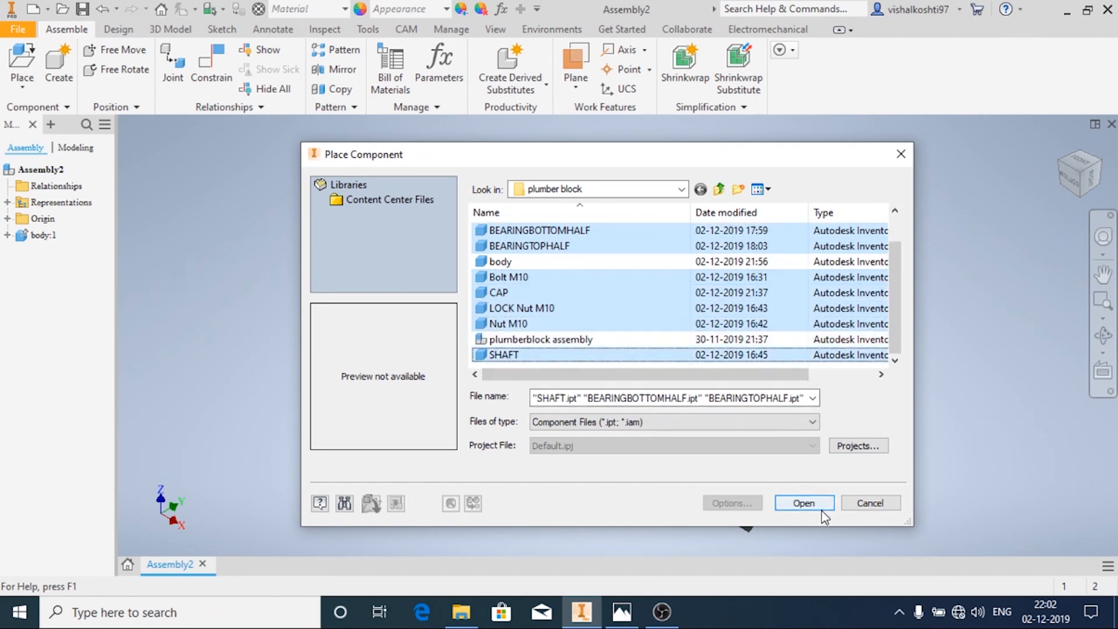
pyautogui.click(802, 503)
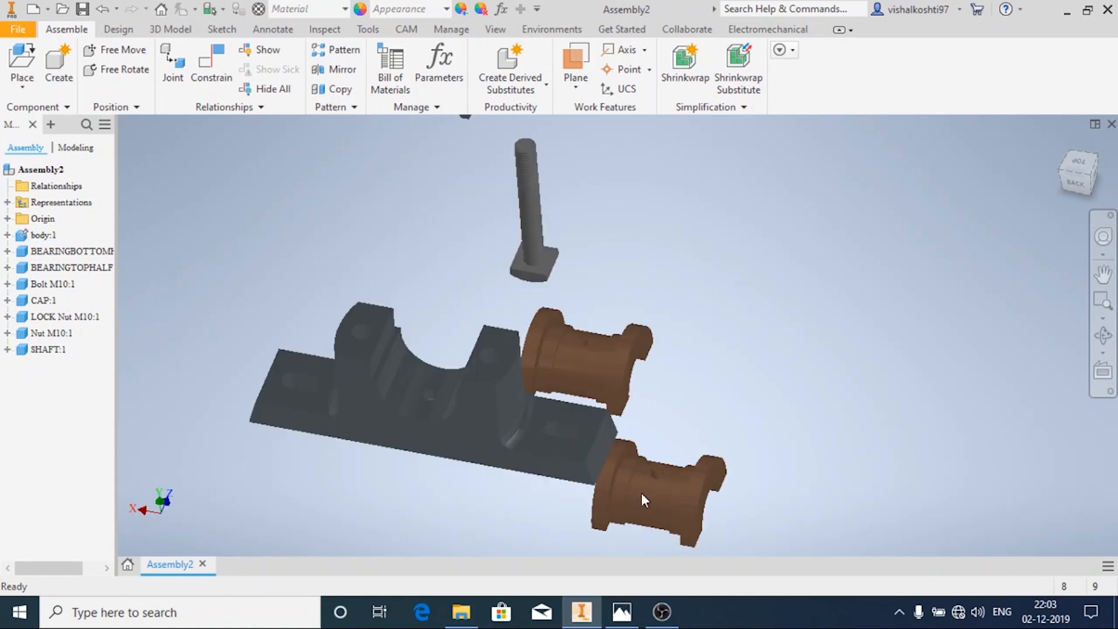
# Mate the bottom bearing half into the body seat with the solution flipped
pyautogui.click(656, 491)
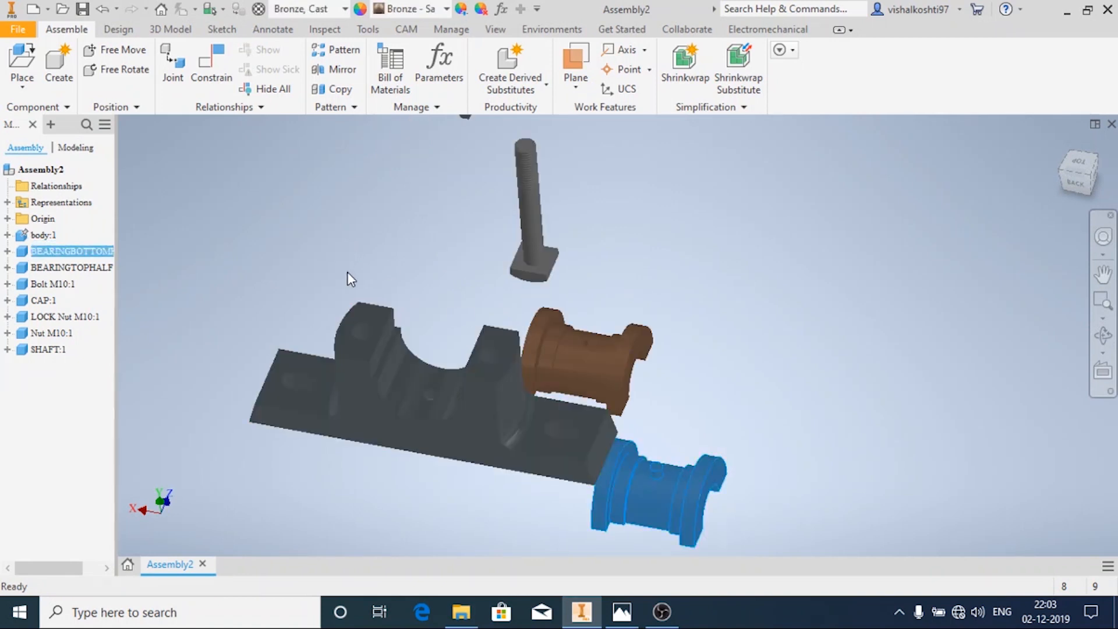
pyautogui.click(211, 68)
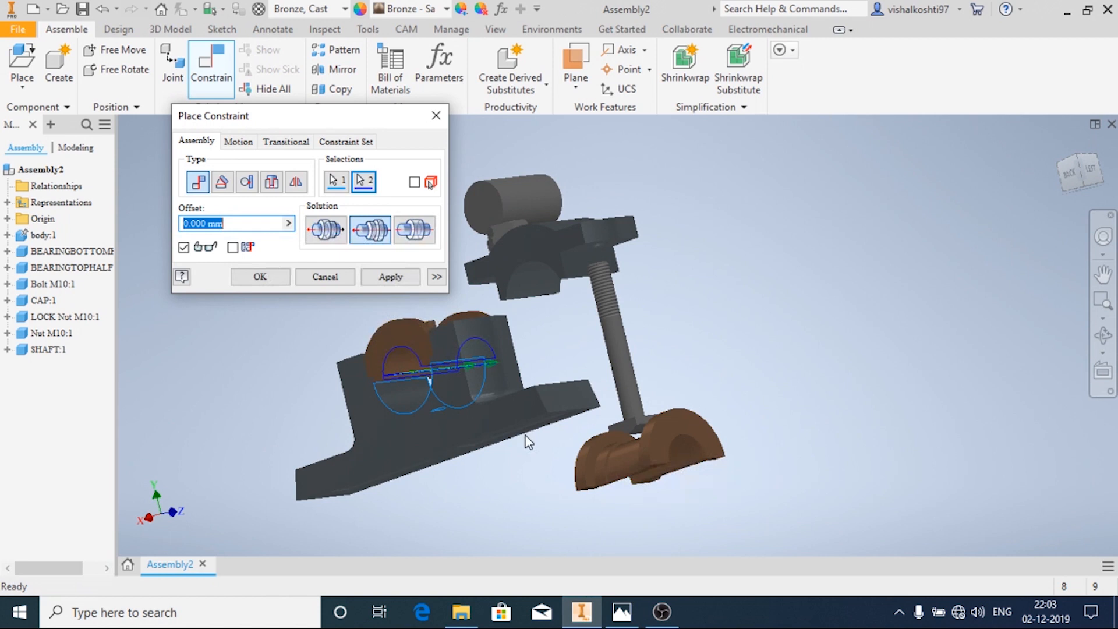
pyautogui.click(390, 277)
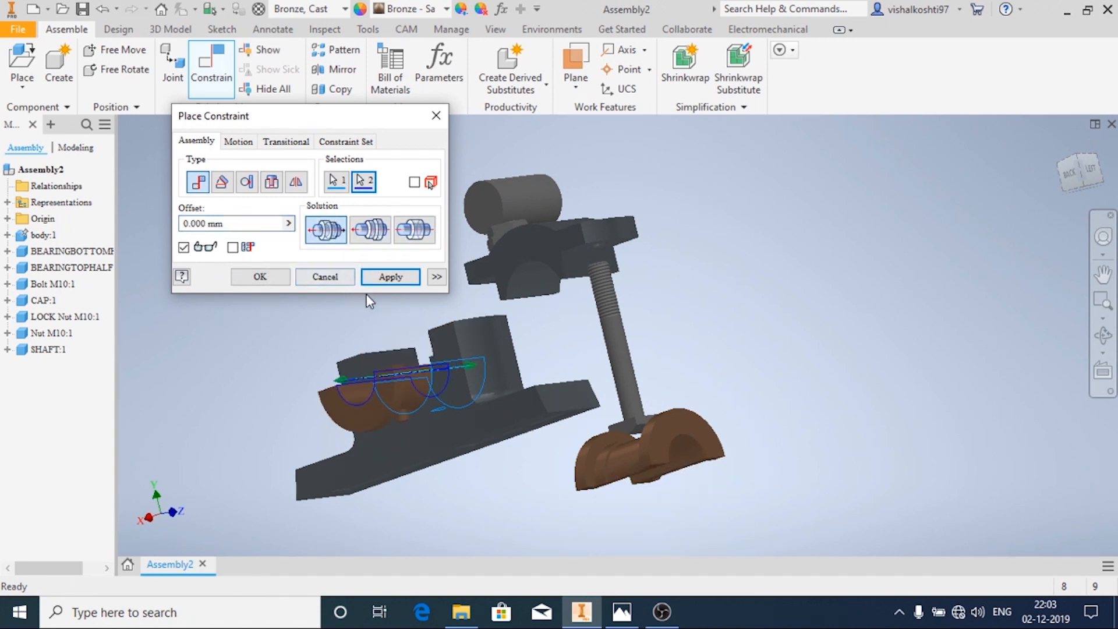
pyautogui.click(389, 277)
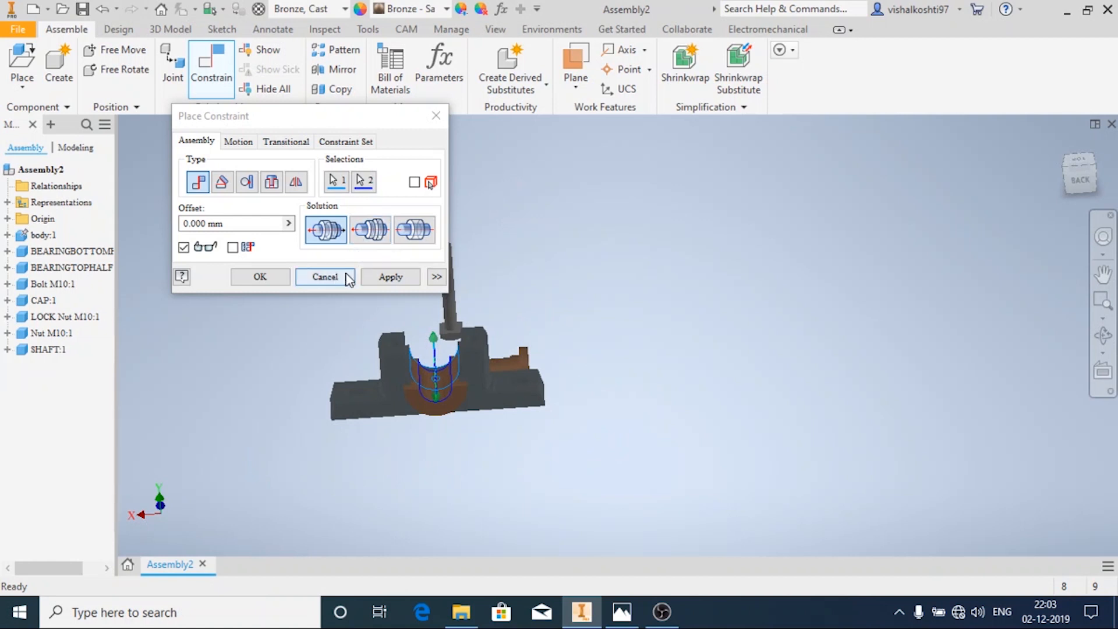
pyautogui.click(325, 277)
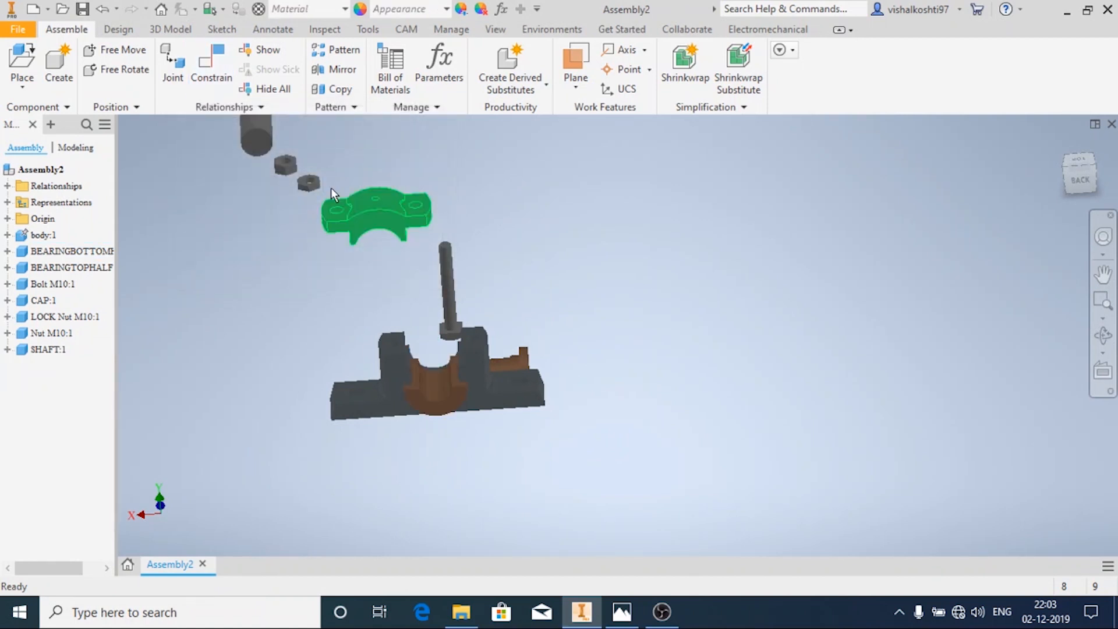
# Start another constraint and select the top bearing half in the browser
pyautogui.click(211, 68)
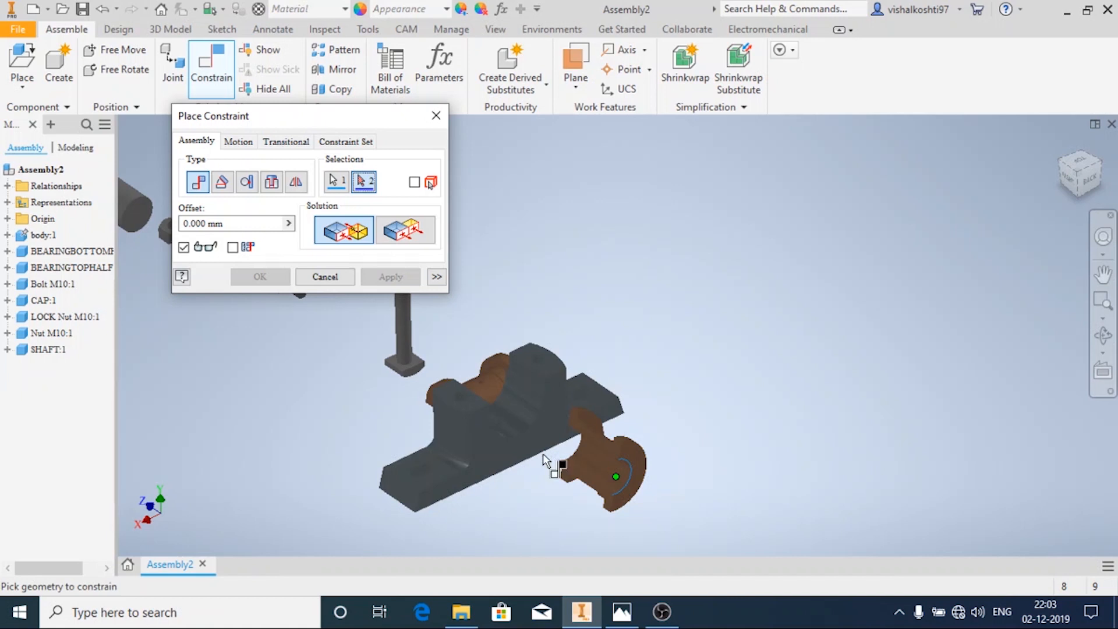
pyautogui.scroll(-3)
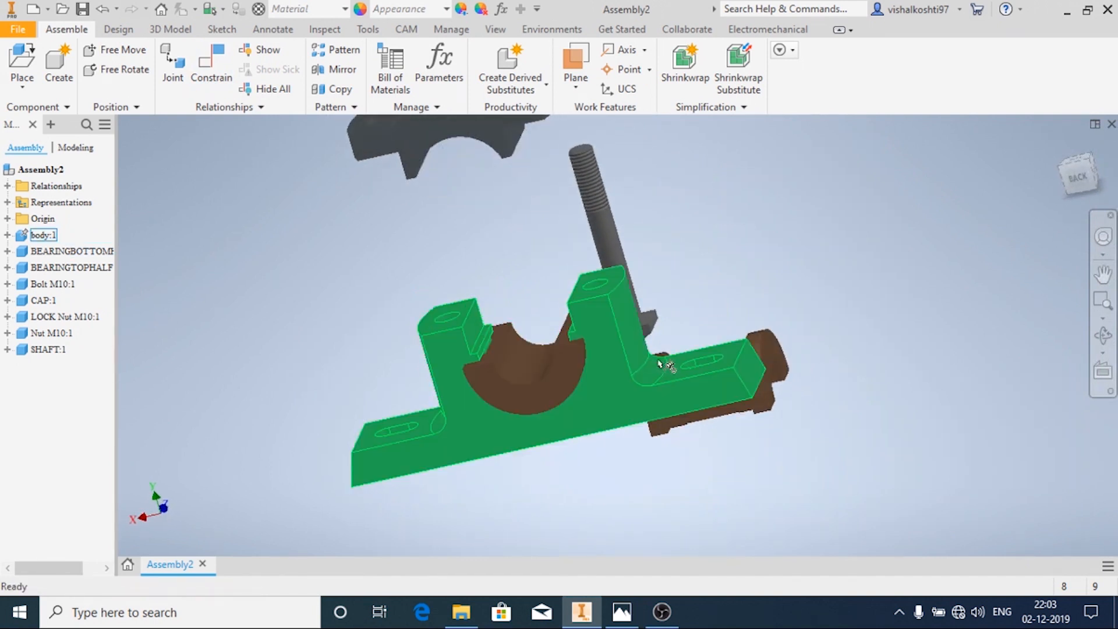
pyautogui.click(71, 267)
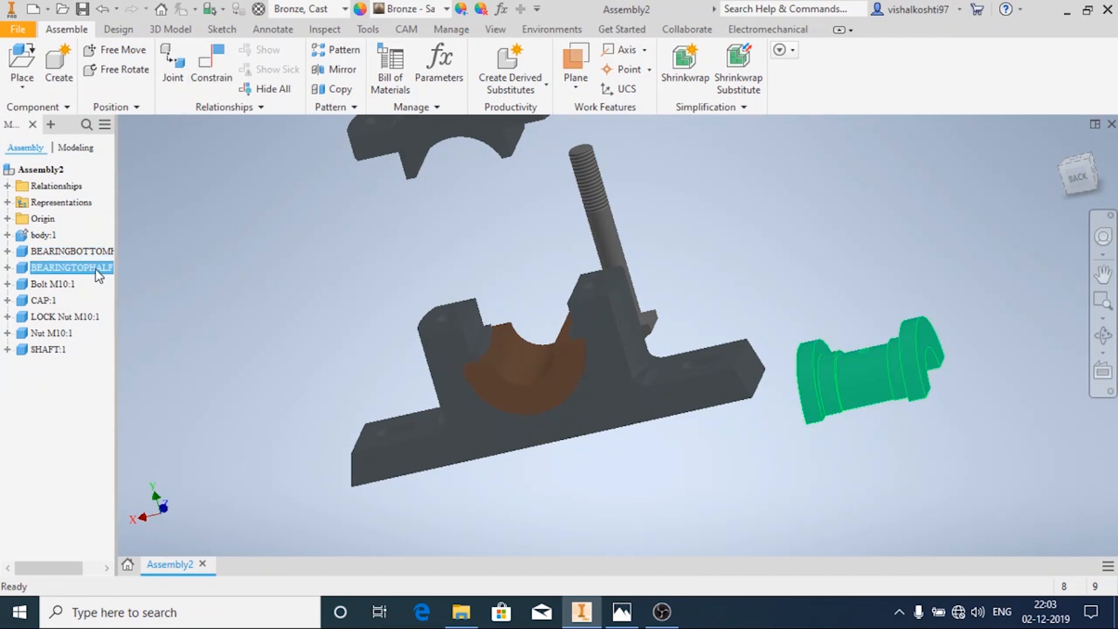
# Constrain the bearing half coaxially to the body's bore axis
pyautogui.click(71, 251)
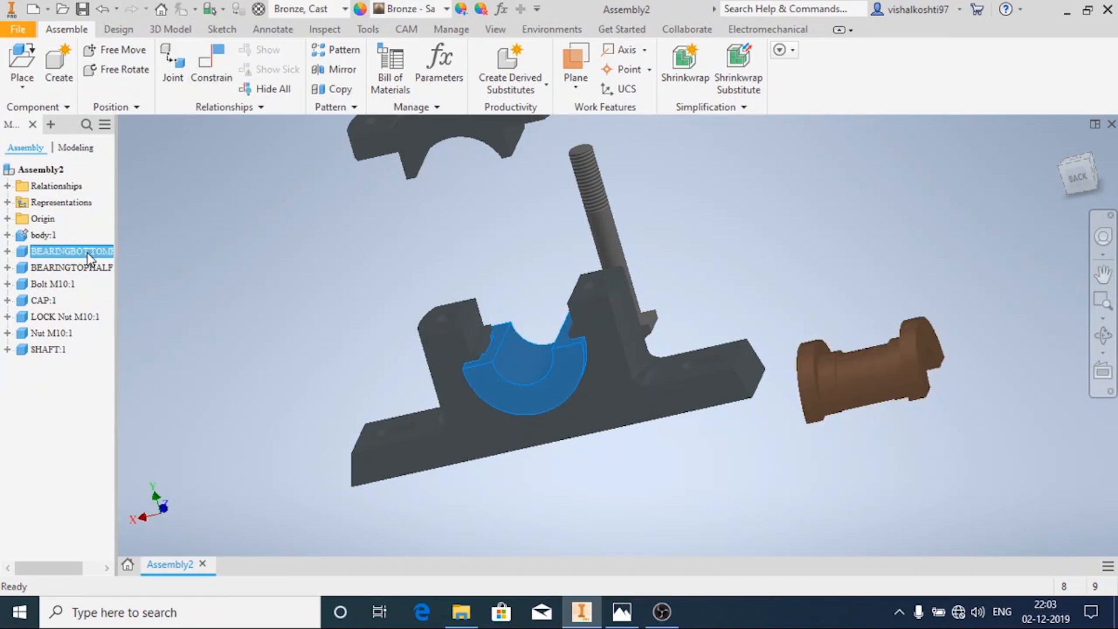
pyautogui.rightClick(71, 252)
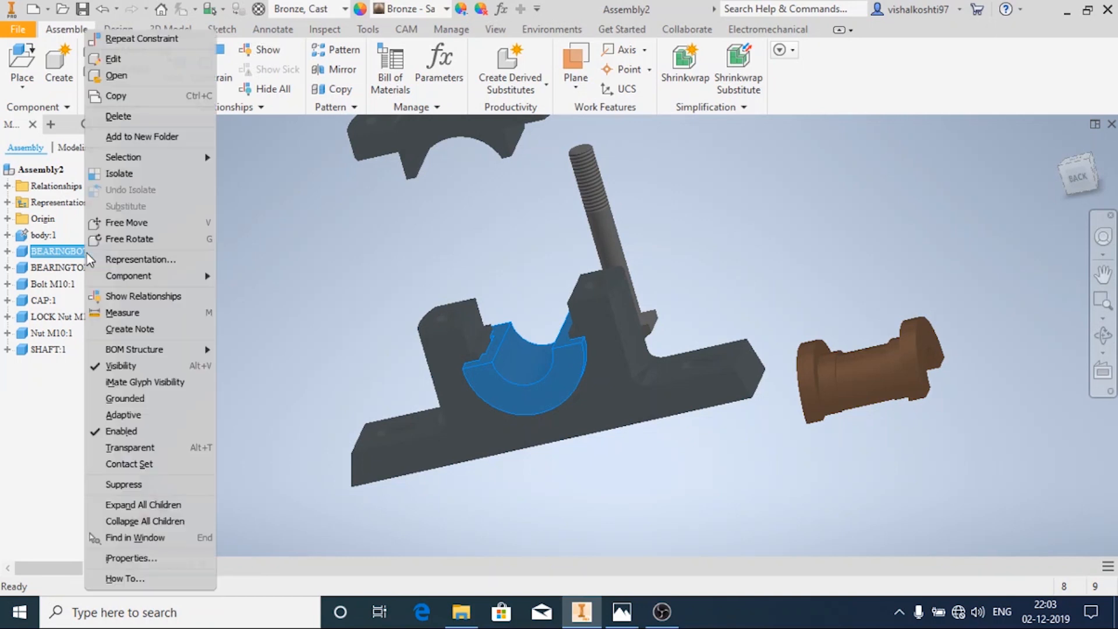
pyautogui.moveTo(142, 334)
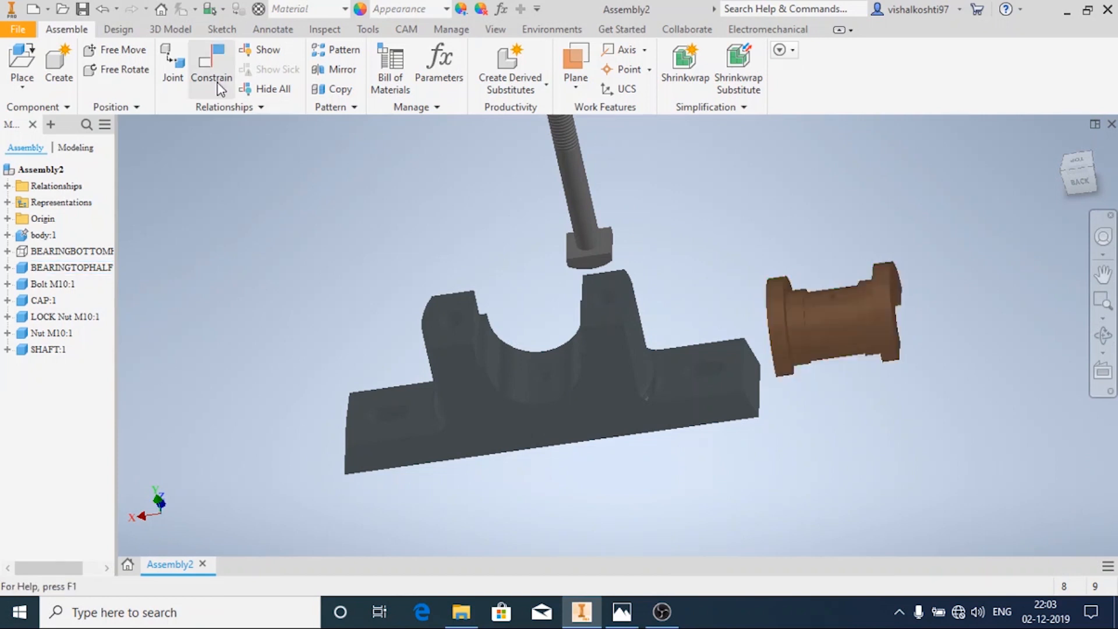
pyautogui.click(211, 67)
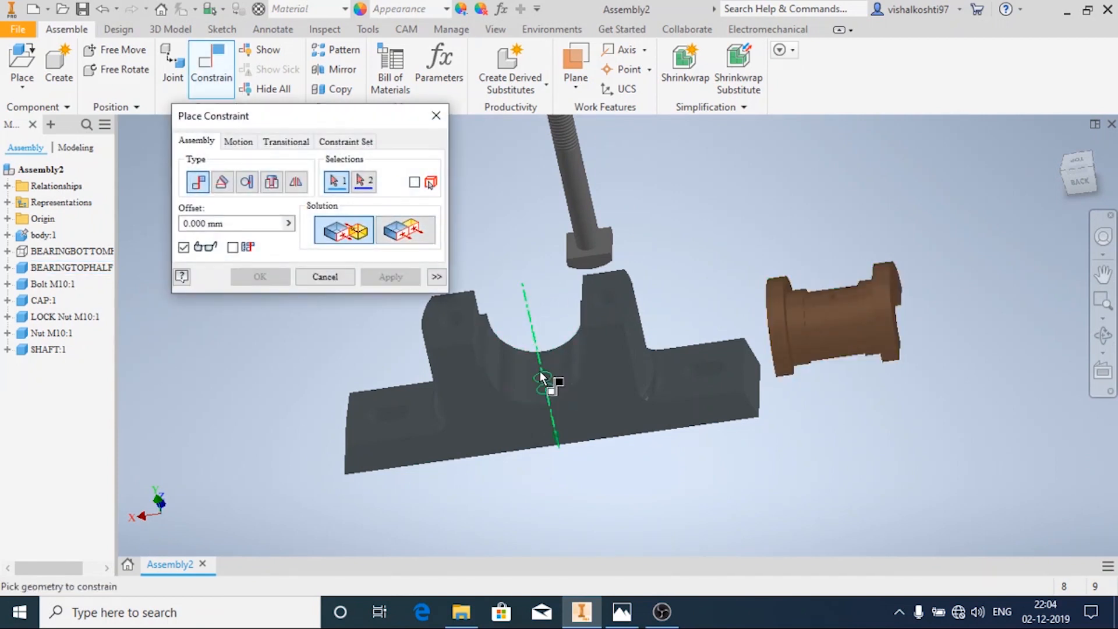
pyautogui.click(541, 380)
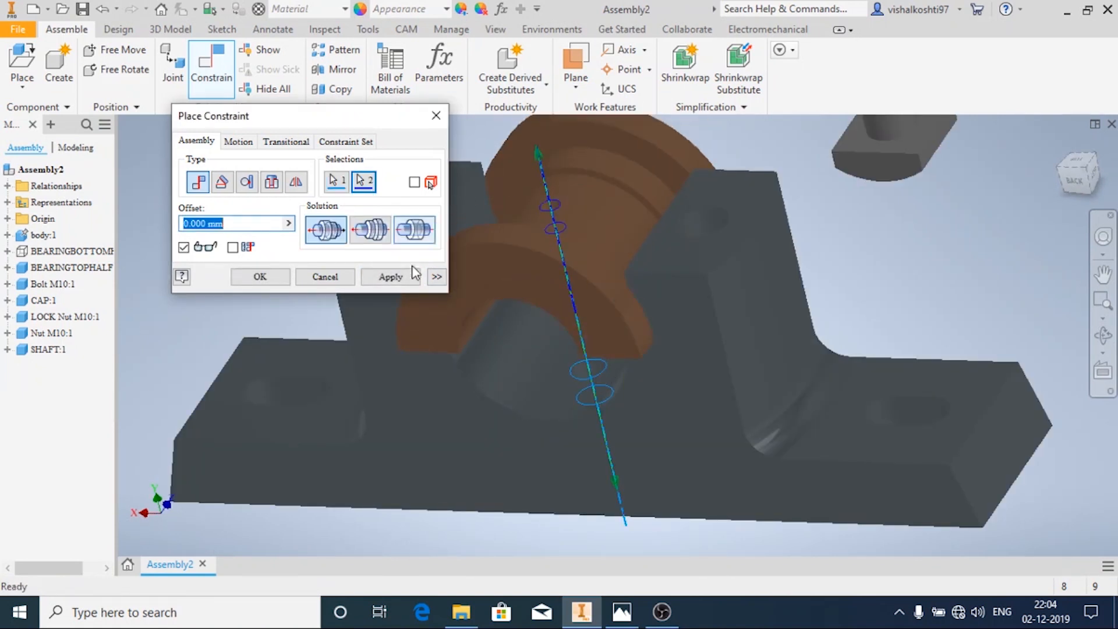
# Turn the visibility of BEARINGBOTTOMHALF back on from the browser
pyautogui.click(260, 277)
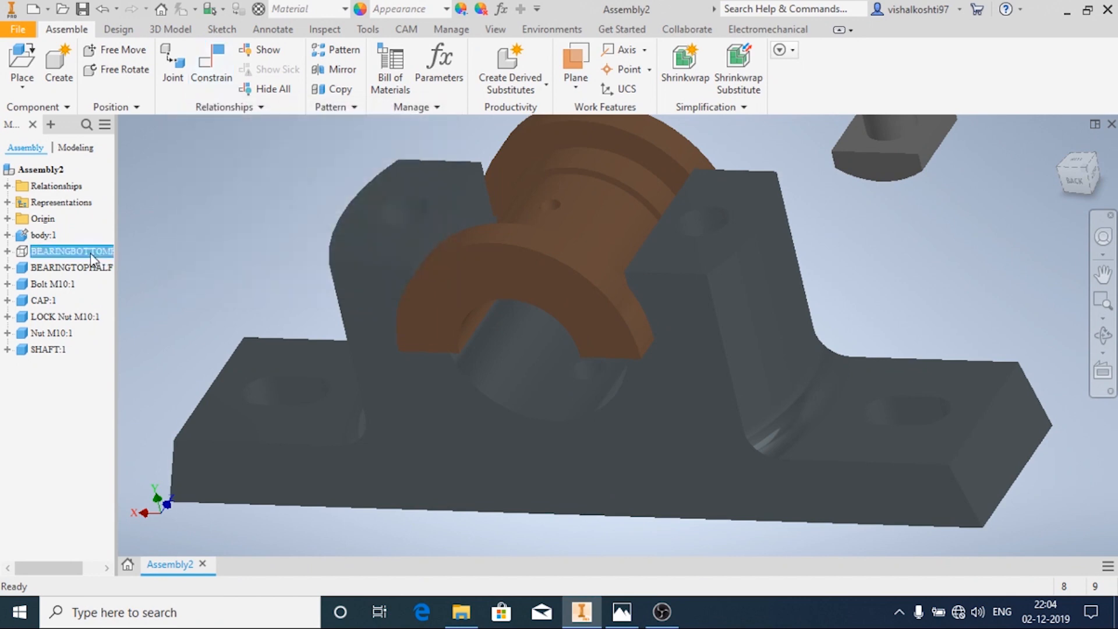
pyautogui.rightClick(71, 252)
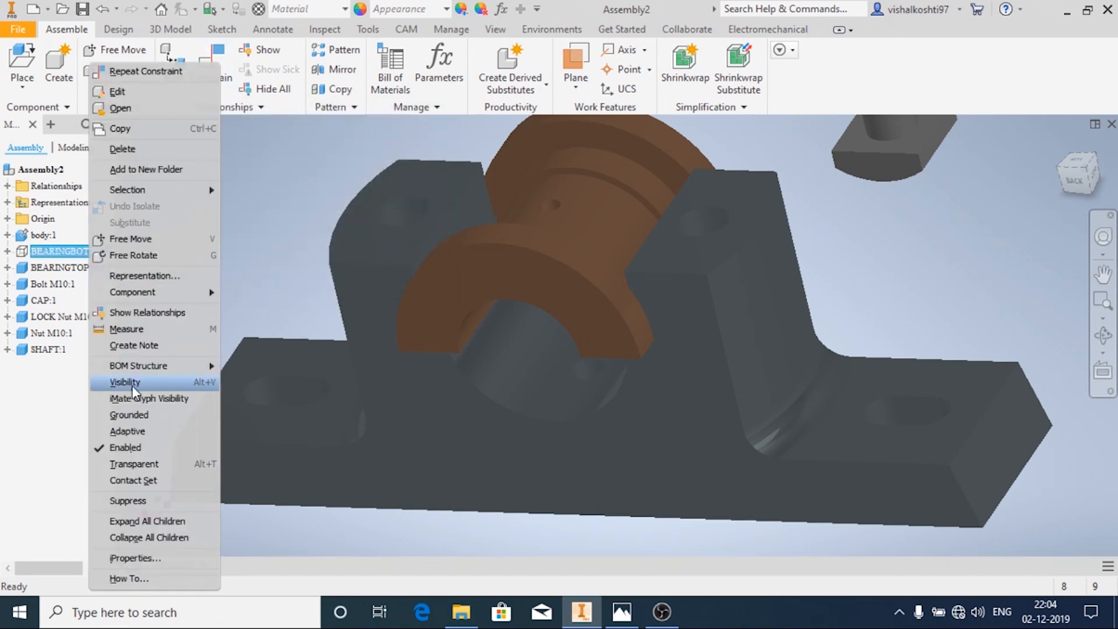
pyautogui.click(125, 382)
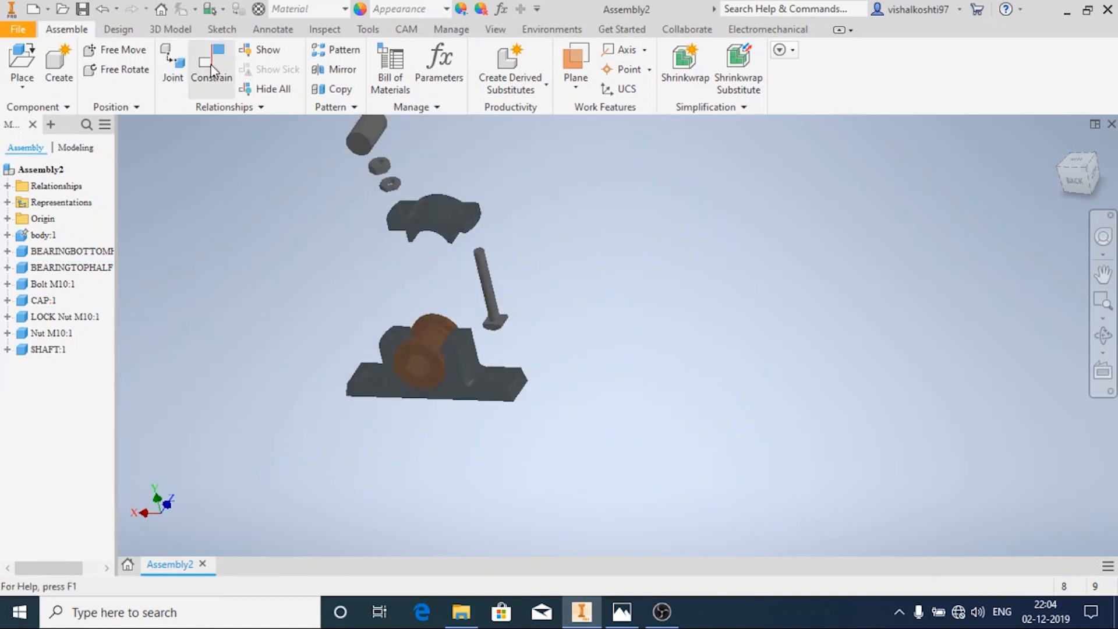
# Seat the cap onto the base using its hole edge, then cancel the pending constraint
pyautogui.click(211, 64)
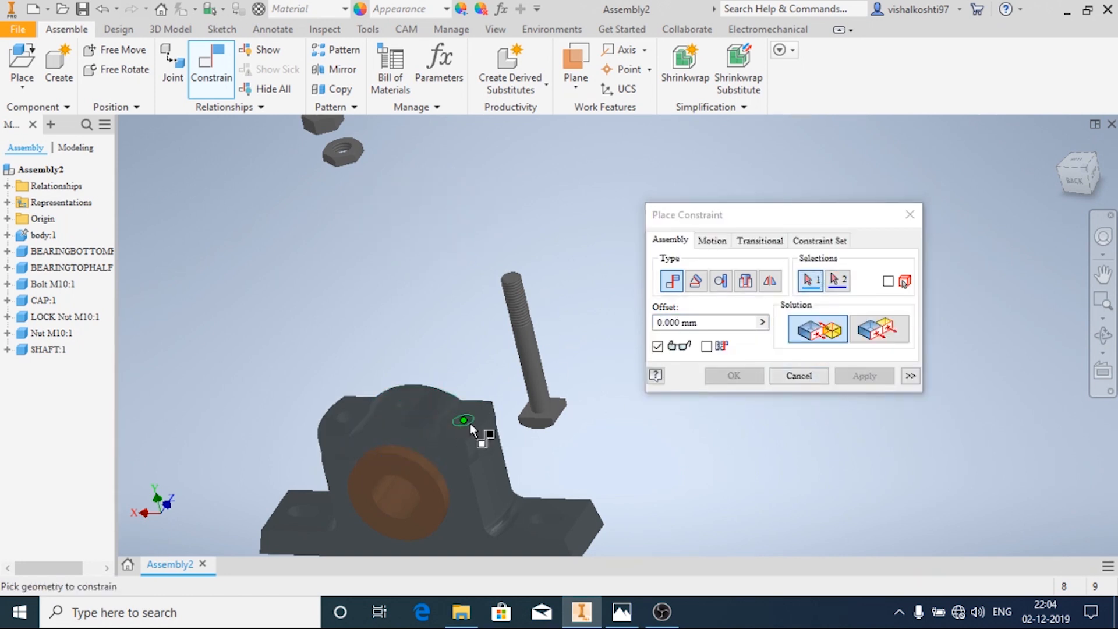
pyautogui.click(462, 420)
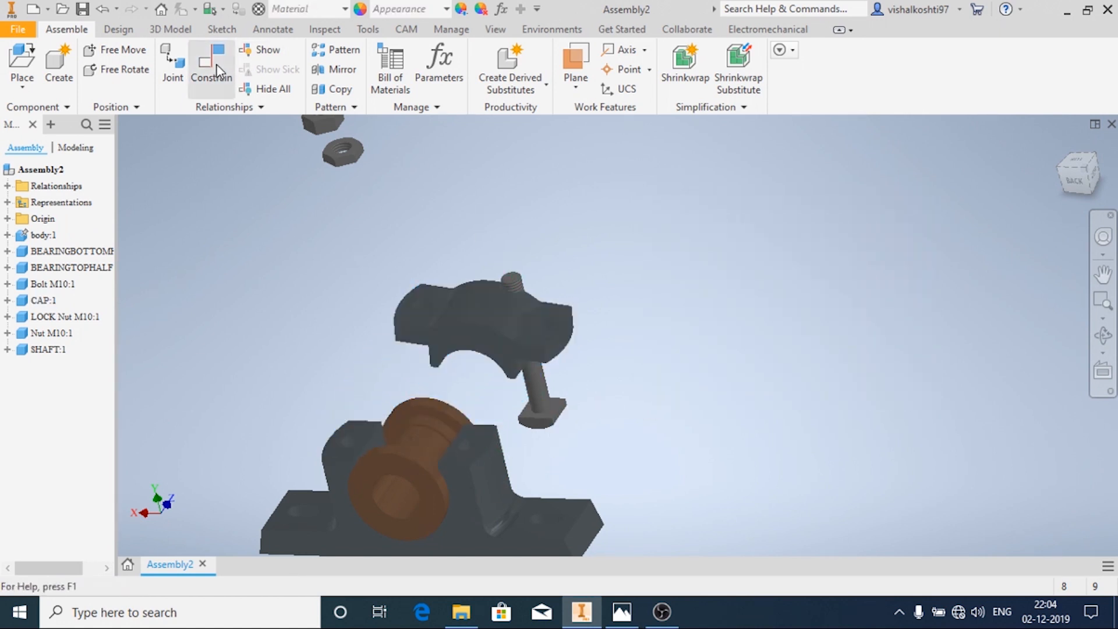
pyautogui.click(210, 67)
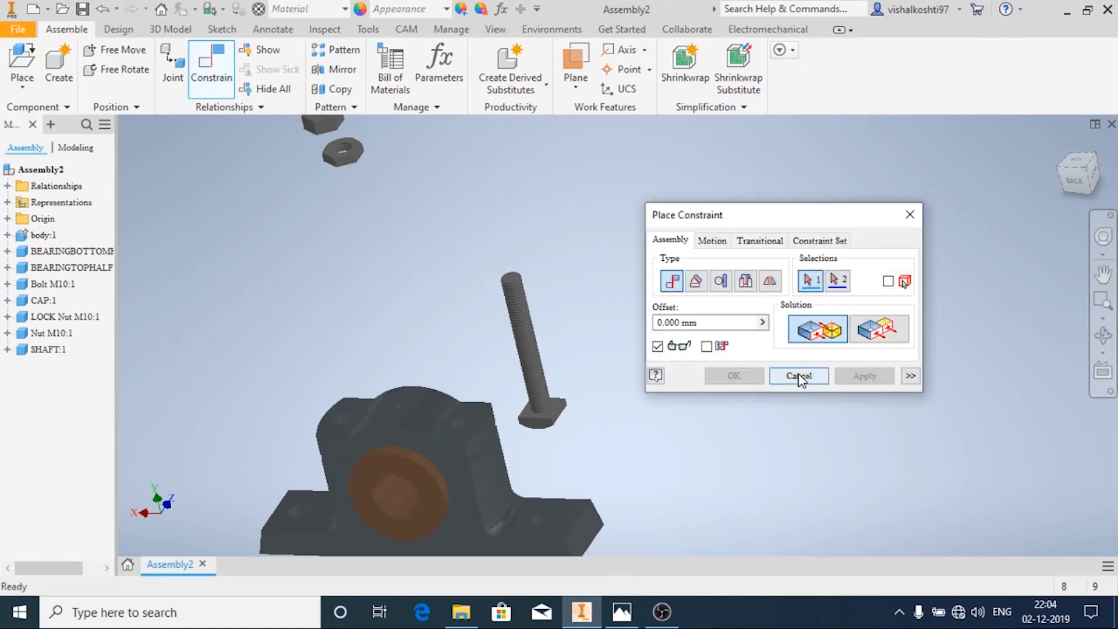
pyautogui.click(798, 377)
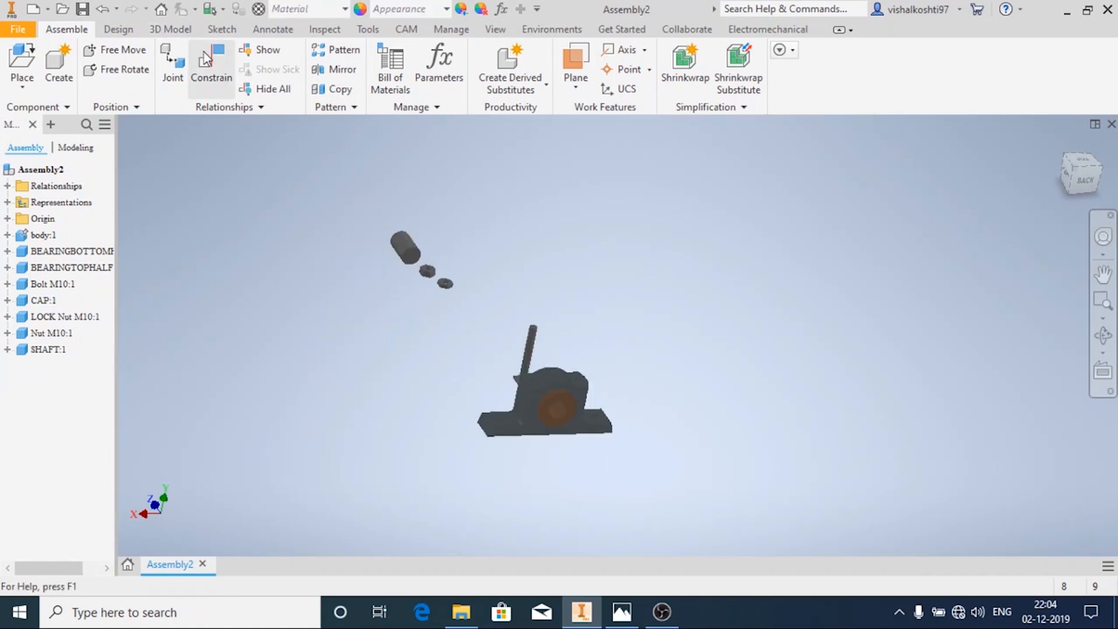
# Insert-constrain the shaft coaxially into the bearing's circular bore
pyautogui.click(210, 68)
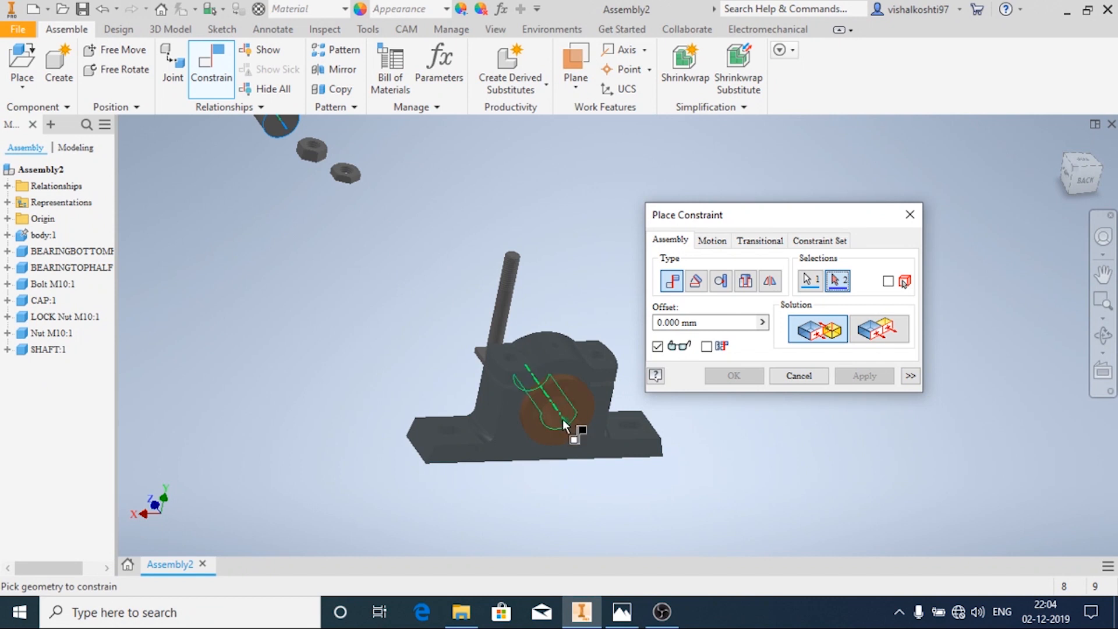
pyautogui.click(863, 376)
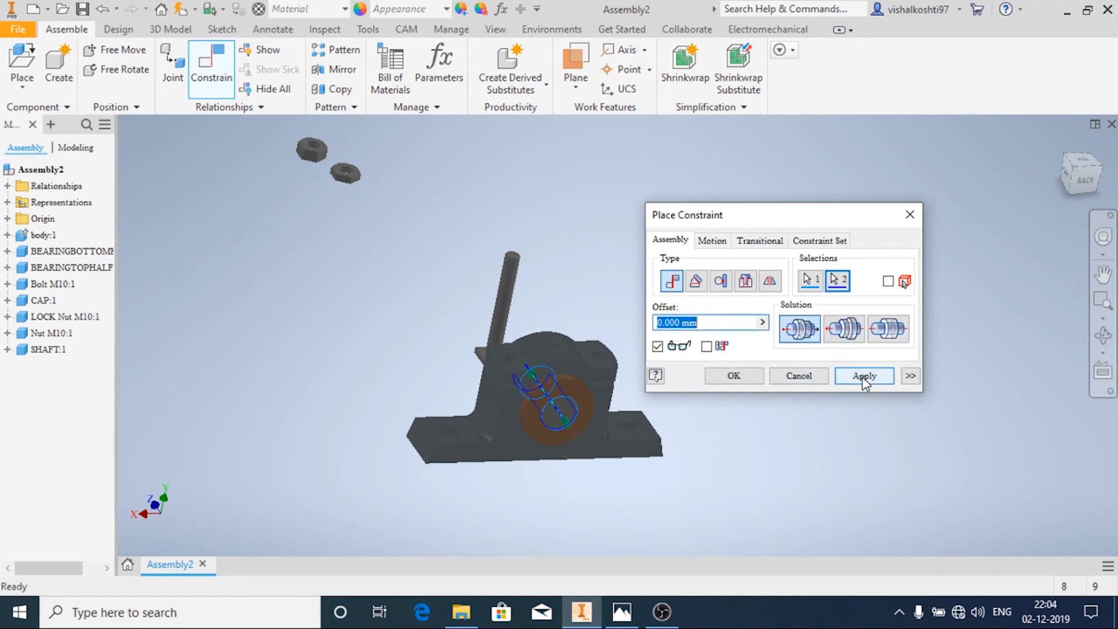
pyautogui.click(863, 376)
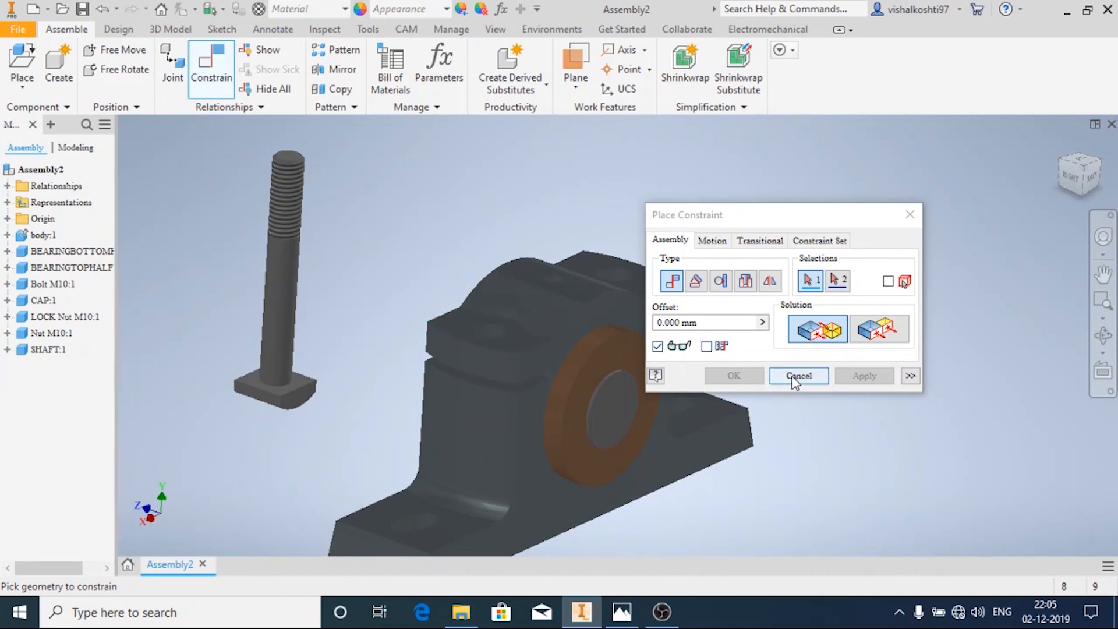
pyautogui.click(798, 376)
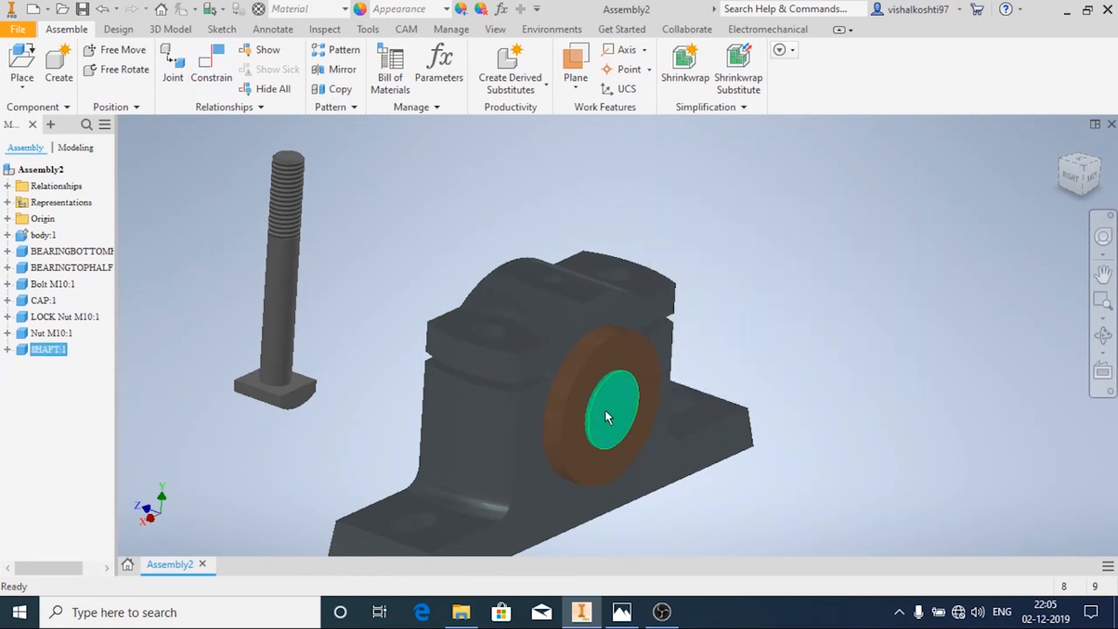
# Select SHAFT:1 in the browser and bring up its options
pyautogui.click(49, 349)
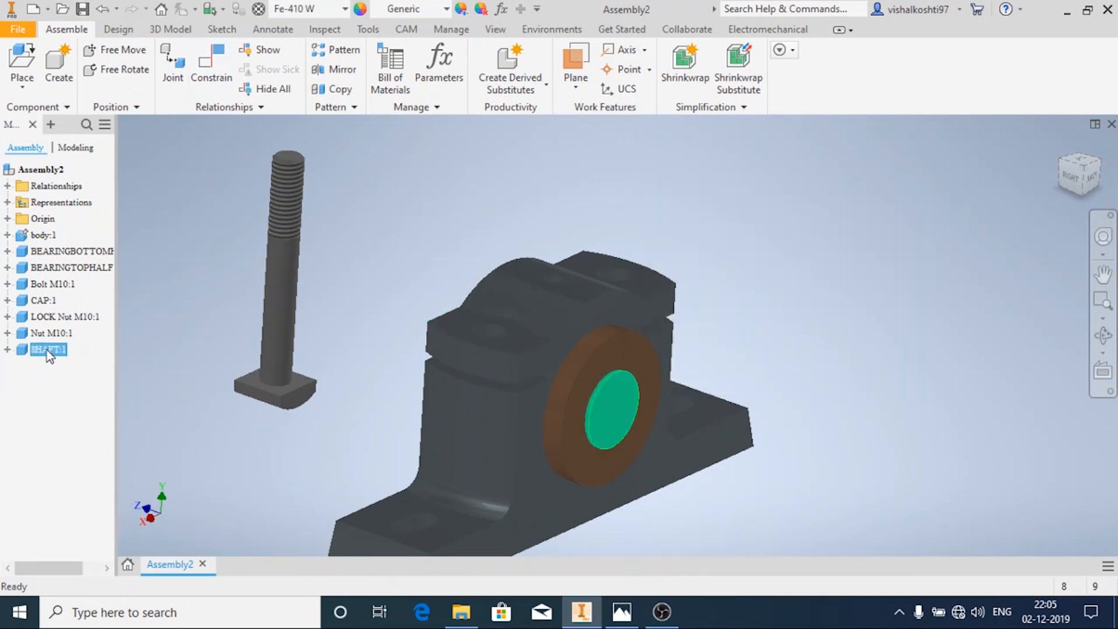
pyautogui.rightClick(47, 350)
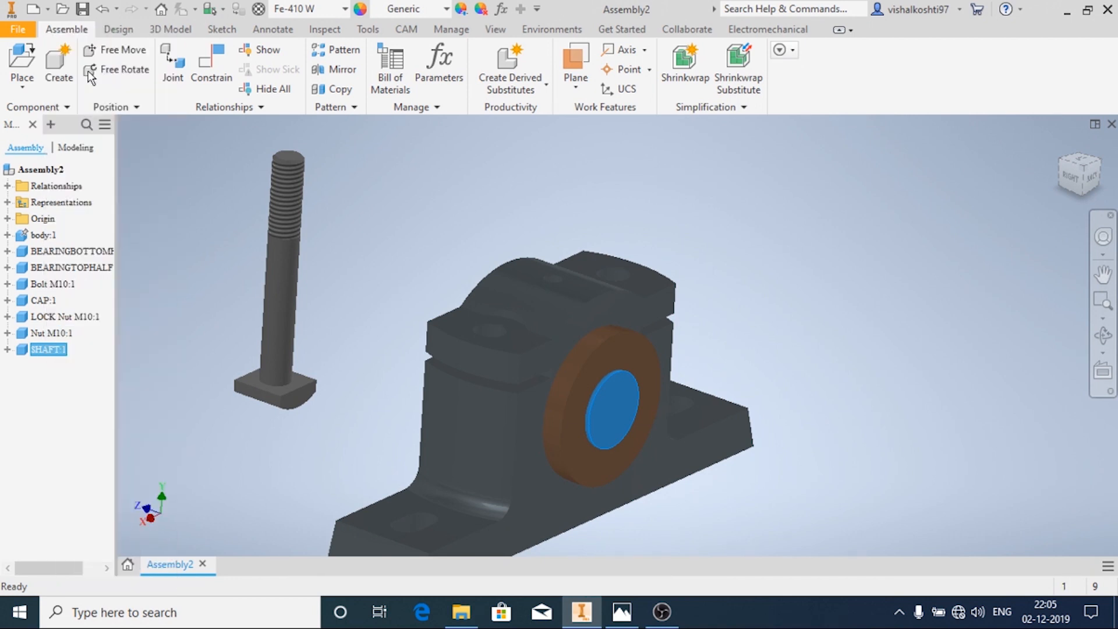
# Edit Extrusion1 of SHAFT.ipt to a distance of 60 mm and return to the assembly
pyautogui.doubleClick(46, 349)
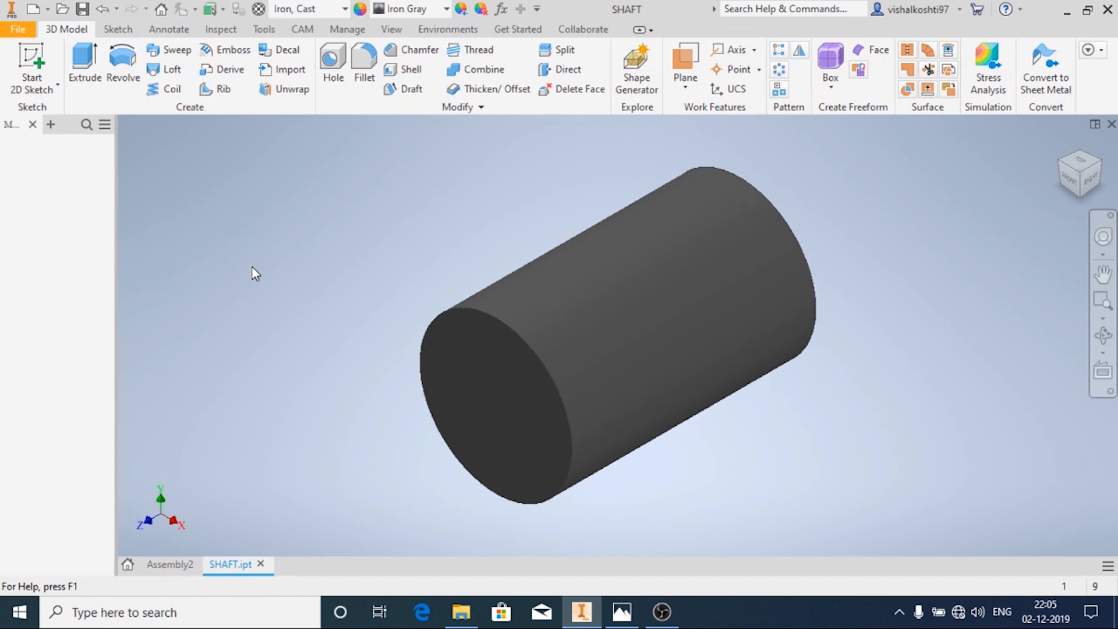
pyautogui.click(51, 208)
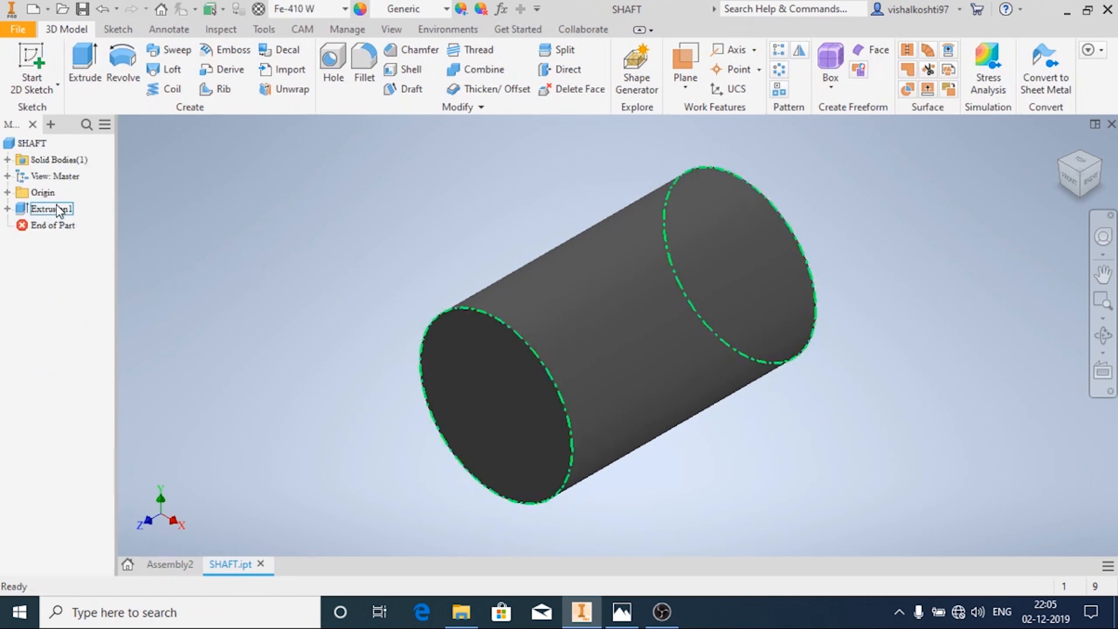
pyautogui.rightClick(43, 208)
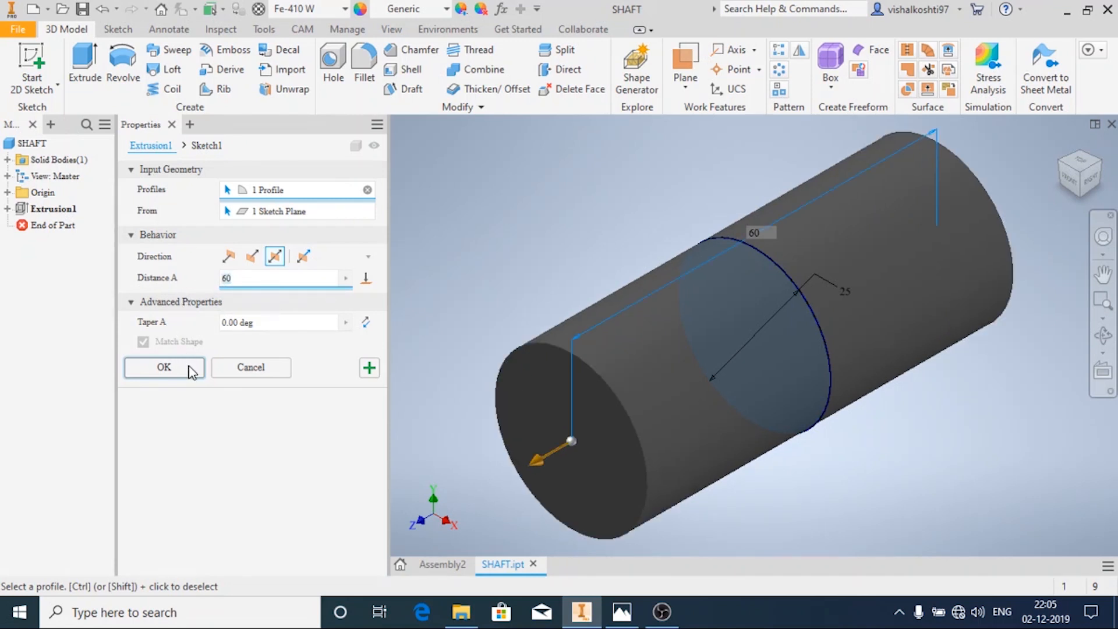
pyautogui.click(163, 367)
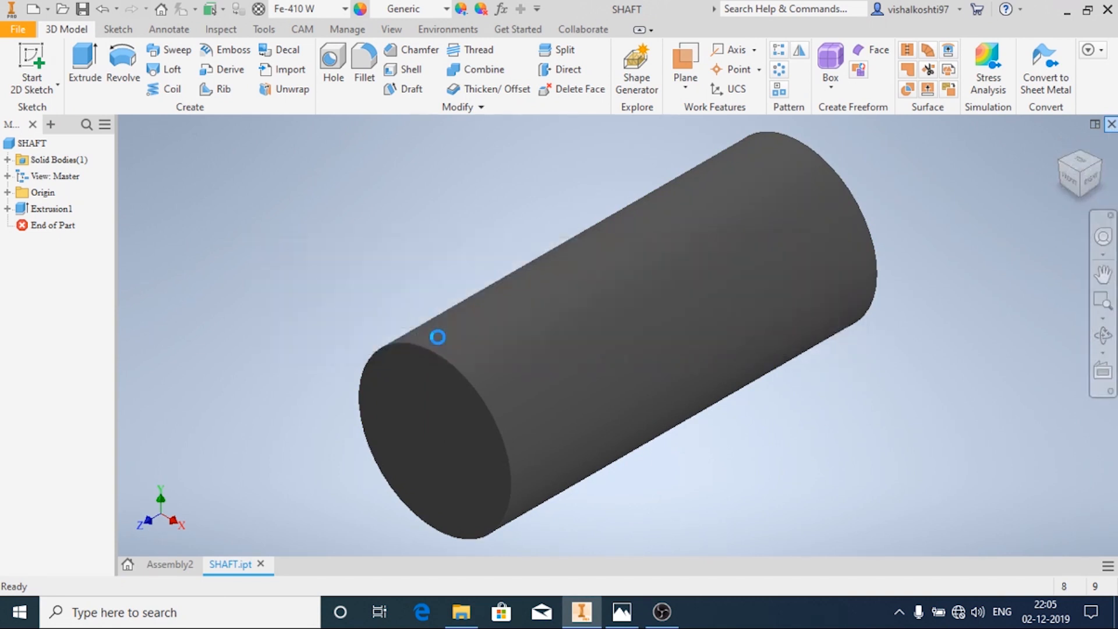
pyautogui.click(169, 563)
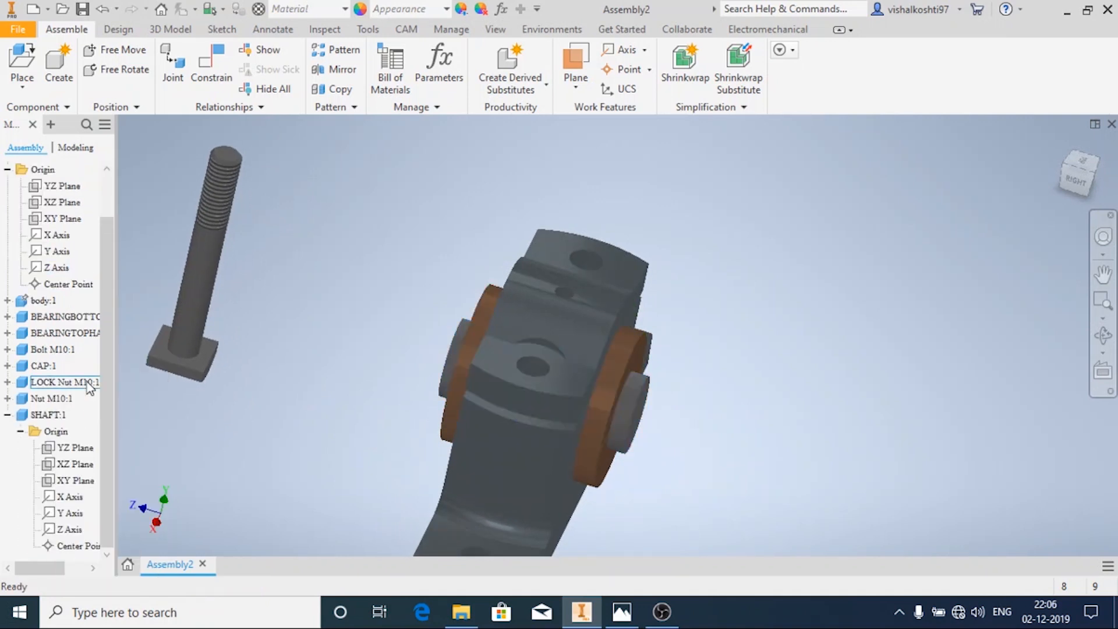
pyautogui.moveTo(200, 50)
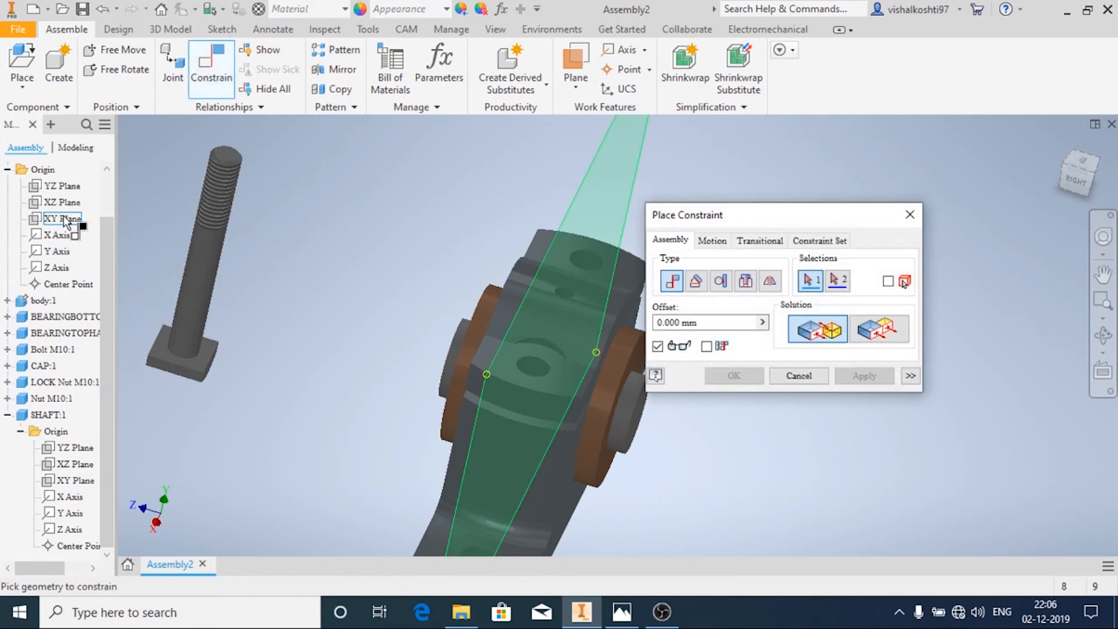
# Align the shaft's XY Plane with the assembly XY Plane to centre it in the bearing
pyautogui.click(71, 480)
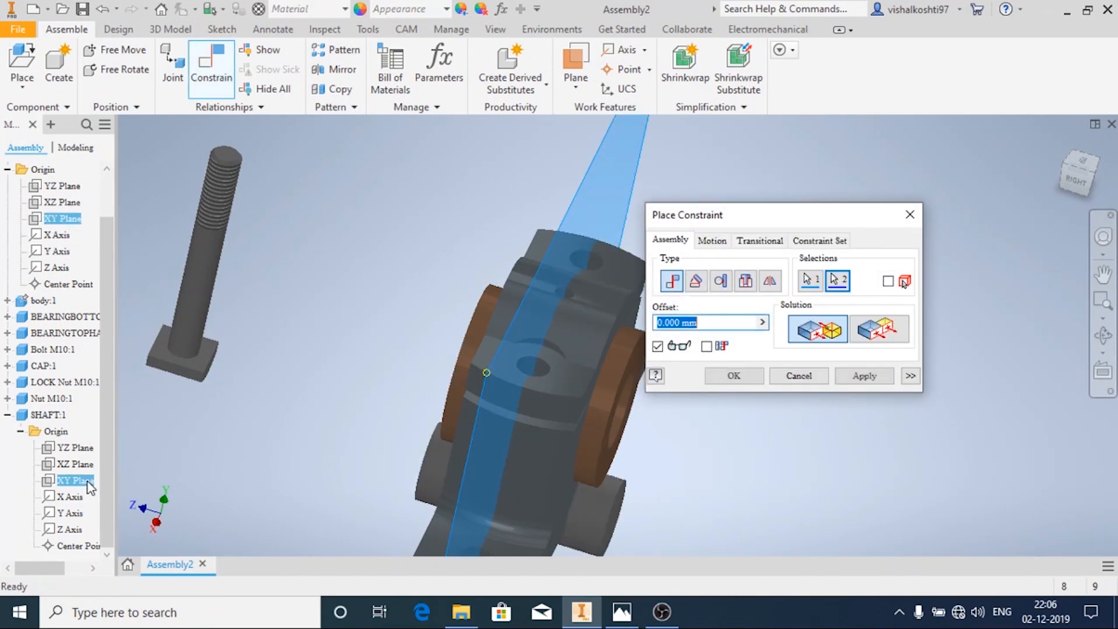
pyautogui.click(863, 376)
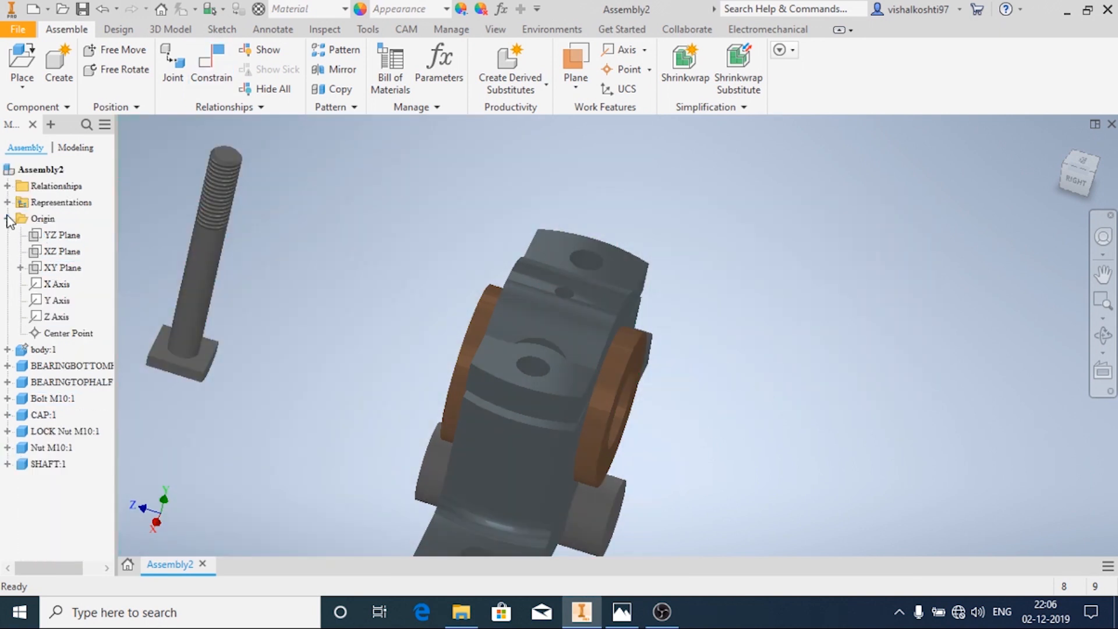
# Inspect the assembly origin planes, then begin an Insert constraint for the bolt and hole
pyautogui.click(211, 64)
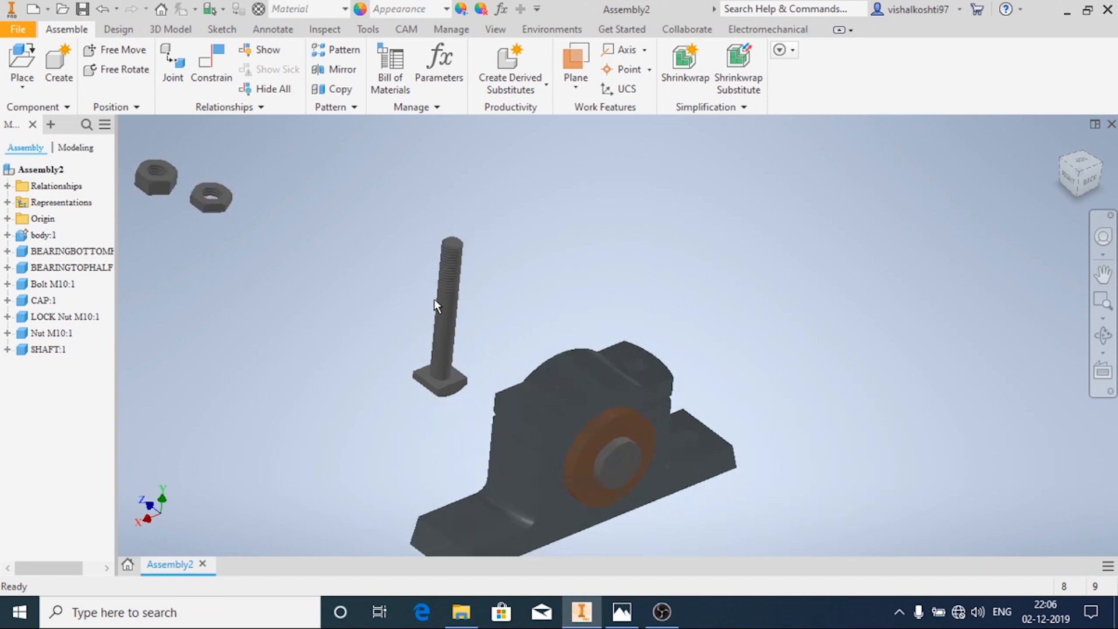
pyautogui.scroll(-3)
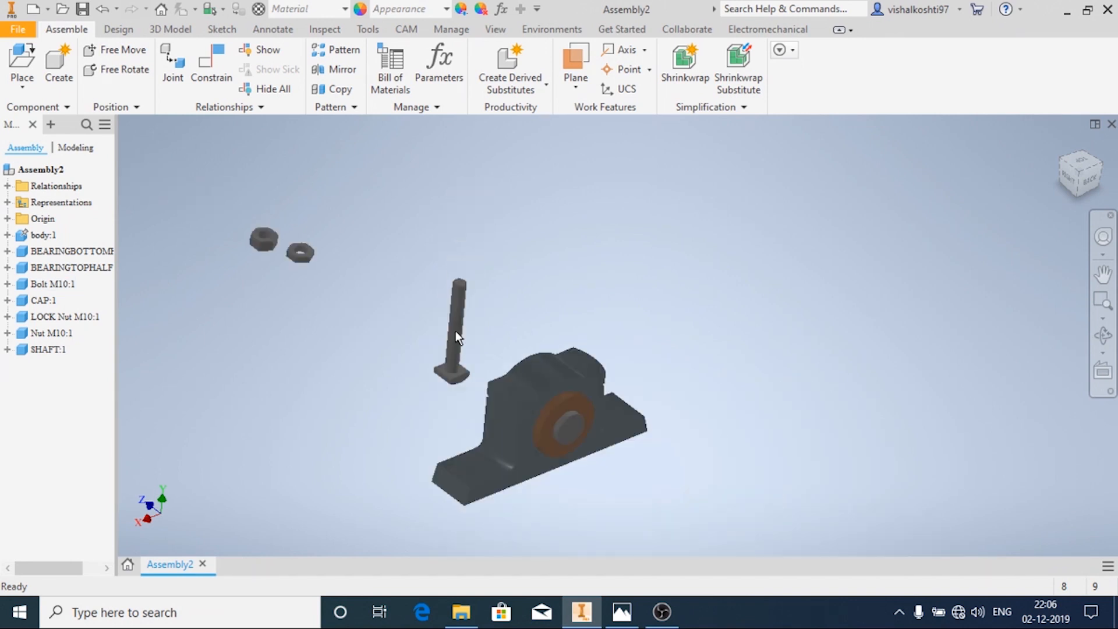
pyautogui.moveTo(170, 29)
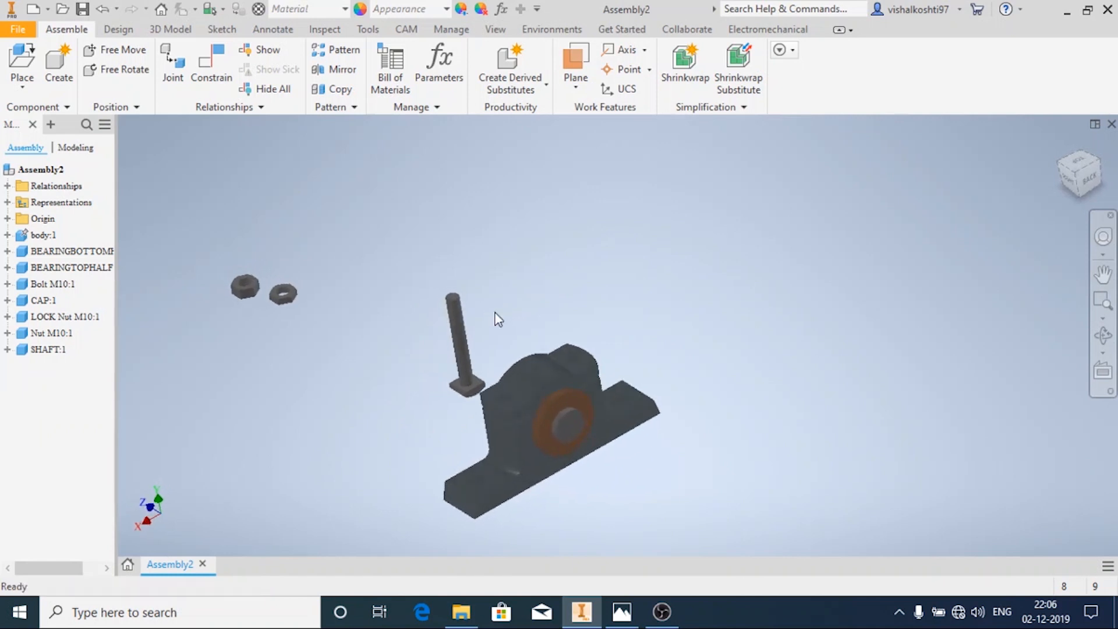
pyautogui.click(546, 378)
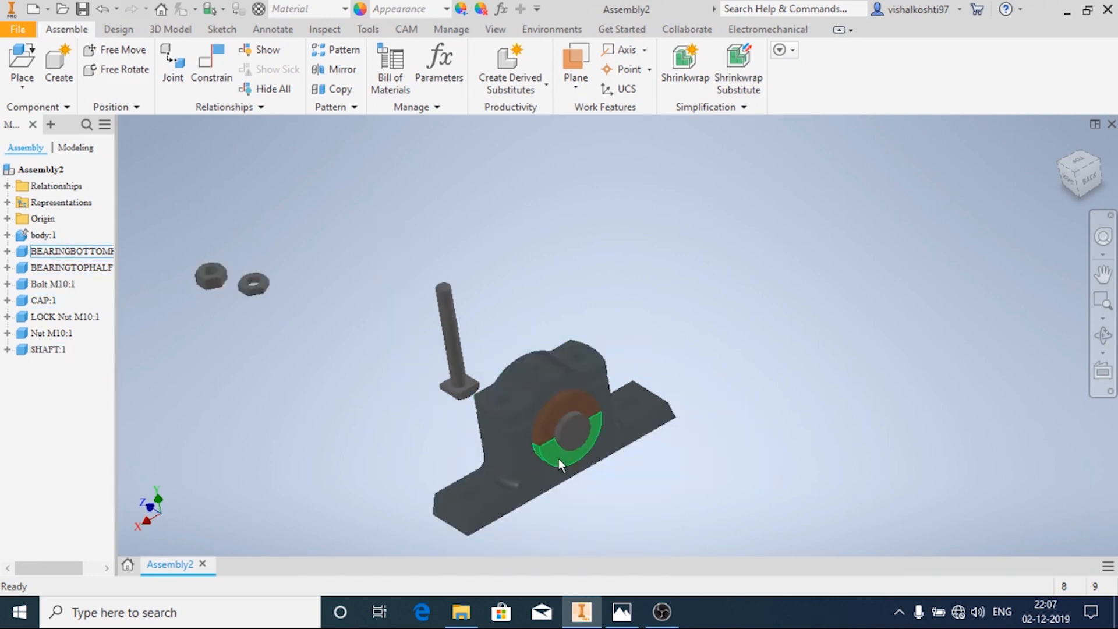
pyautogui.click(415, 325)
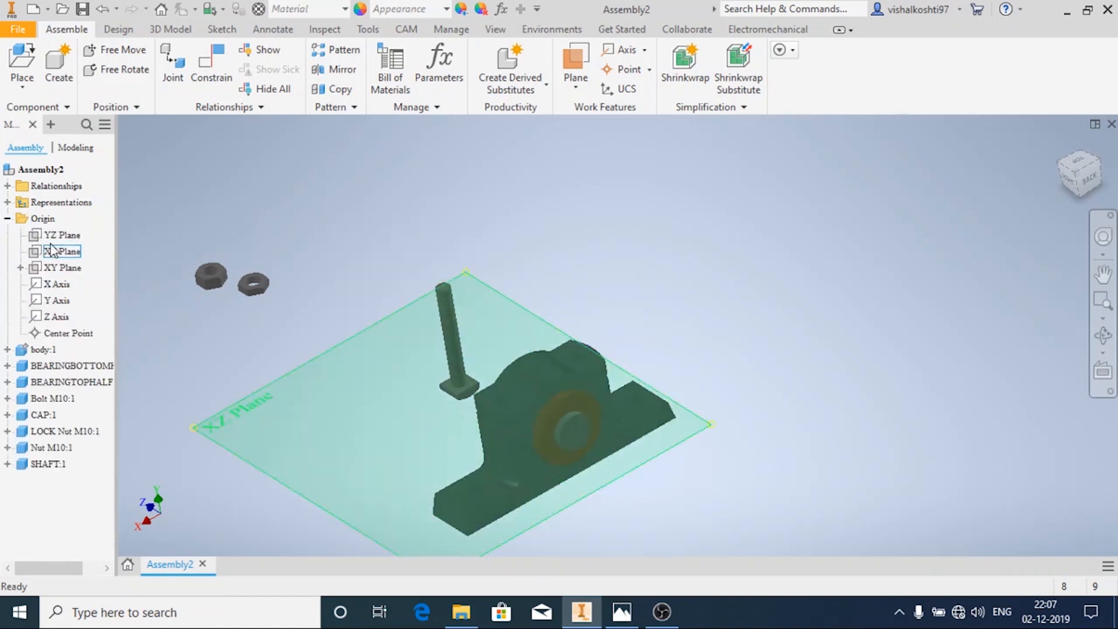
pyautogui.click(60, 236)
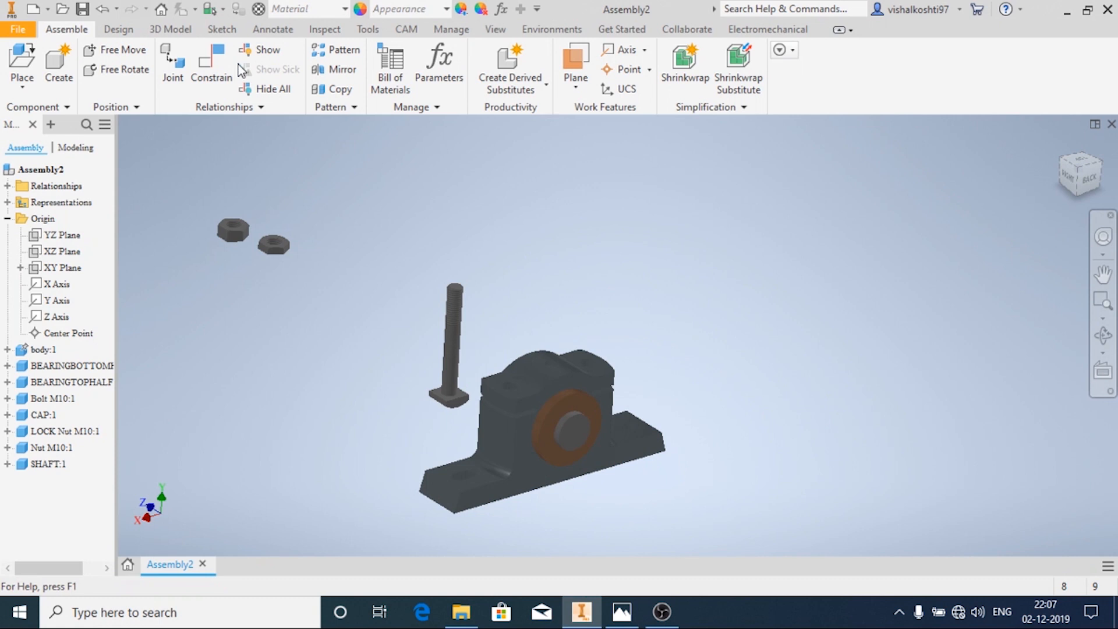
pyautogui.click(211, 64)
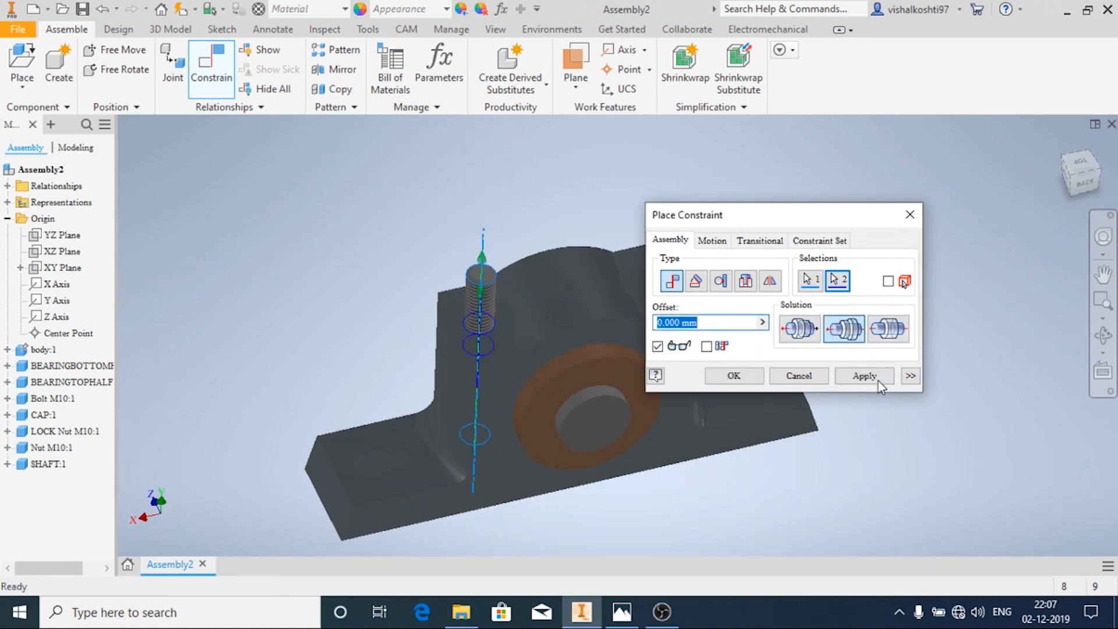
# Insert-constrain the bolt through the body hole via the underside hole edge and hex head
pyautogui.click(864, 377)
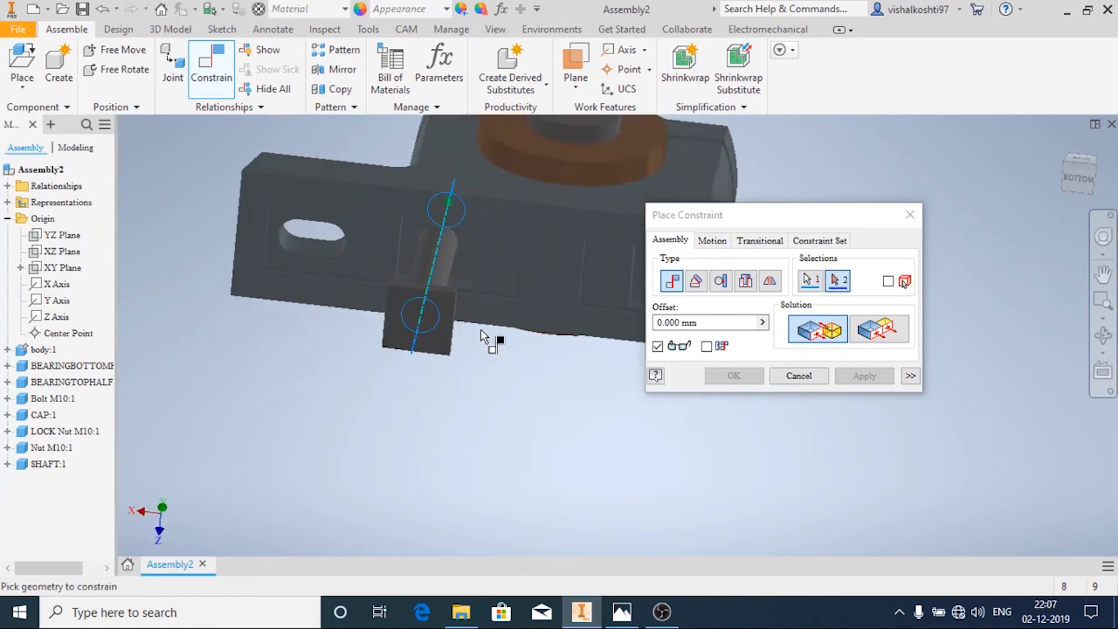
pyautogui.click(439, 245)
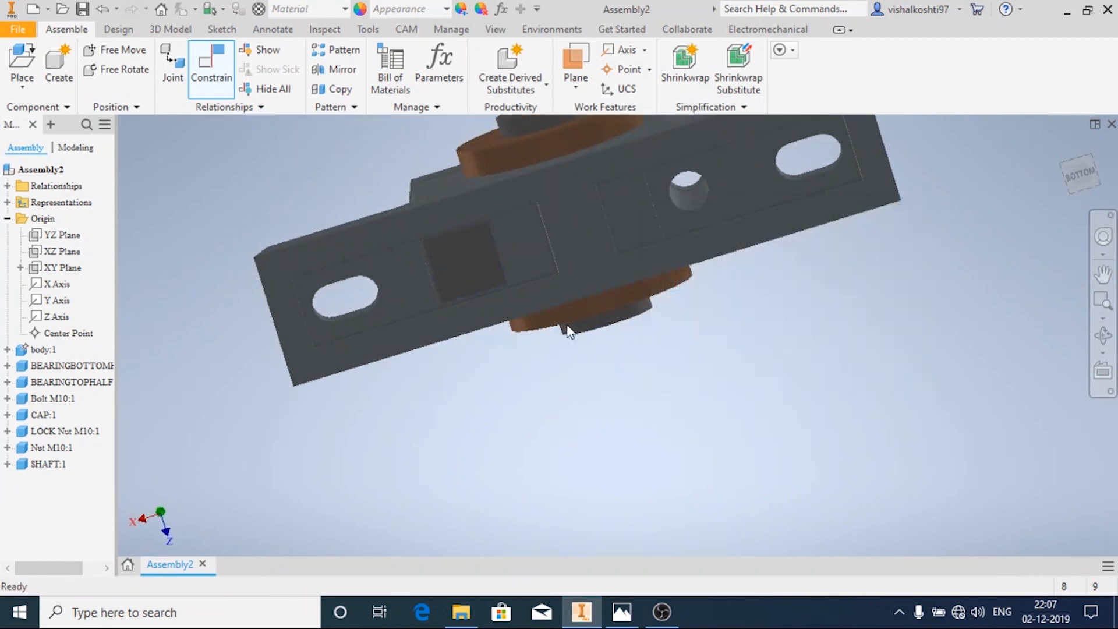
pyautogui.click(467, 259)
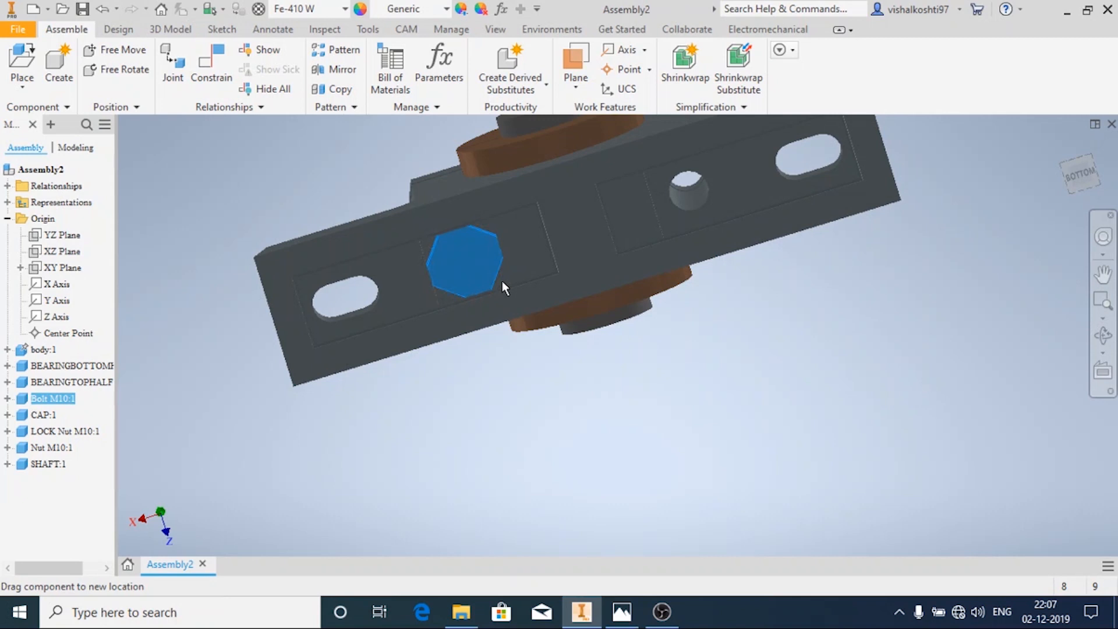
pyautogui.click(335, 176)
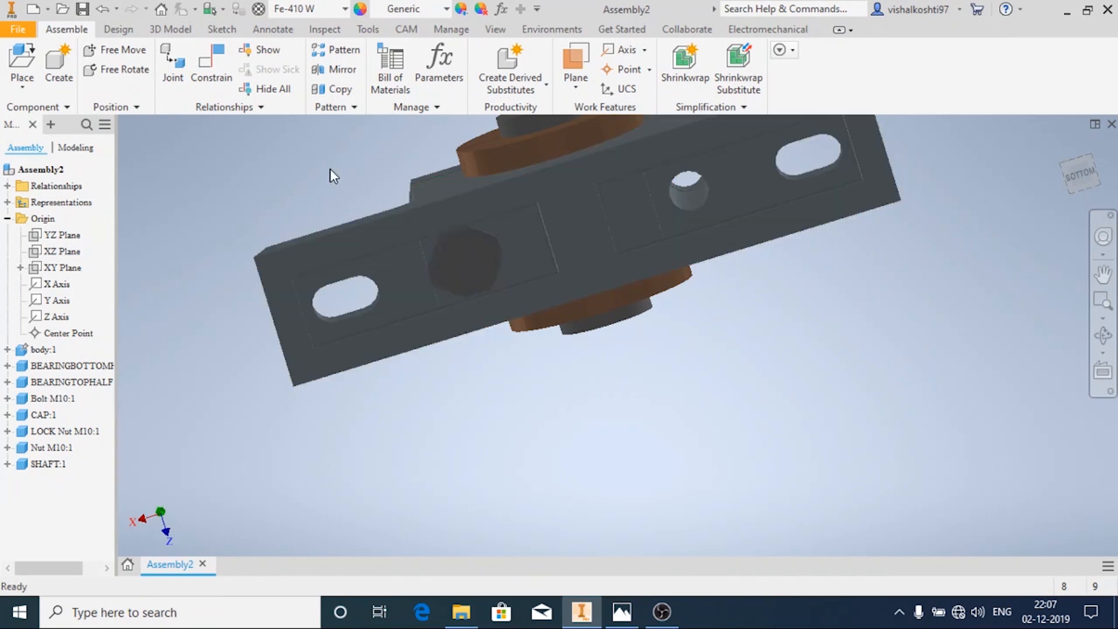
pyautogui.click(211, 68)
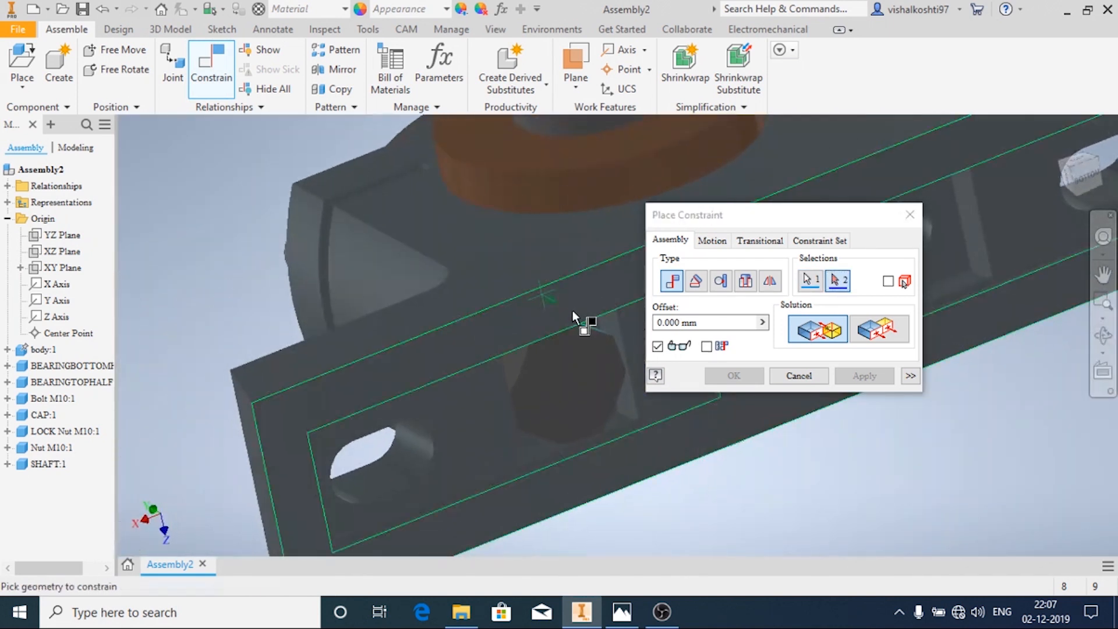
pyautogui.click(609, 328)
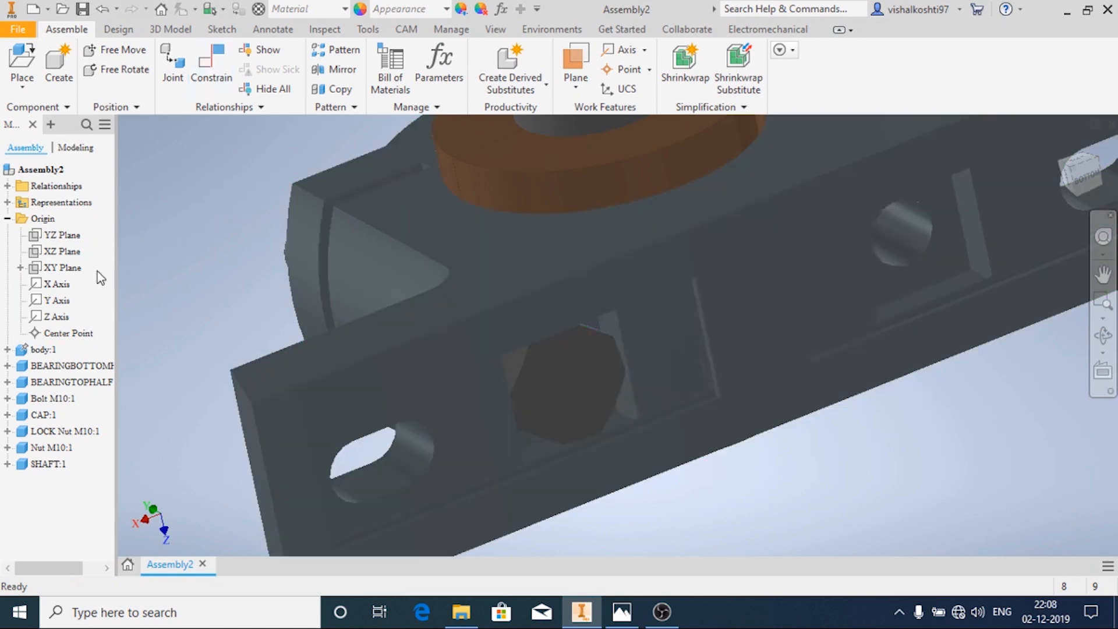
# Mate Bolt M10's XY Plane to an assembly origin plane to fix its rotation
pyautogui.click(211, 67)
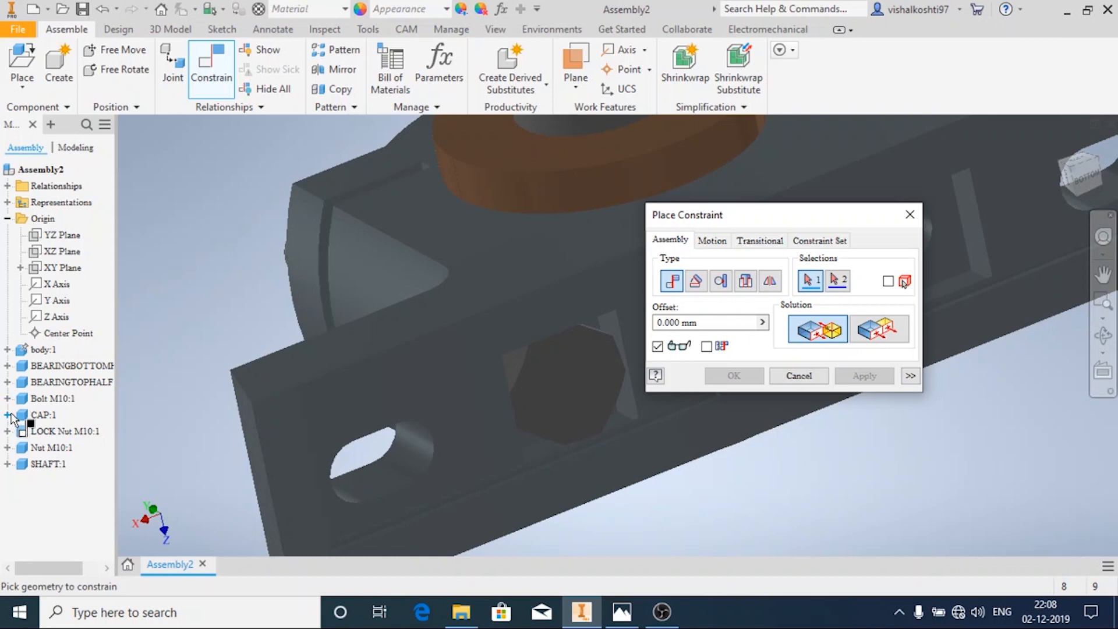
pyautogui.click(7, 398)
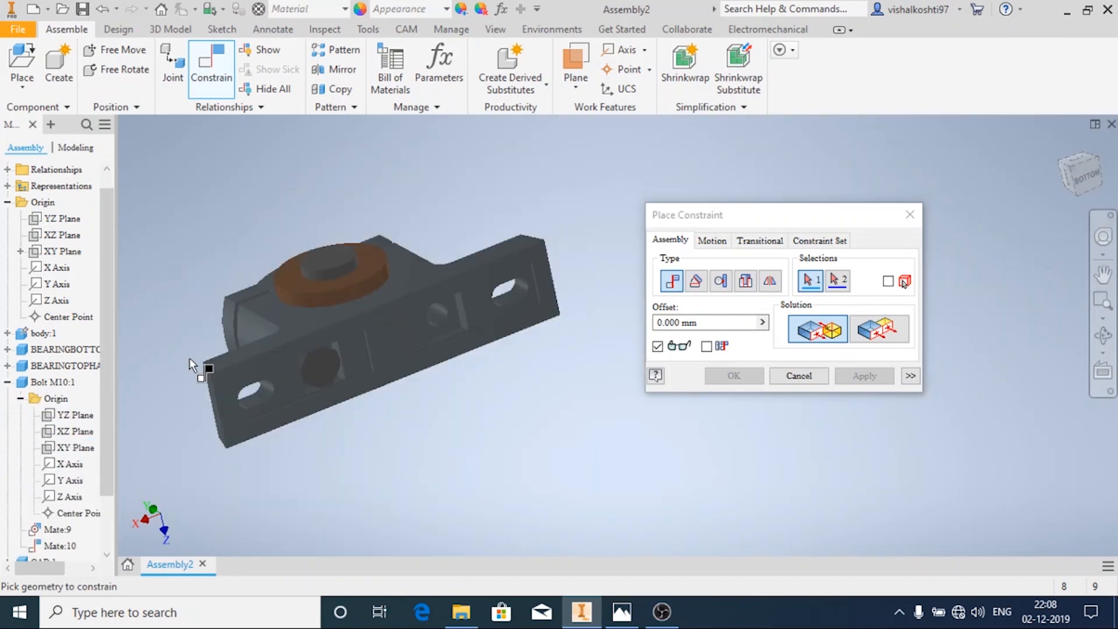
pyautogui.click(75, 447)
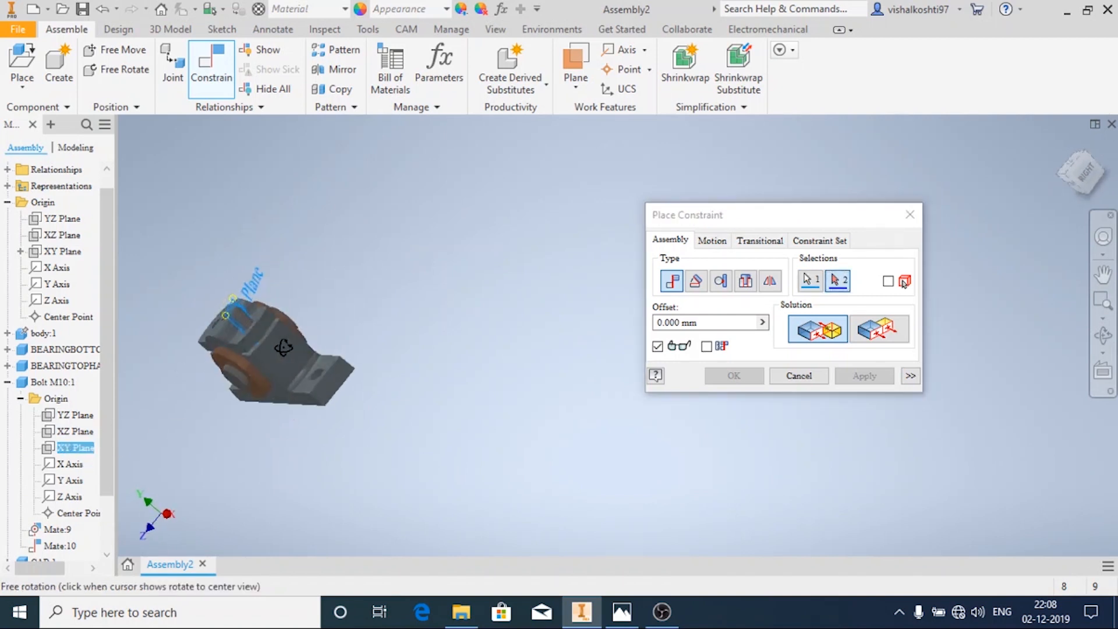
pyautogui.click(61, 218)
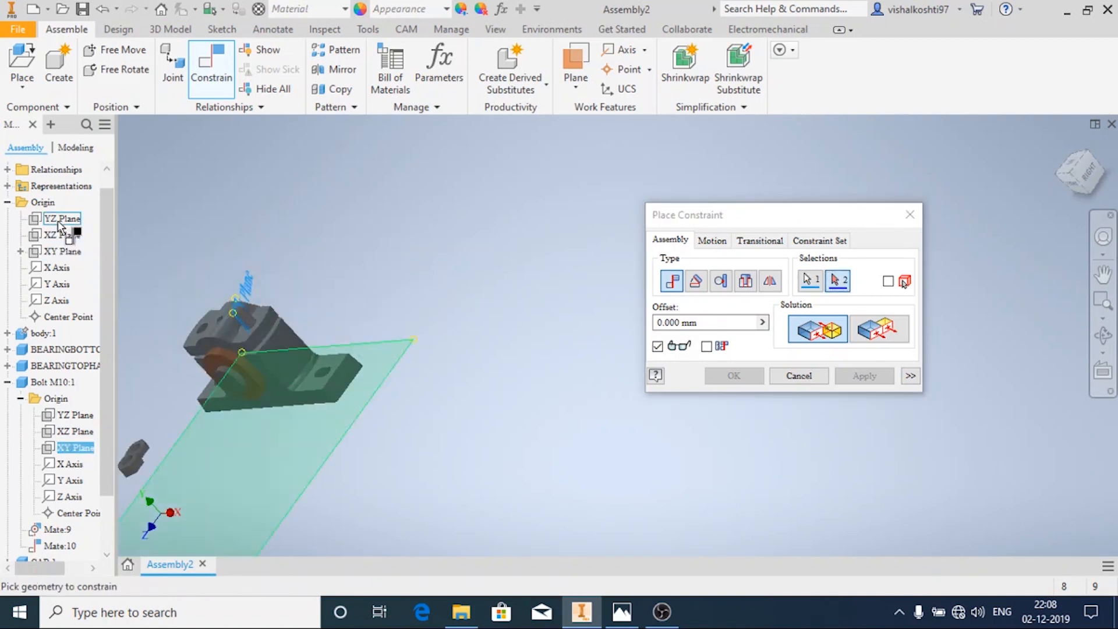
pyautogui.click(63, 252)
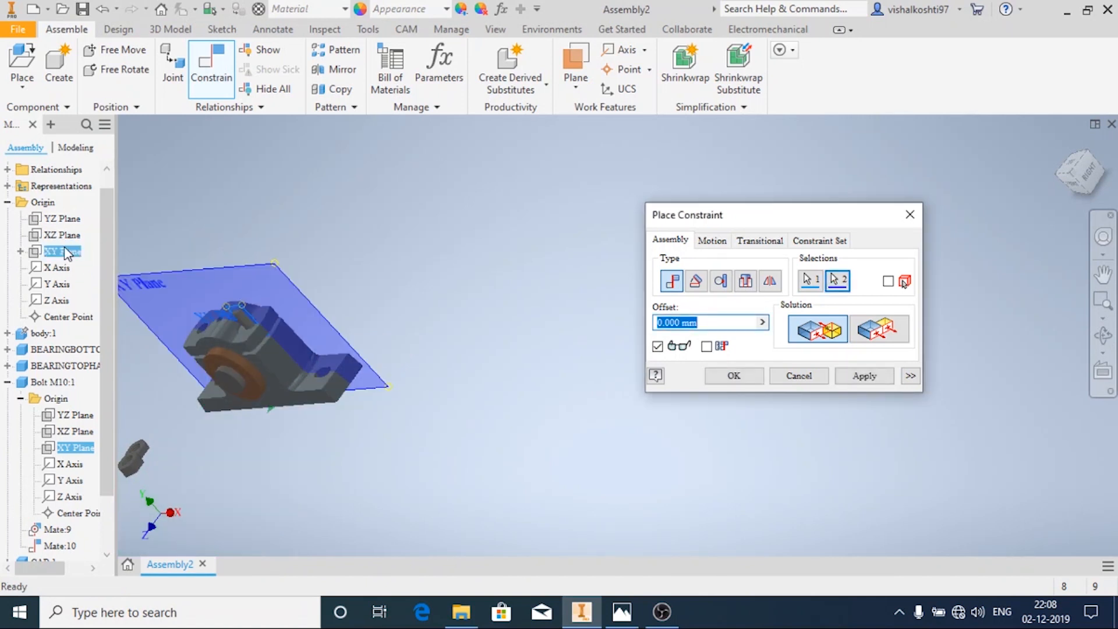
pyautogui.click(798, 375)
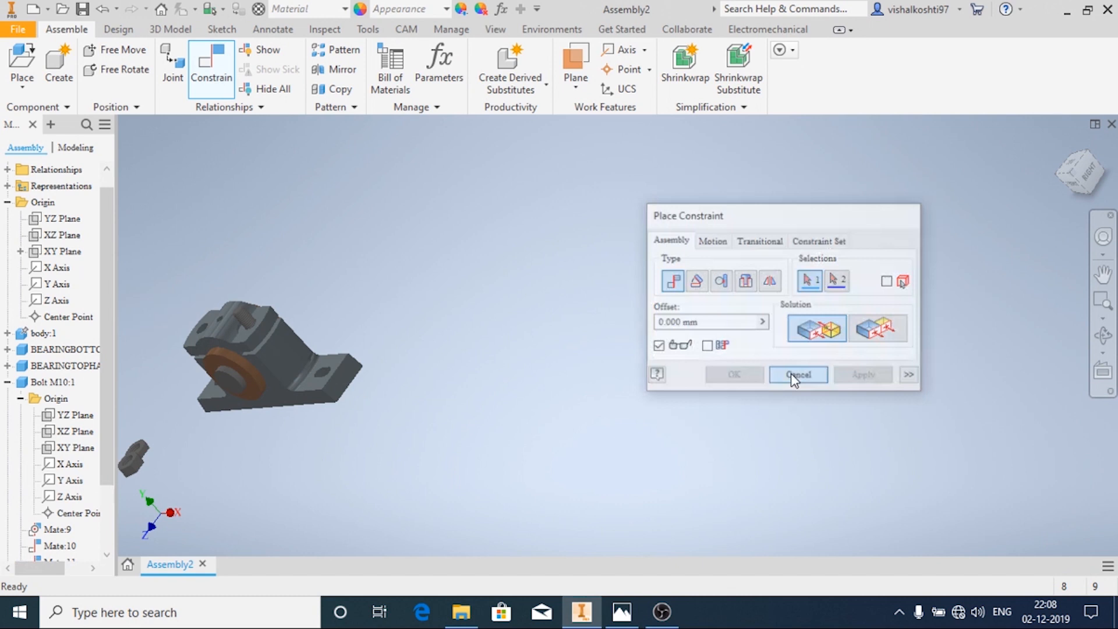
pyautogui.click(796, 374)
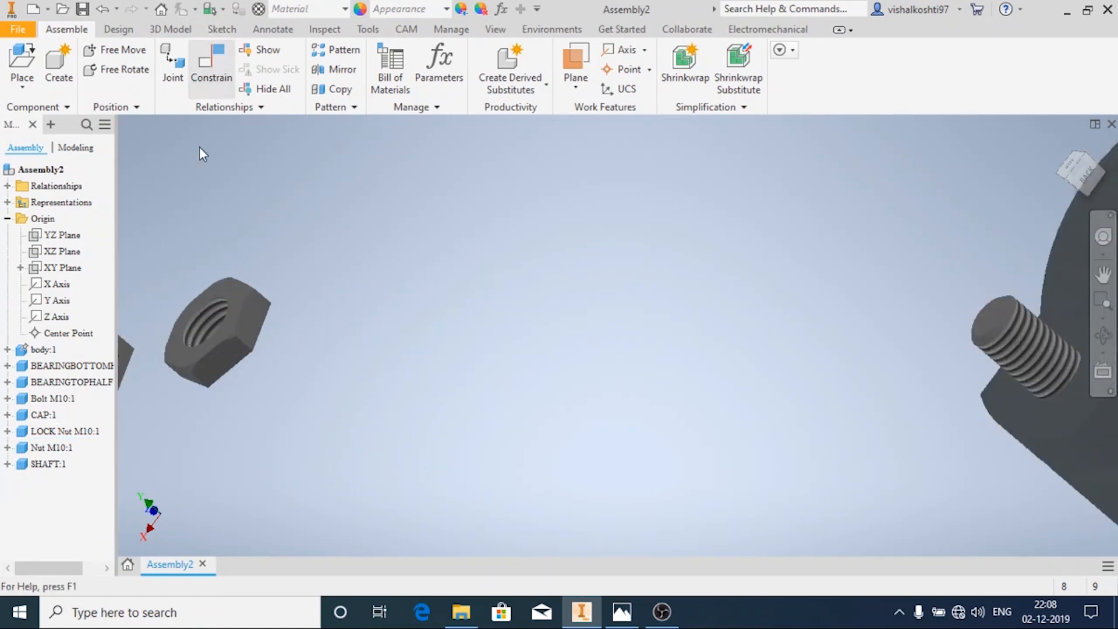
# Mate the M10 nut's axis to the bolt's central axis
pyautogui.click(210, 68)
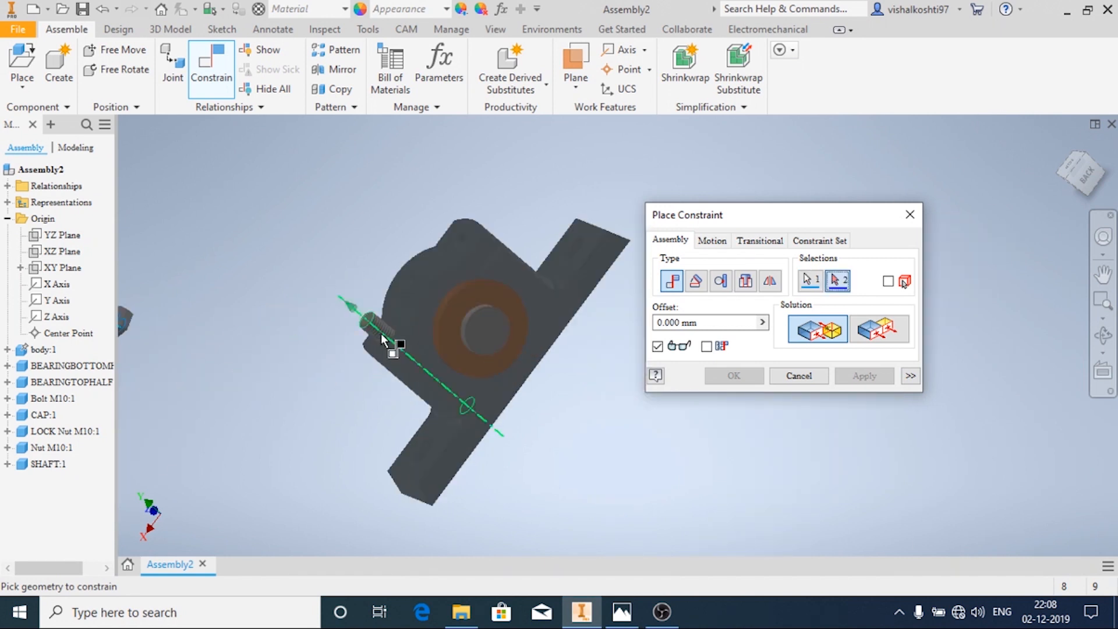
pyautogui.click(500, 328)
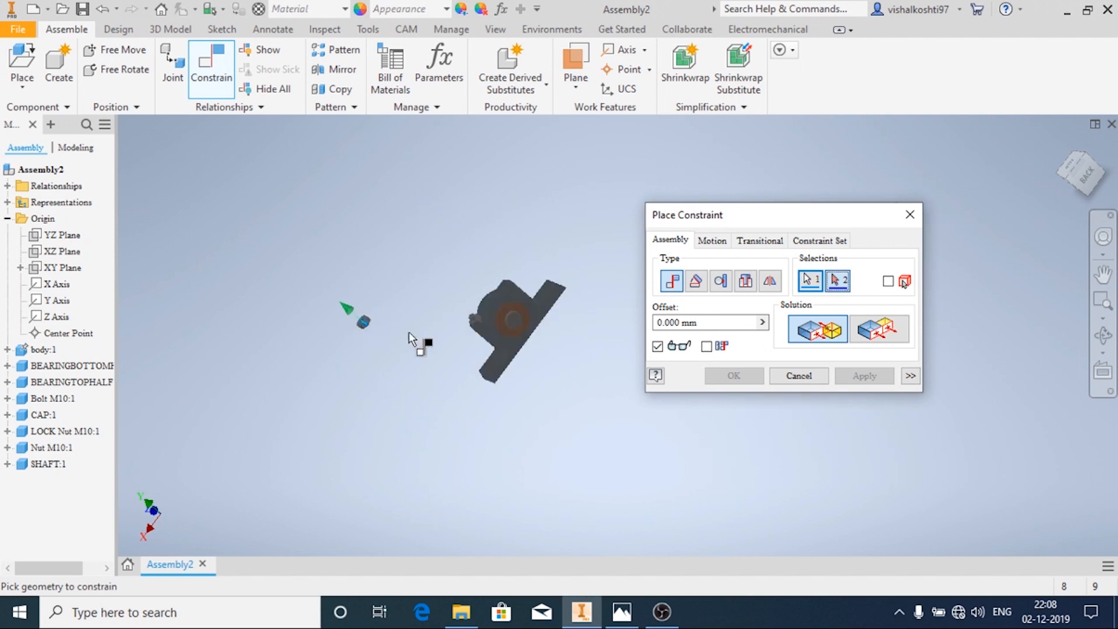
pyautogui.click(499, 322)
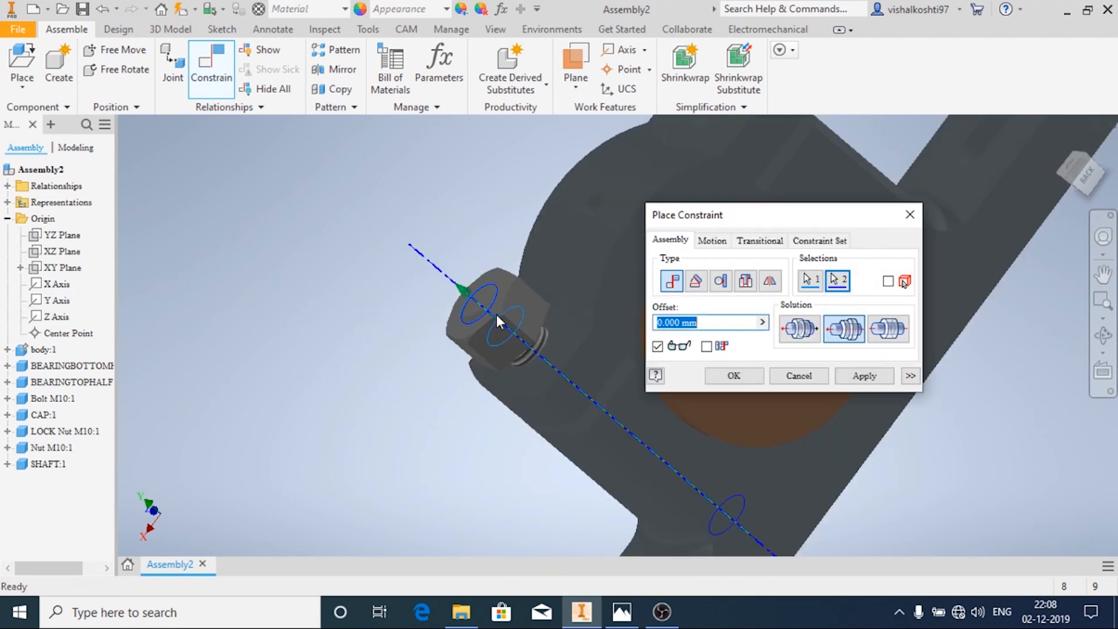
pyautogui.click(733, 376)
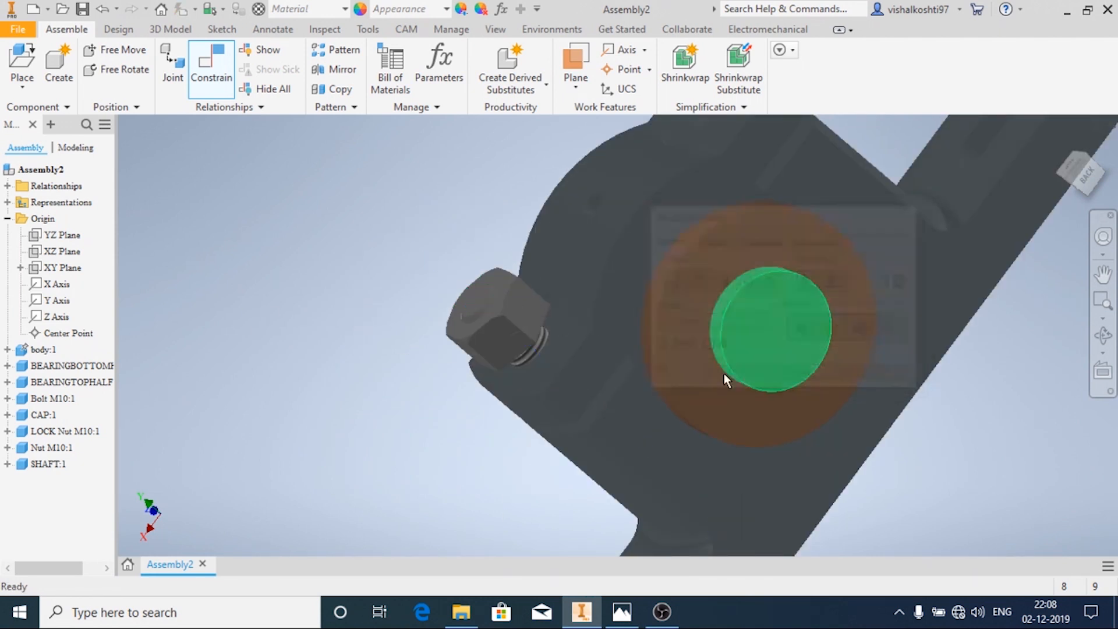
# Mate the nut face to the body face beneath it so the nut seats on the bolt
pyautogui.click(211, 67)
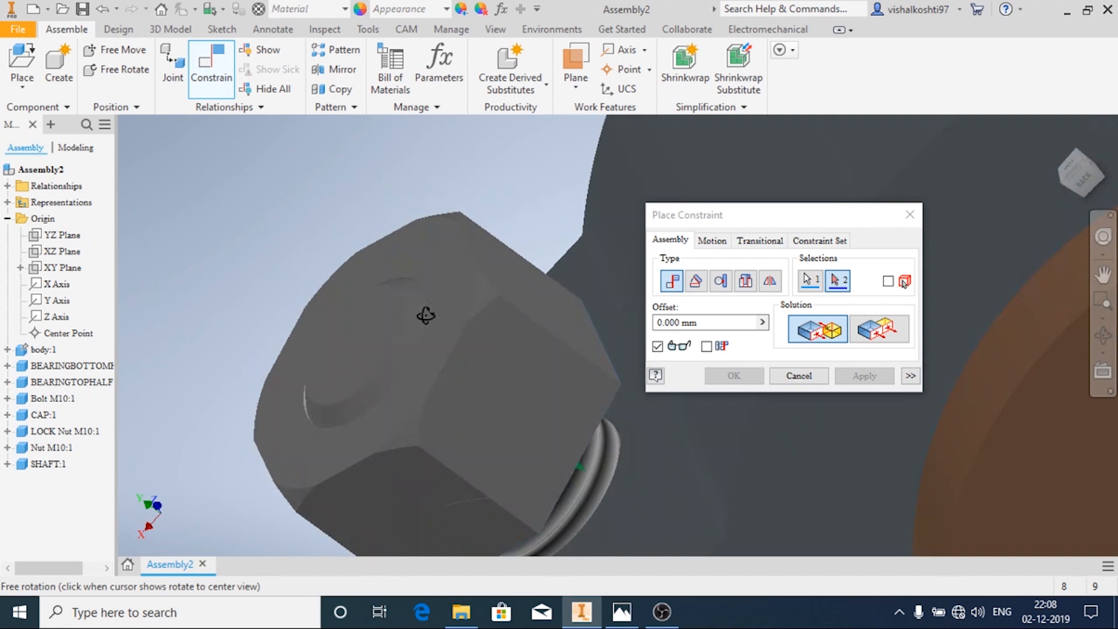
pyautogui.click(496, 396)
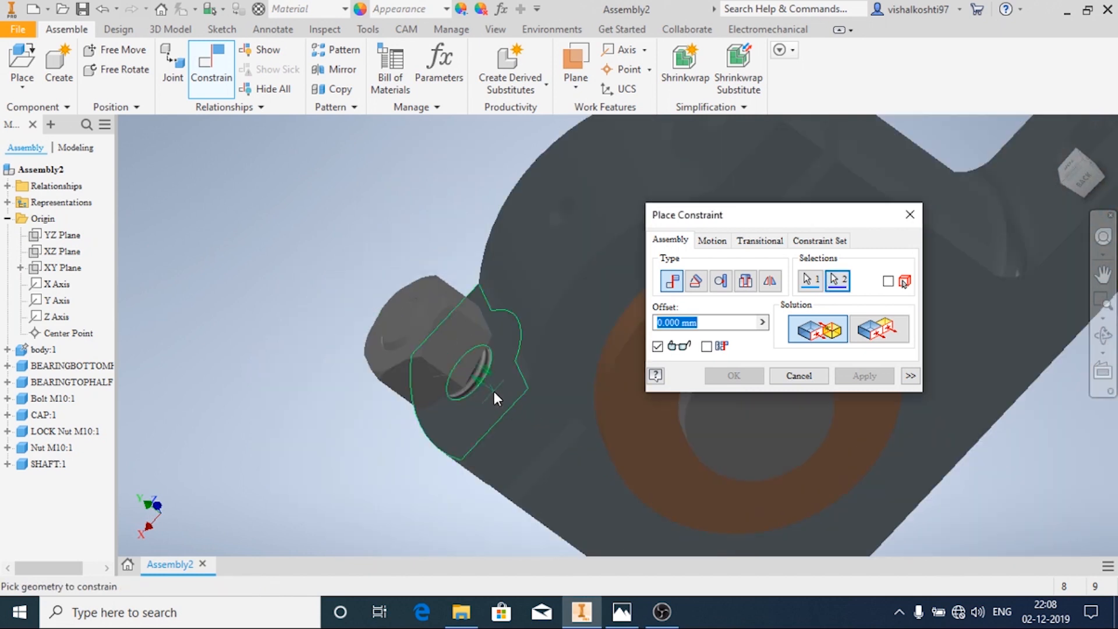
pyautogui.click(863, 376)
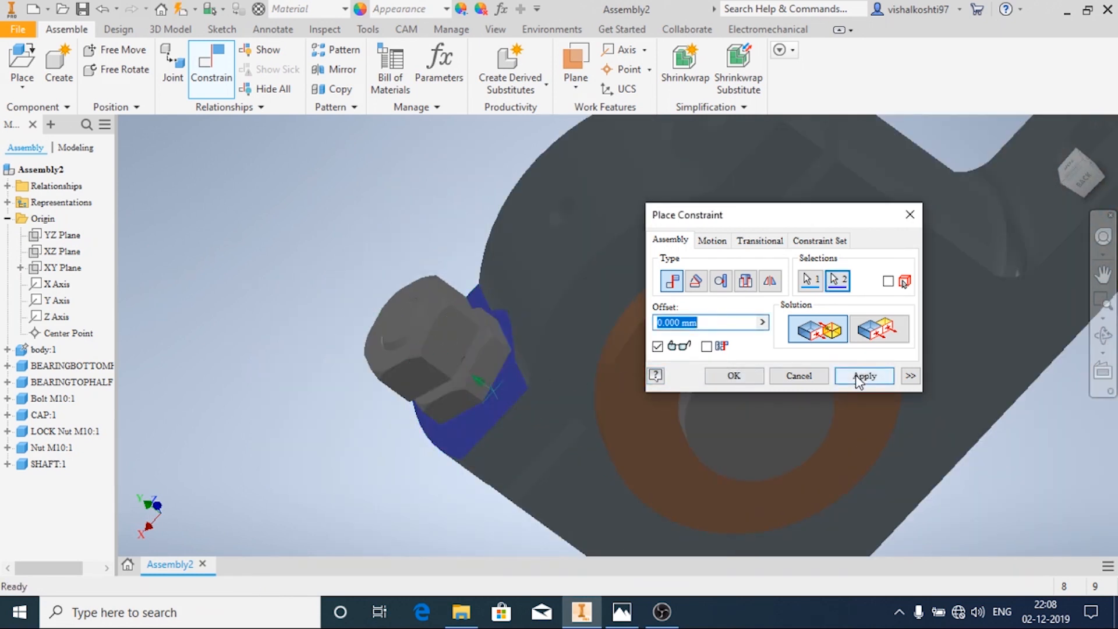
pyautogui.click(863, 377)
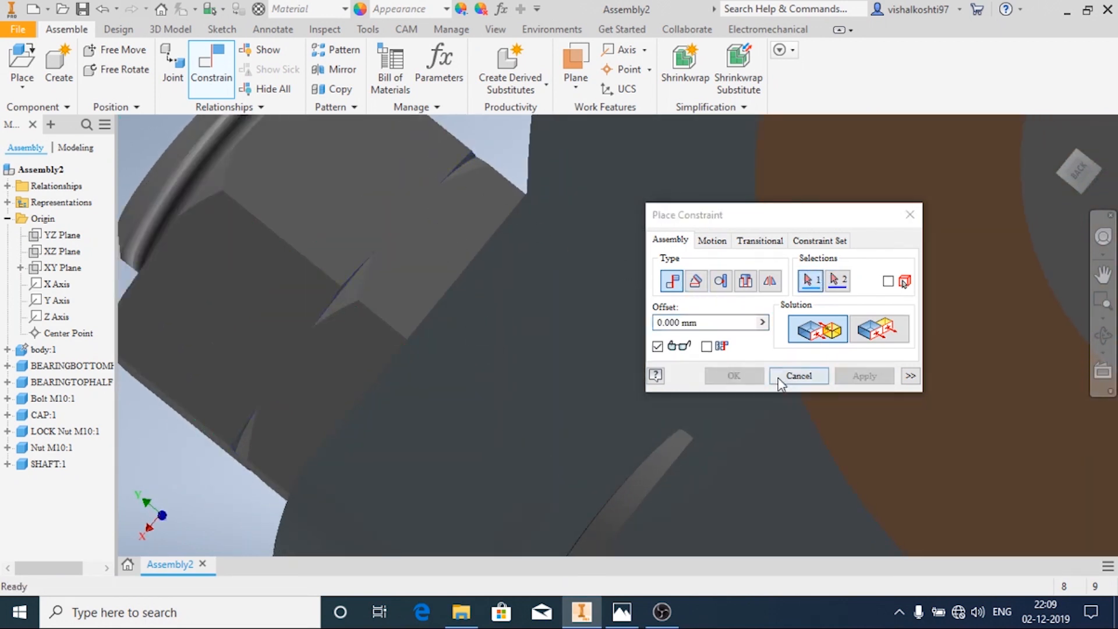
pyautogui.click(796, 376)
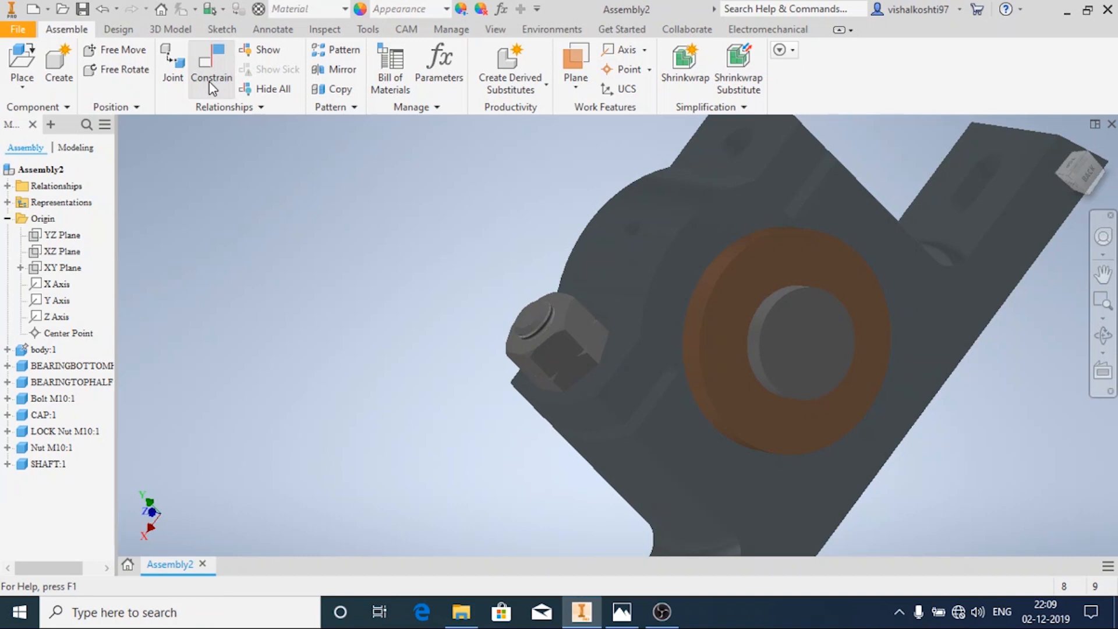
# Begin a further constraint using the assembly YZ plane as first reference
pyautogui.click(211, 67)
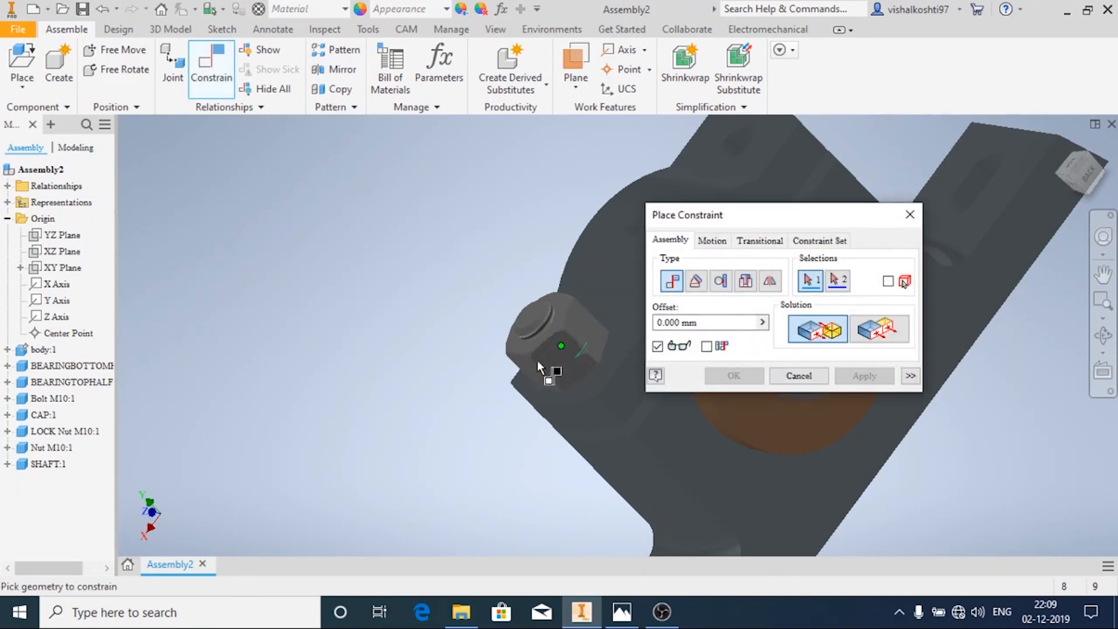
pyautogui.moveTo(591, 376)
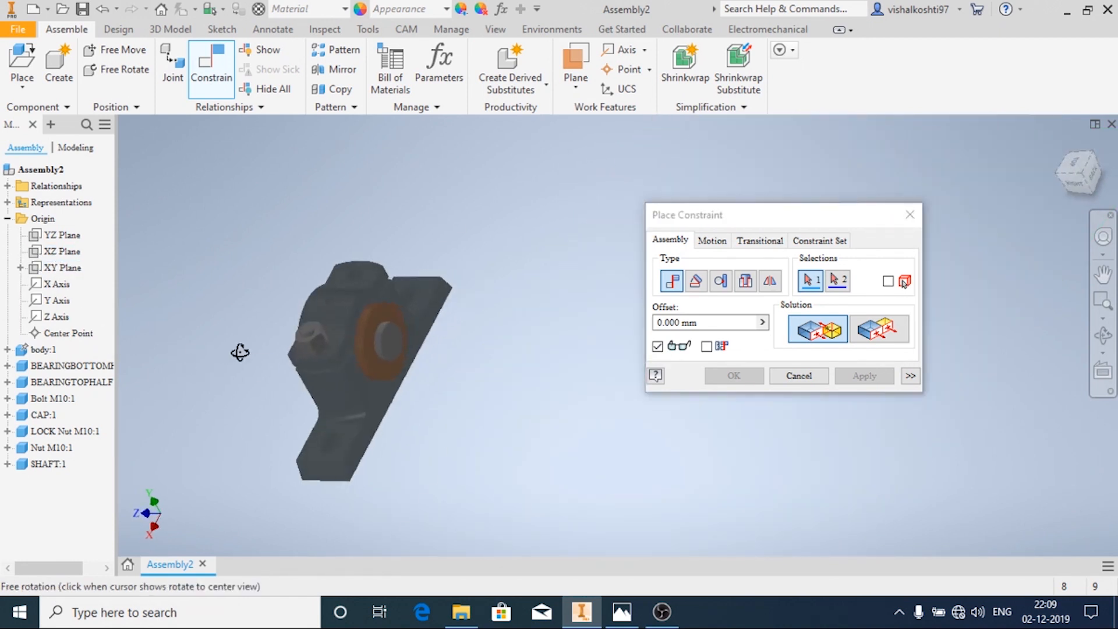
pyautogui.click(62, 235)
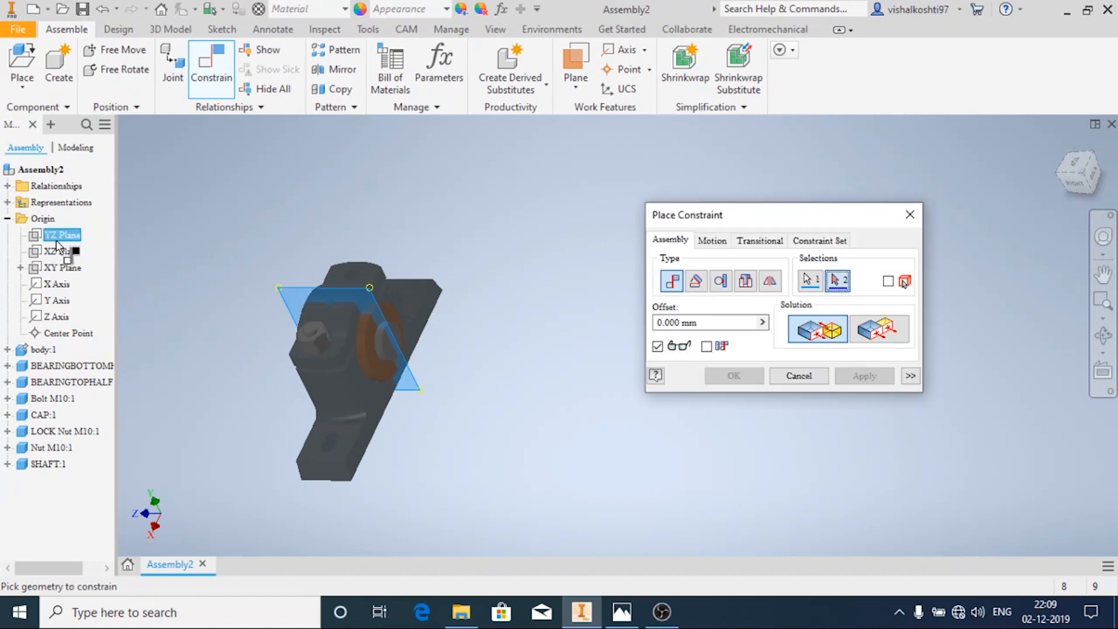
pyautogui.moveTo(14, 456)
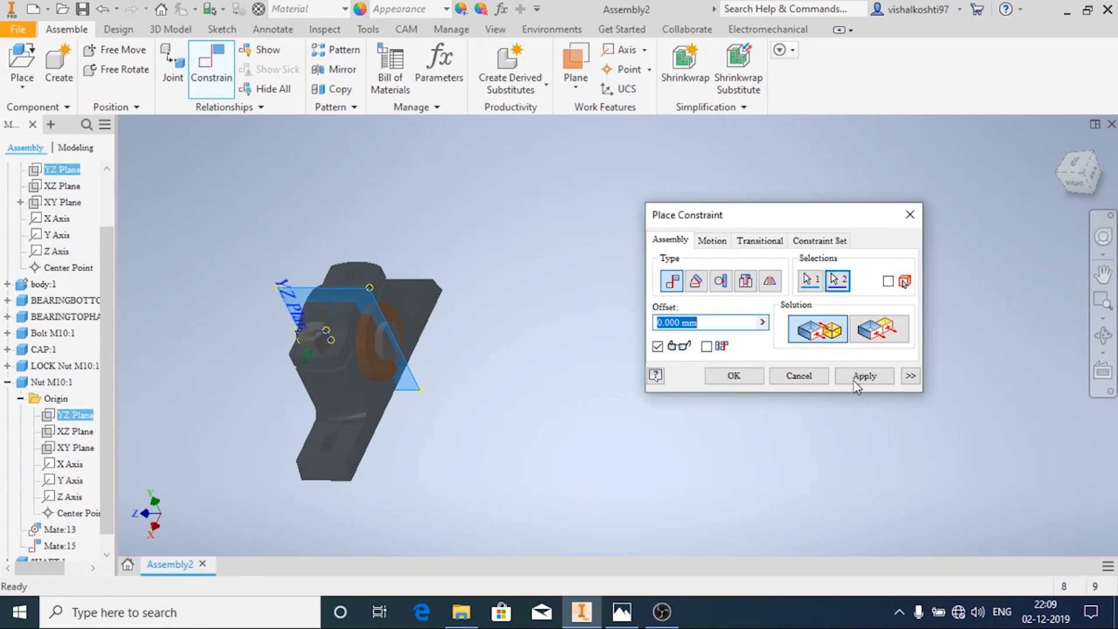
# Apply the plane mate, dismiss the unsolvable warning and delete conflicting Mate:15 from the nut
pyautogui.click(863, 376)
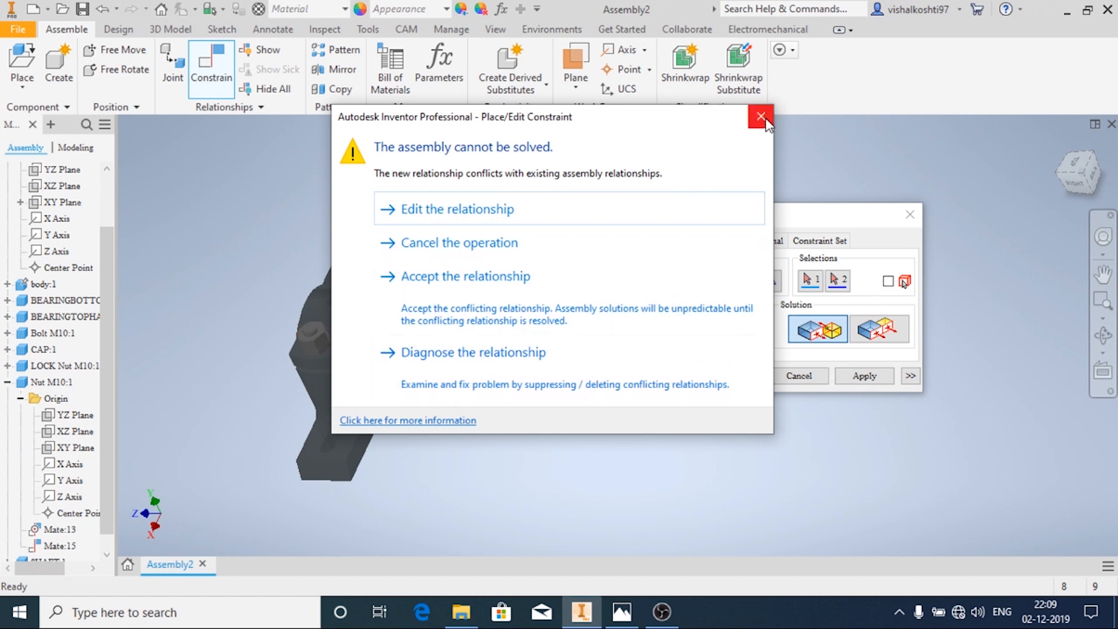
pyautogui.click(761, 117)
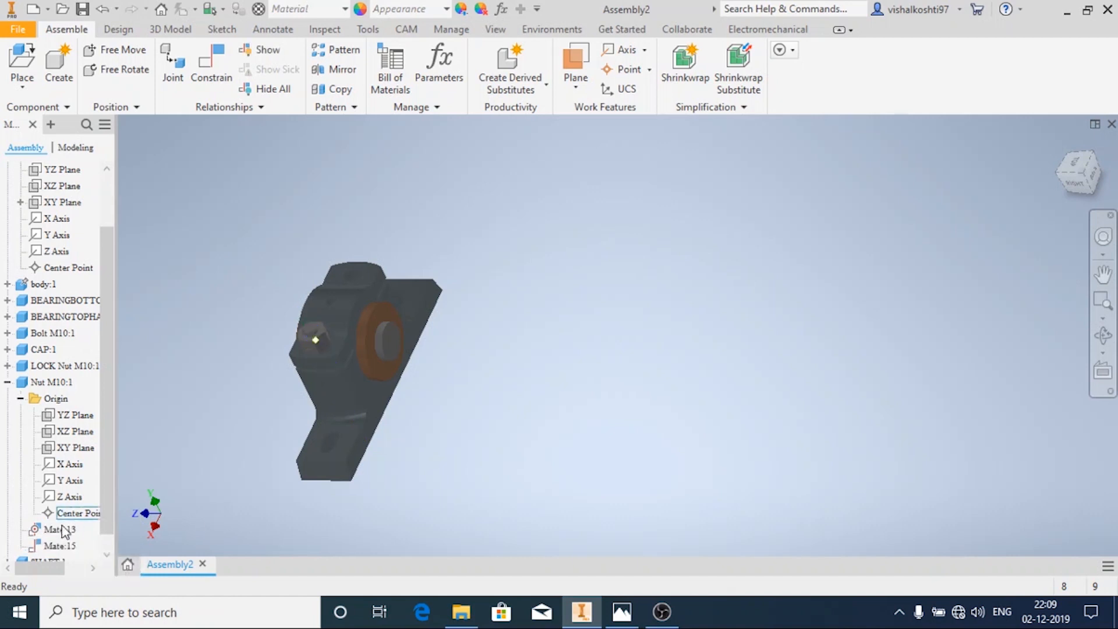
pyautogui.click(60, 545)
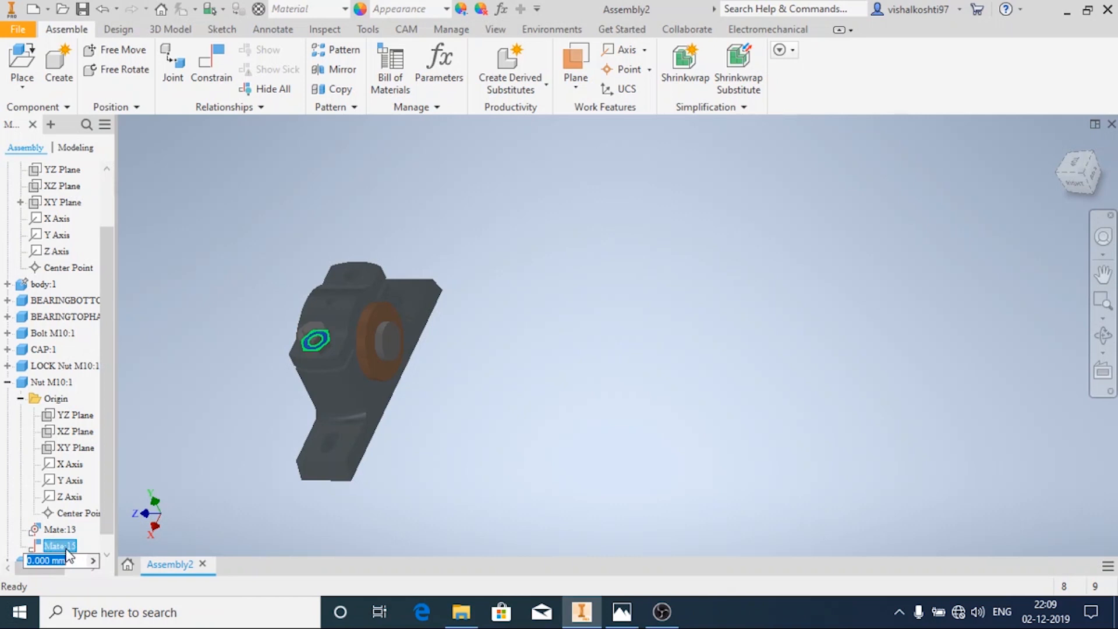
pyautogui.rightClick(57, 545)
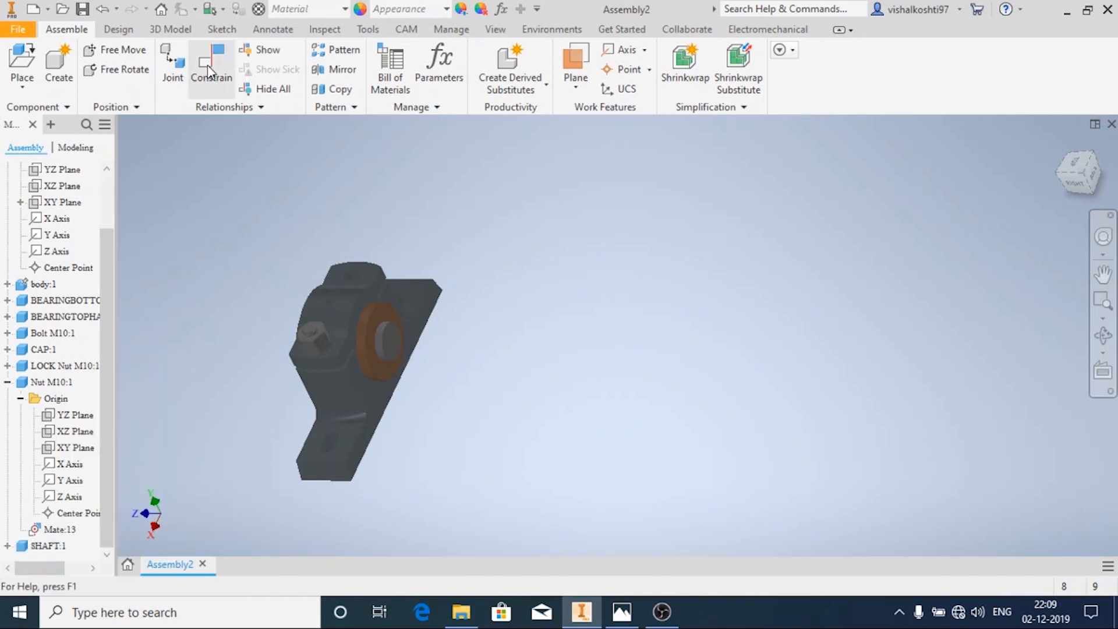
# Mate the Nut M10 XY plane to the assembly XY plane
pyautogui.click(211, 64)
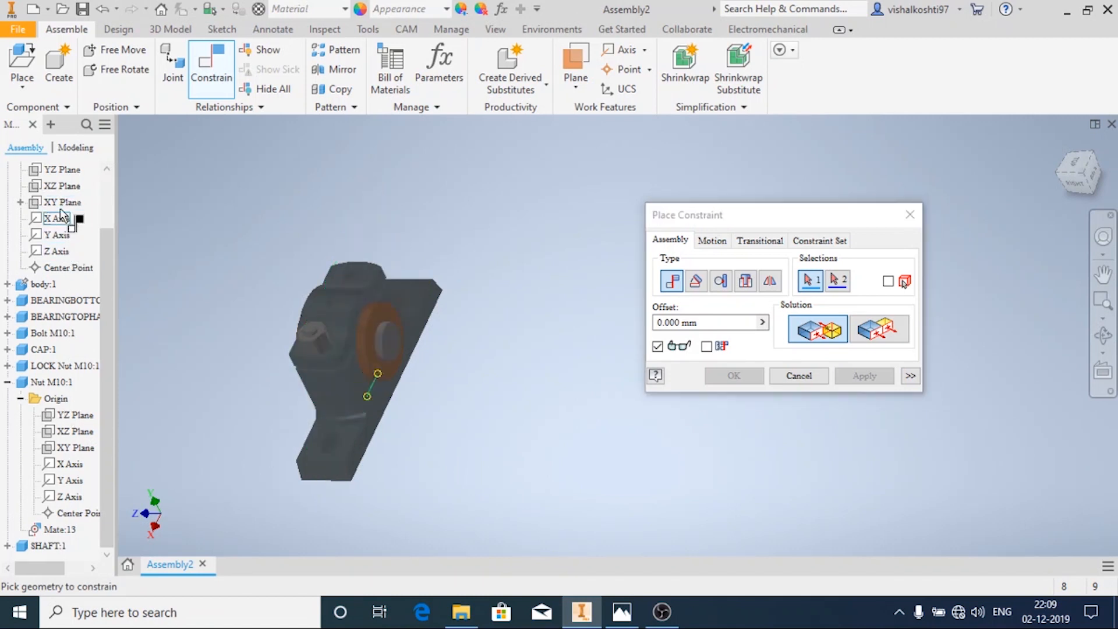
pyautogui.click(65, 202)
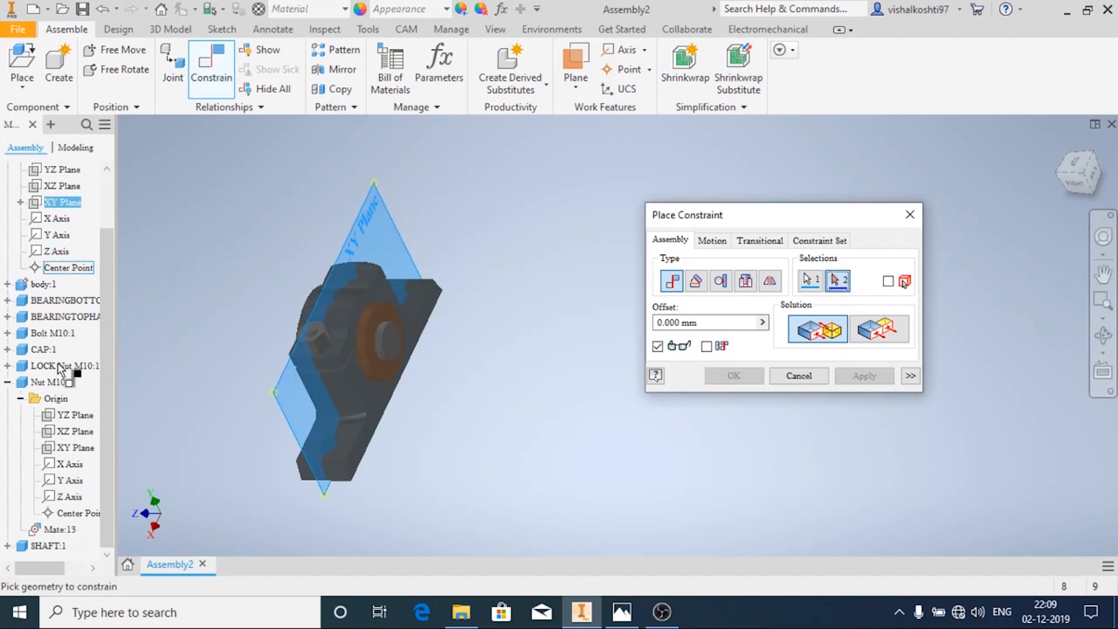
pyautogui.click(73, 431)
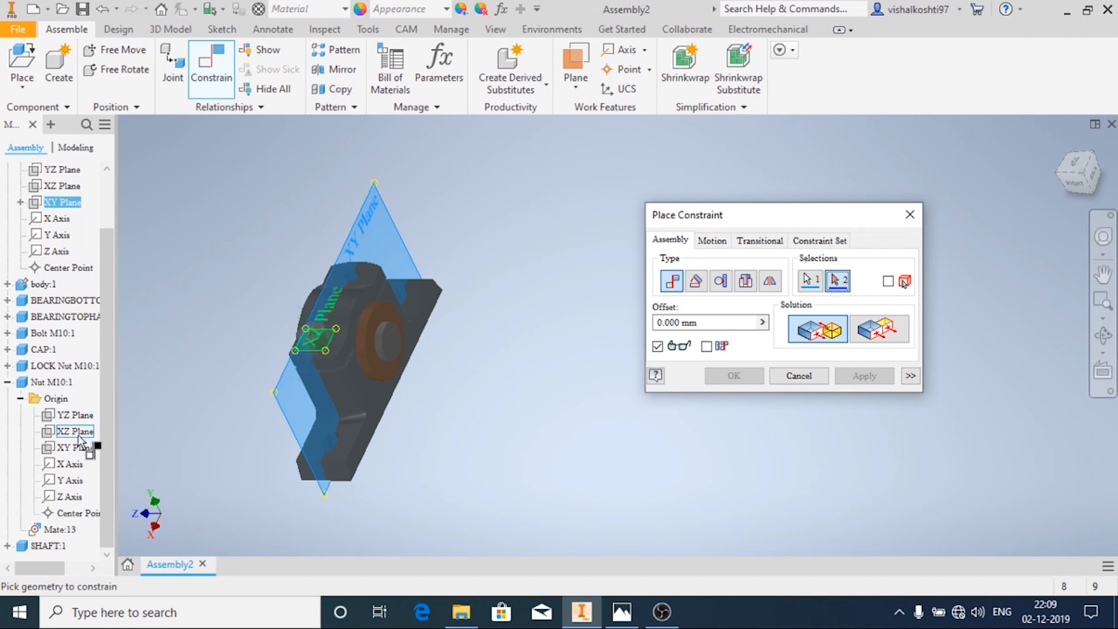
pyautogui.click(74, 447)
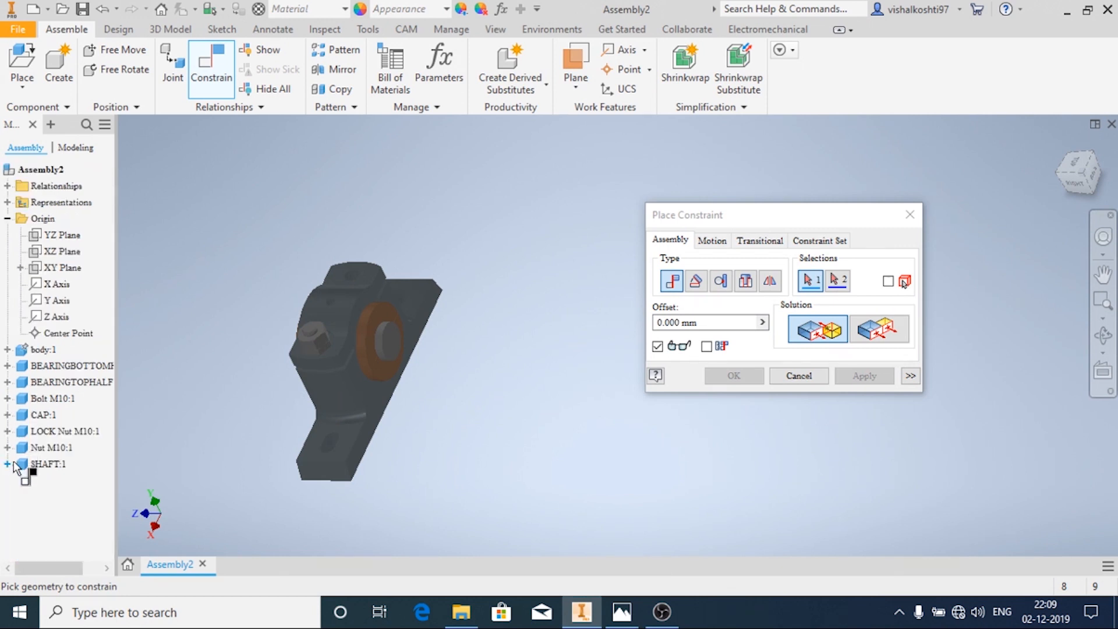
pyautogui.click(7, 366)
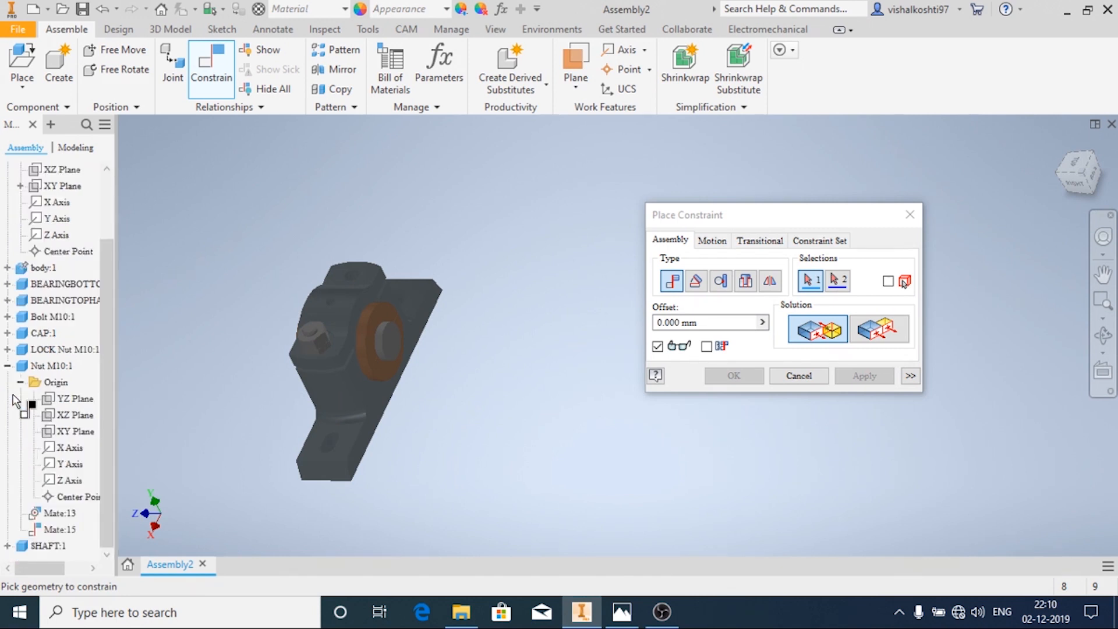
pyautogui.click(75, 430)
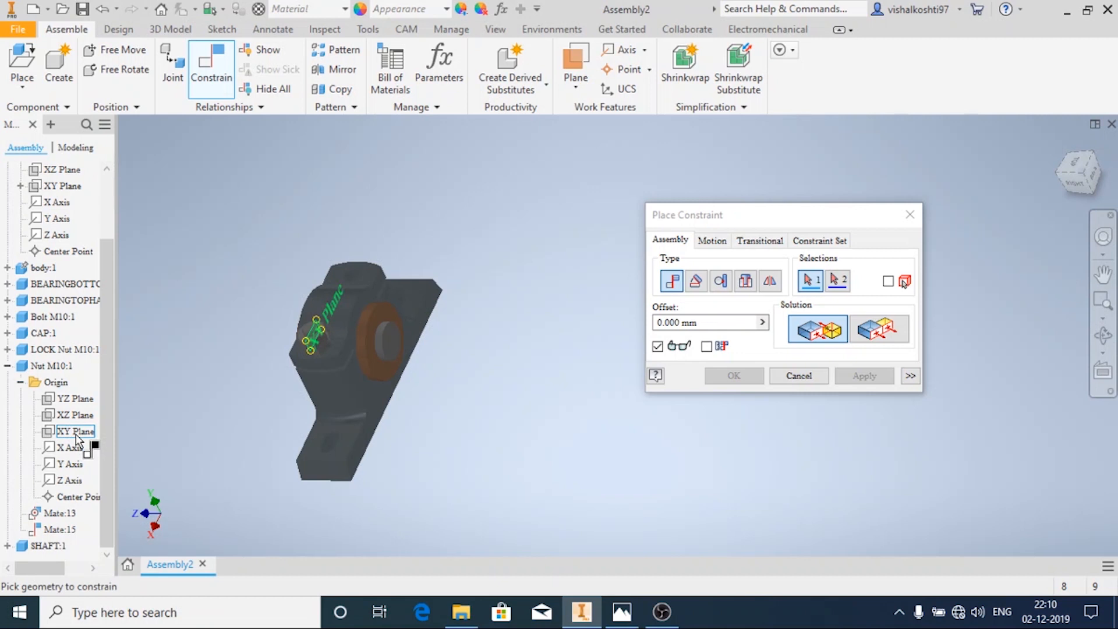
pyautogui.click(73, 431)
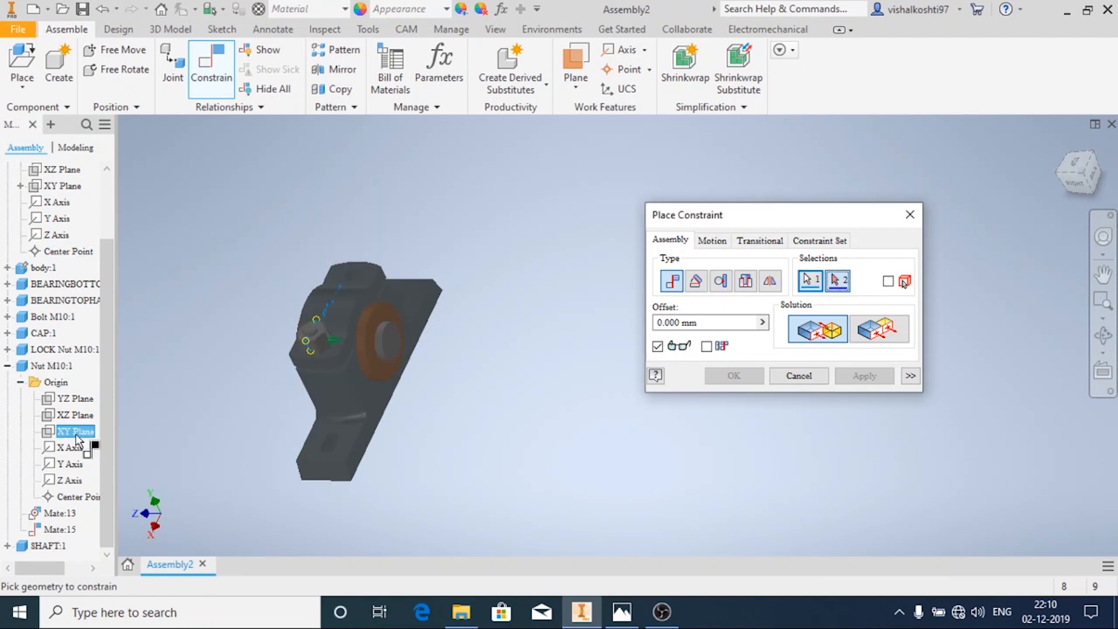
pyautogui.click(74, 186)
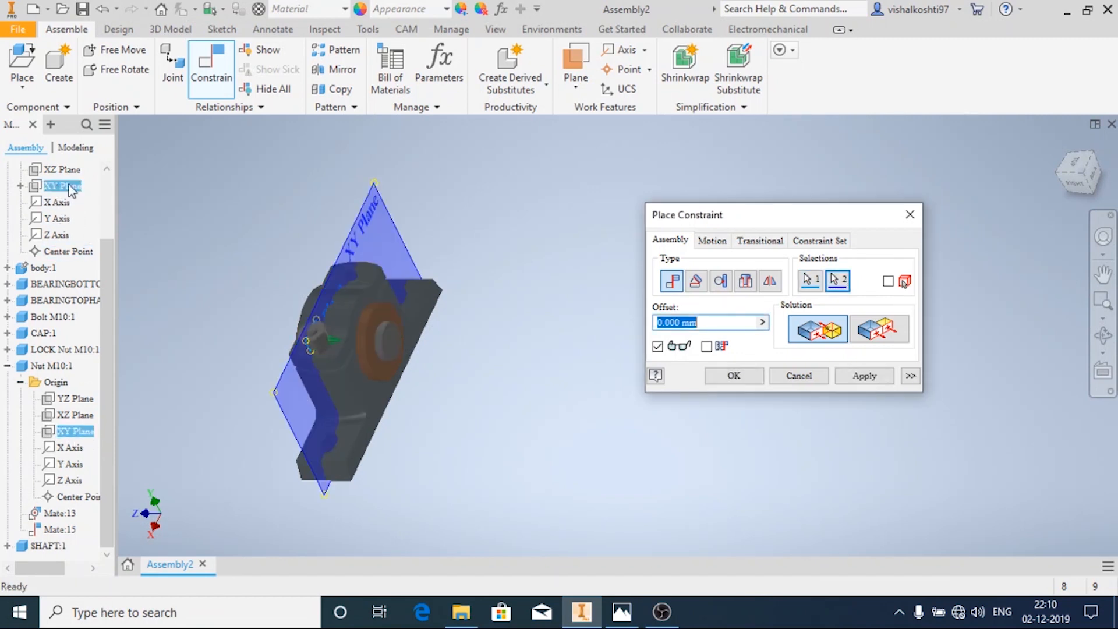
pyautogui.click(798, 376)
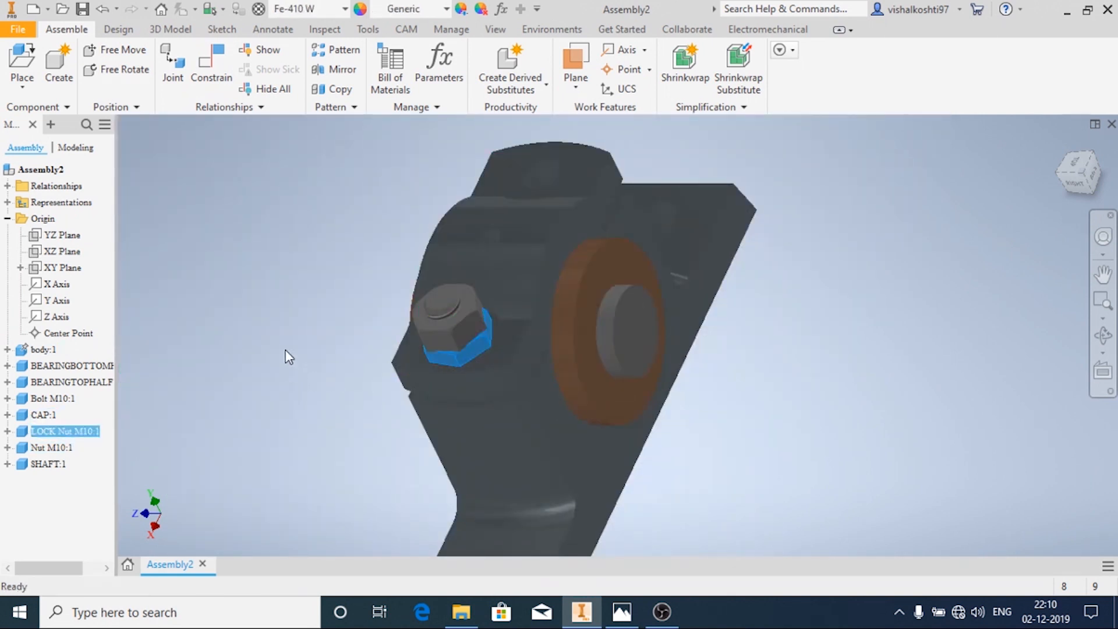
# Mate the LOCK Nut M10 XY plane to the assembly XY plane as well
pyautogui.click(211, 69)
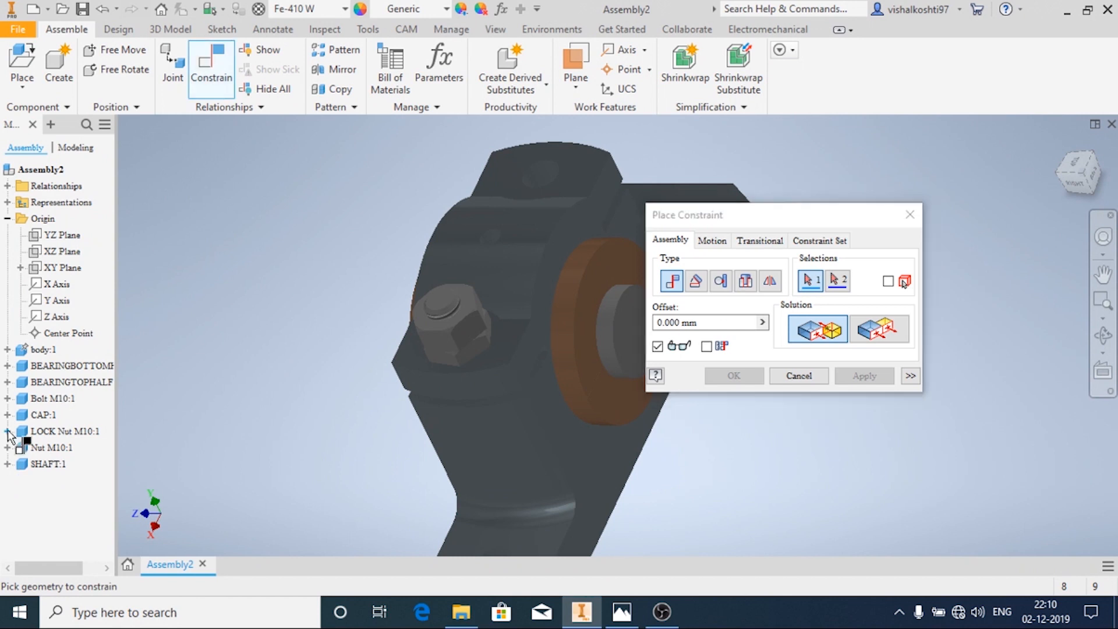
pyautogui.click(62, 268)
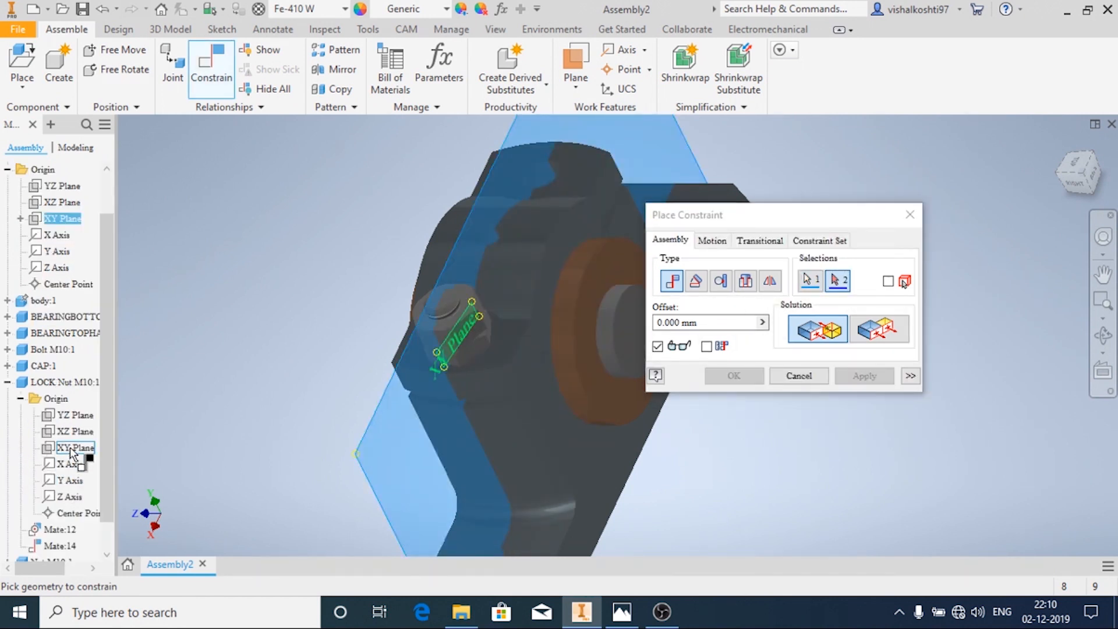
pyautogui.click(863, 376)
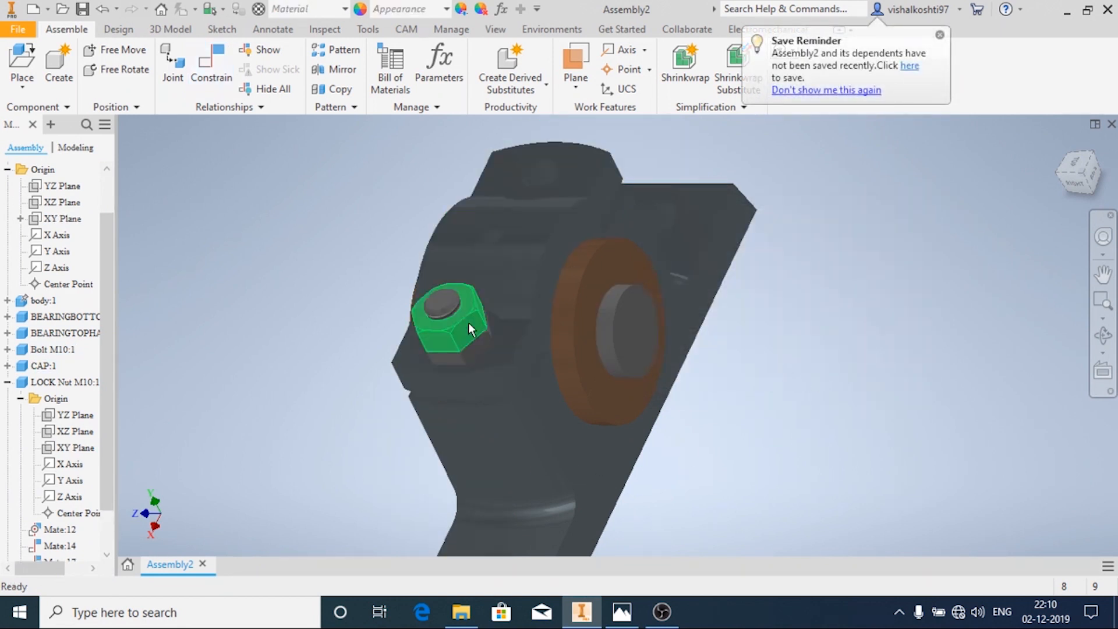
pyautogui.click(67, 333)
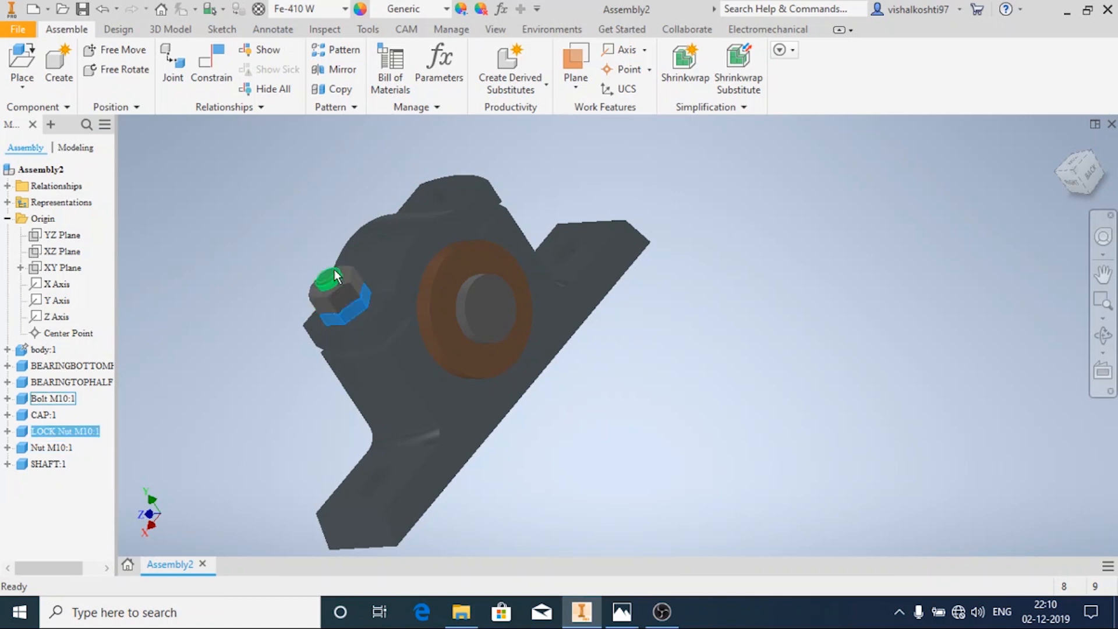
pyautogui.click(50, 447)
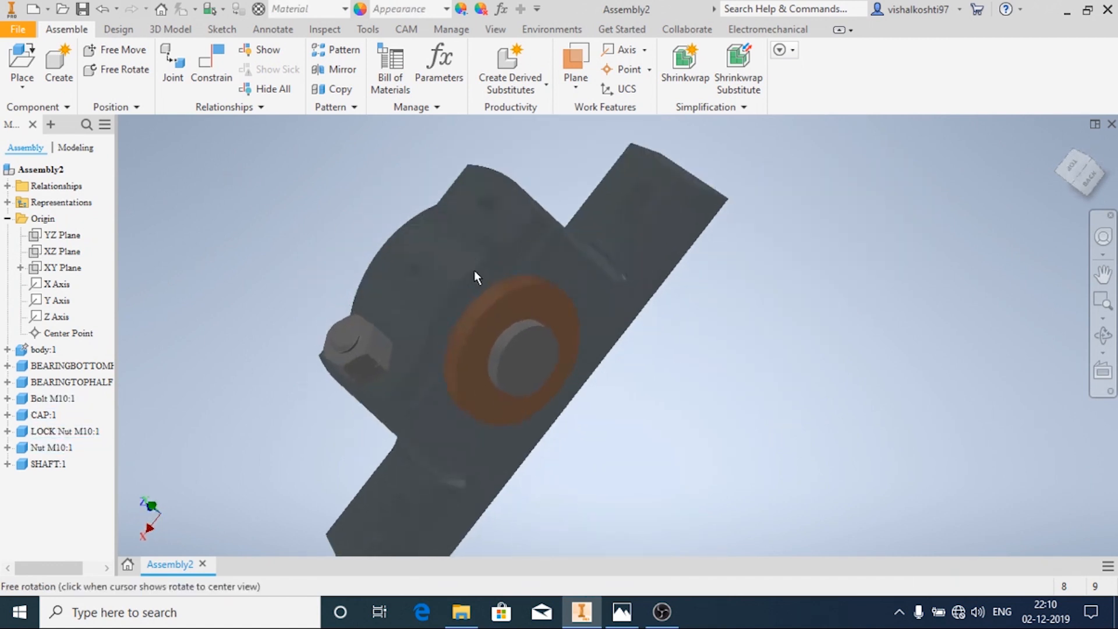
pyautogui.click(21, 64)
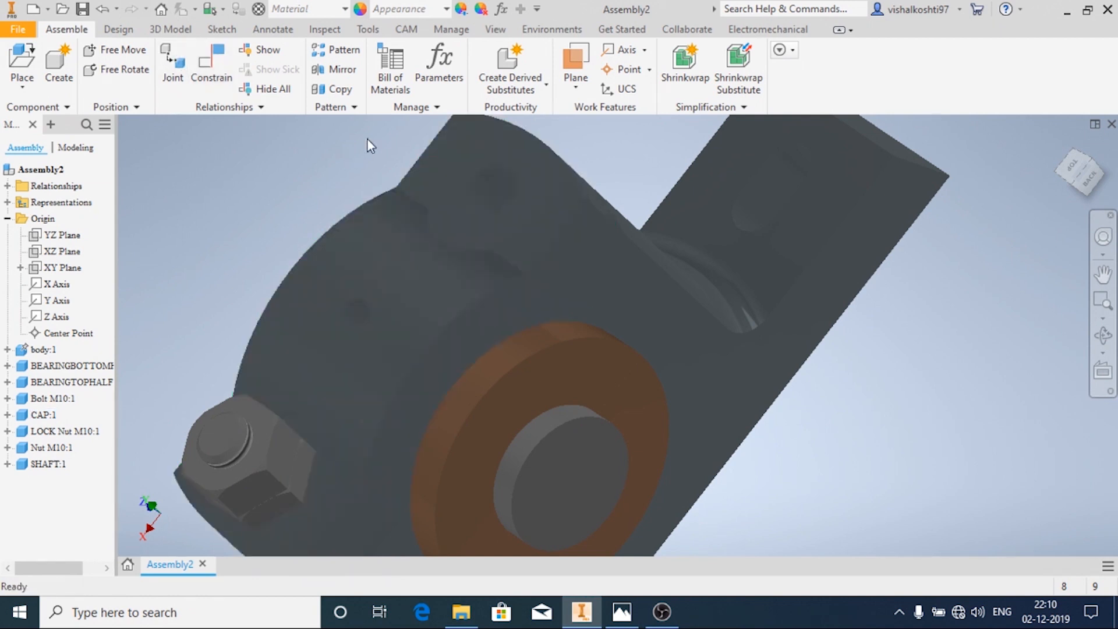
pyautogui.click(284, 367)
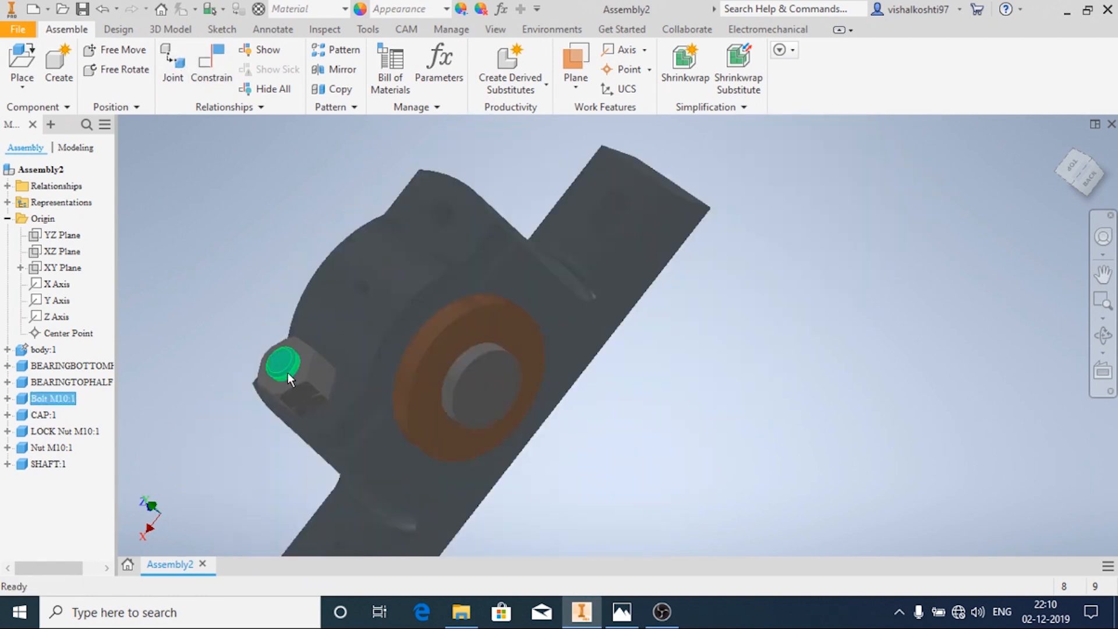
pyautogui.click(313, 382)
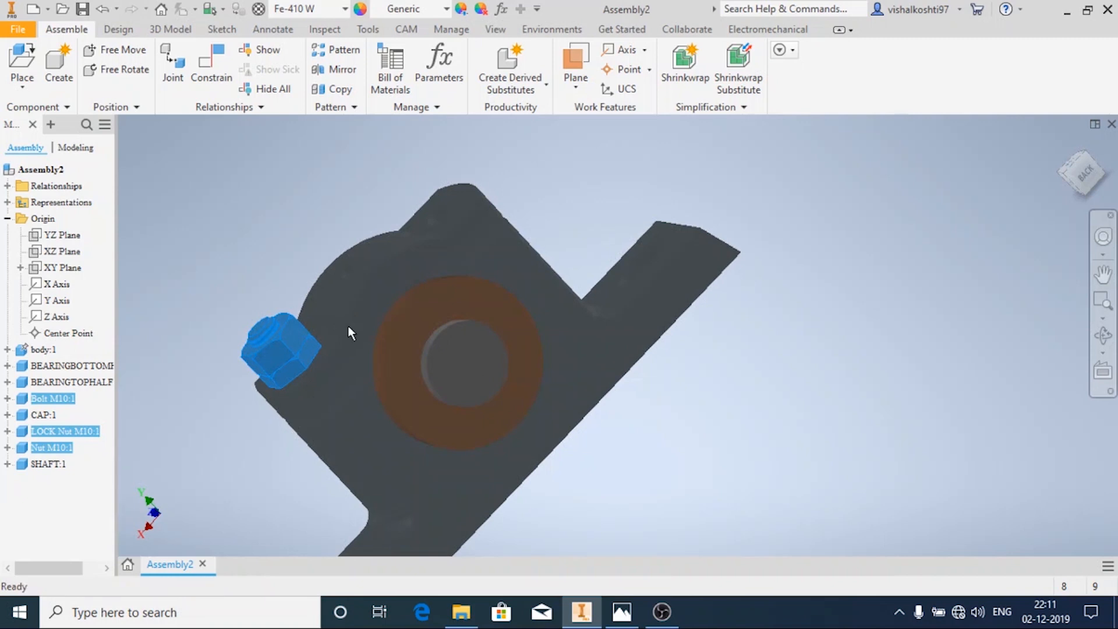
pyautogui.click(62, 252)
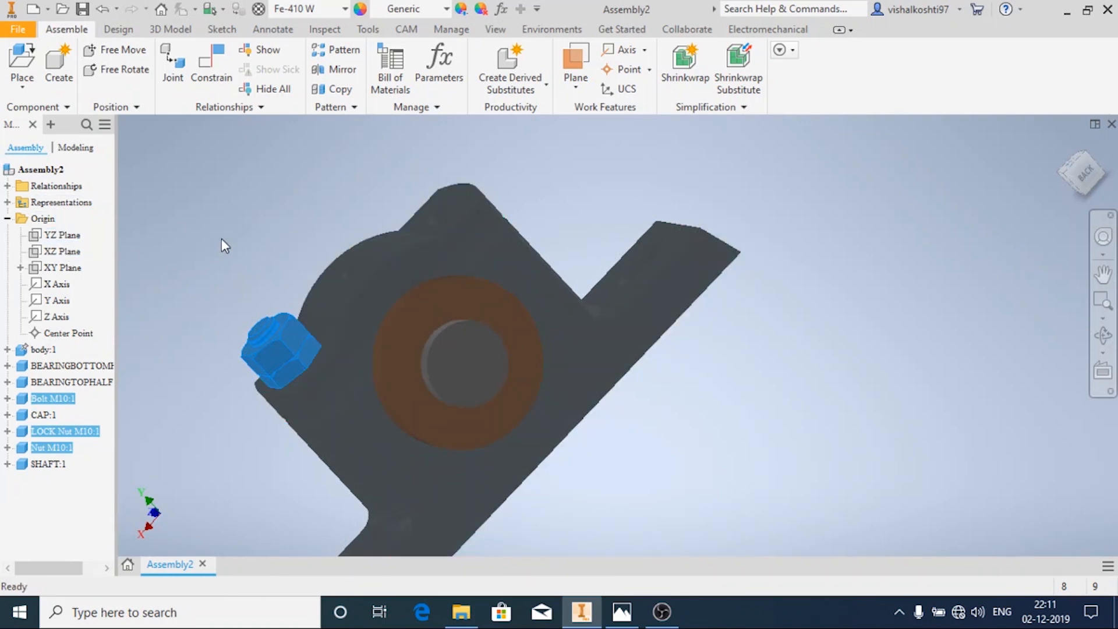
pyautogui.moveTo(342, 69)
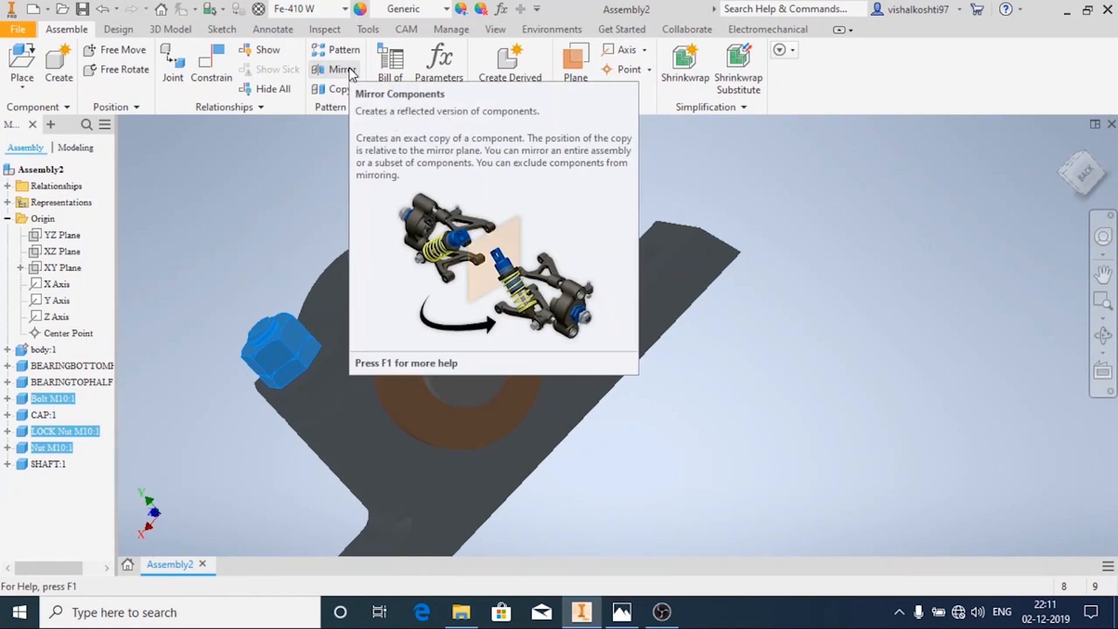
# Mirror the bolt, lock nut and nut about the YZ plane, accepting the default file names
pyautogui.click(333, 68)
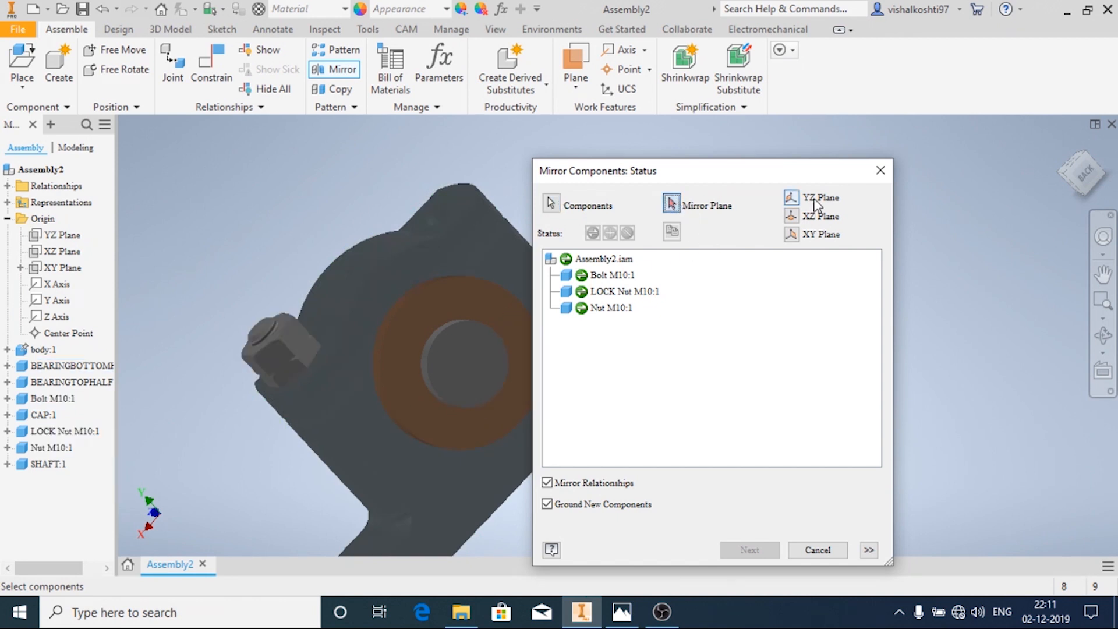
pyautogui.moveTo(794, 203)
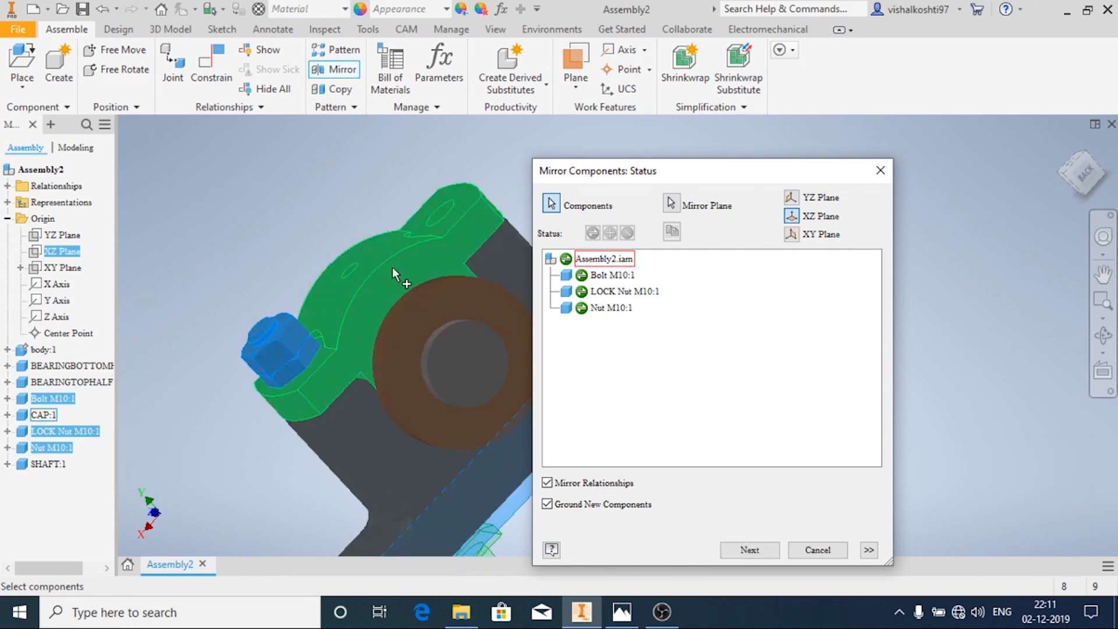
pyautogui.click(821, 198)
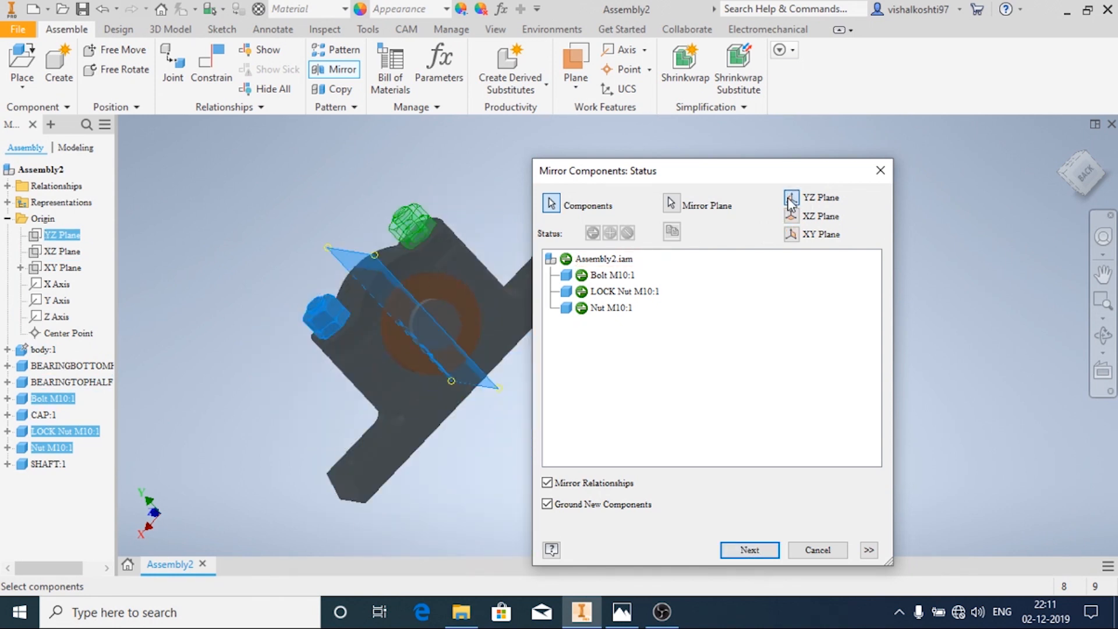
pyautogui.moveTo(501, 218)
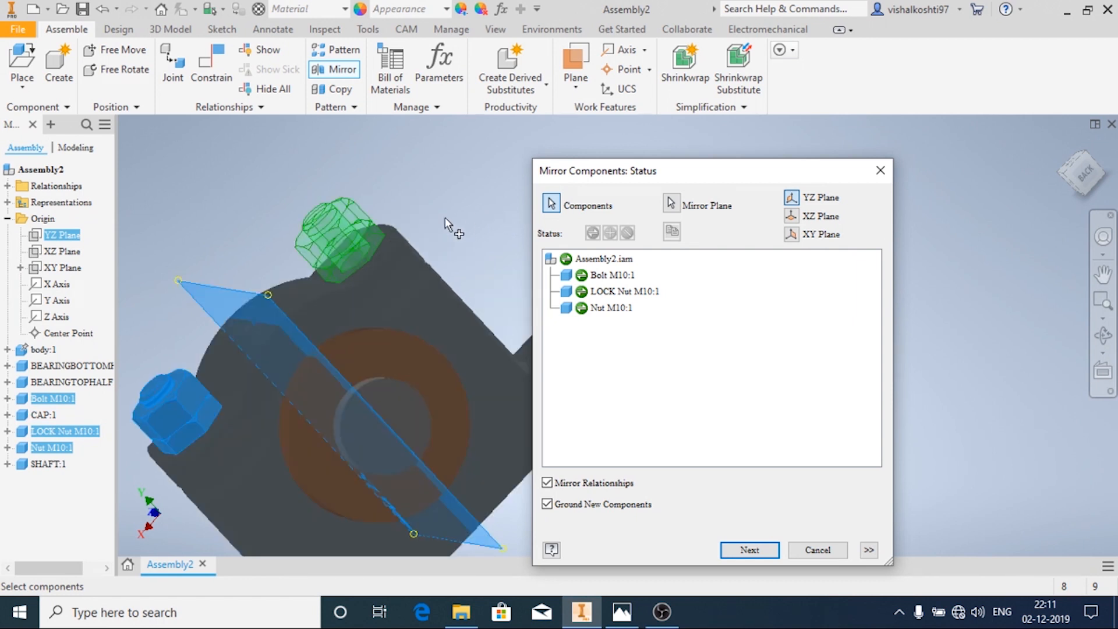
pyautogui.moveTo(442, 225); pyautogui.dragTo(435, 245)
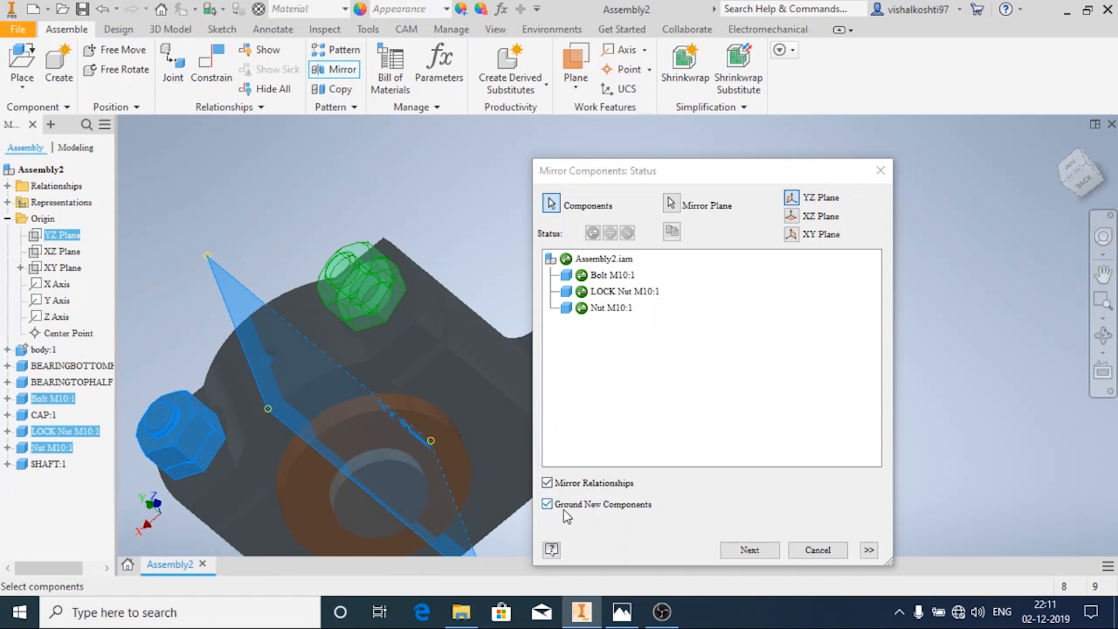
pyautogui.moveTo(612, 512)
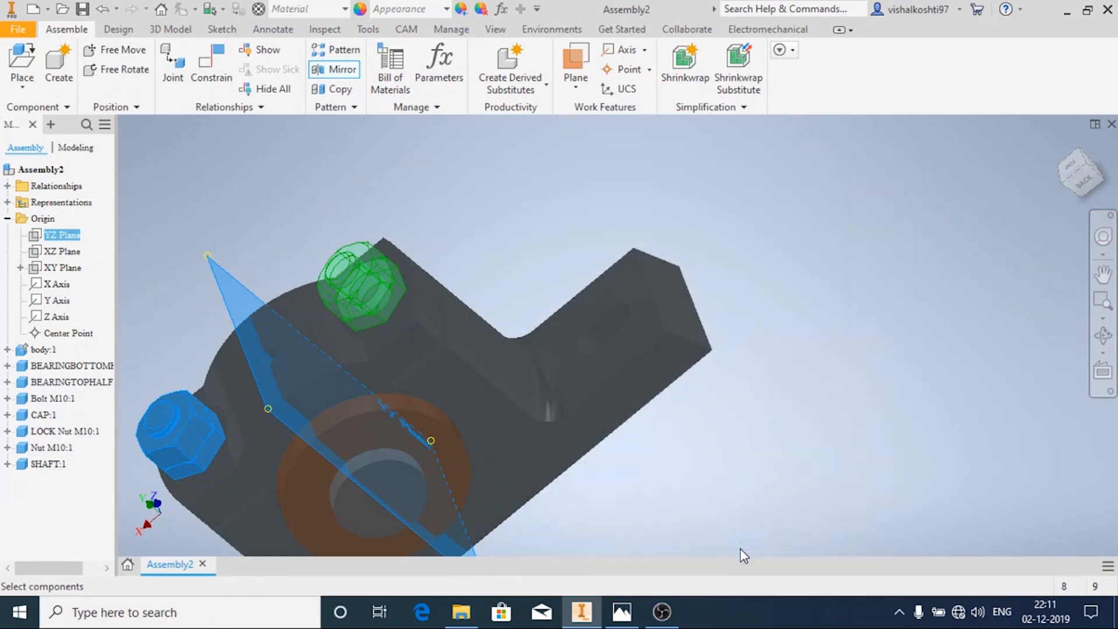
pyautogui.click(341, 69)
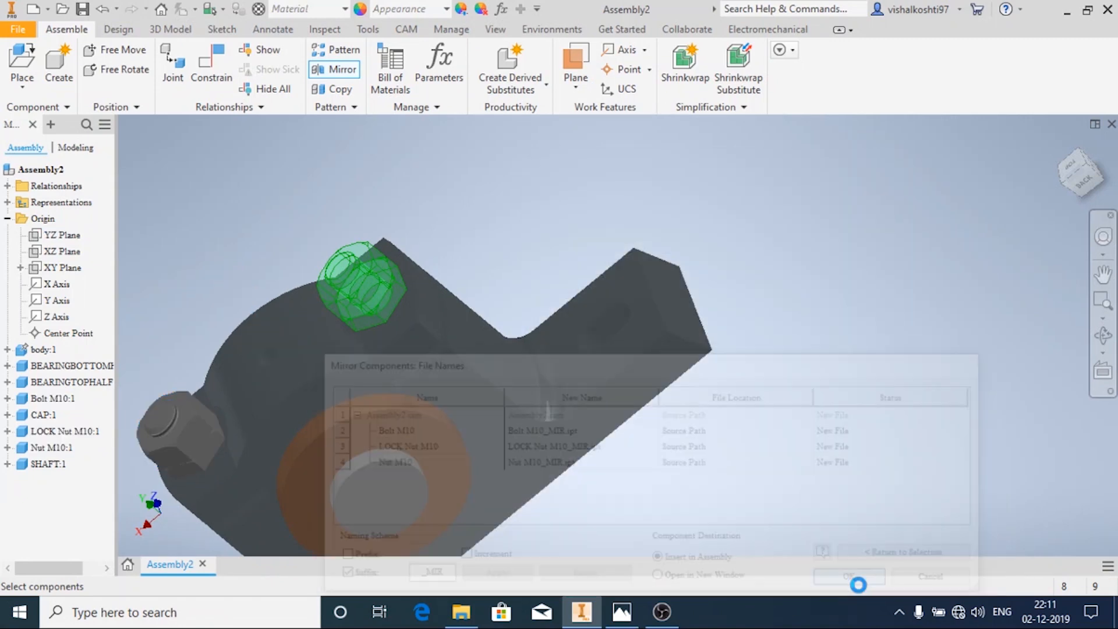
pyautogui.click(849, 577)
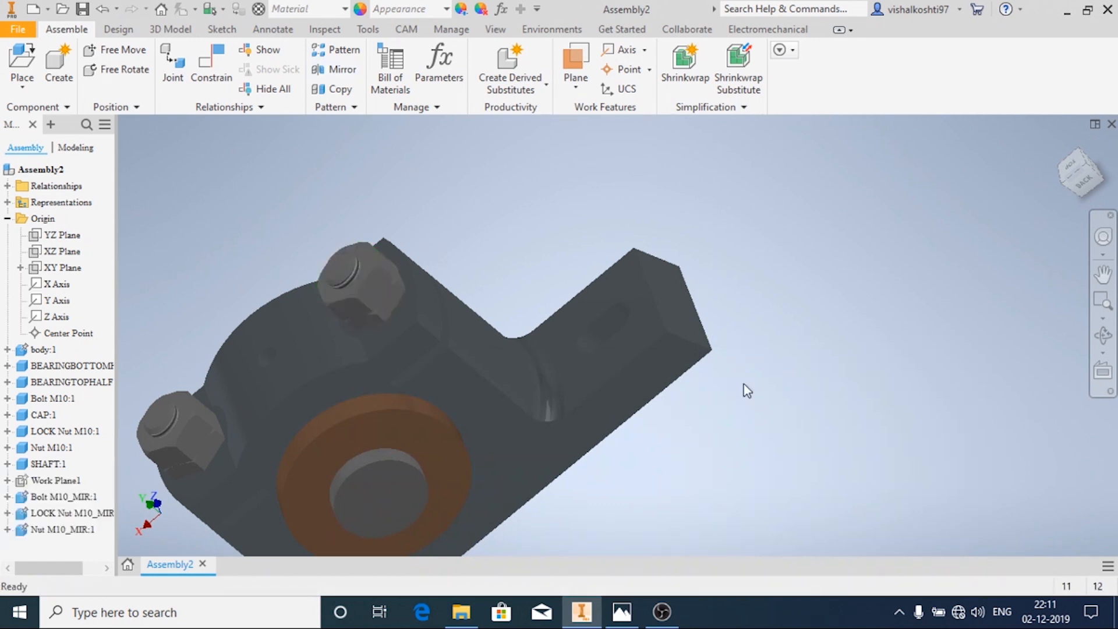
# Save As plumberblock assembly, replacing the existing file and saving dependent parts
pyautogui.click(385, 300)
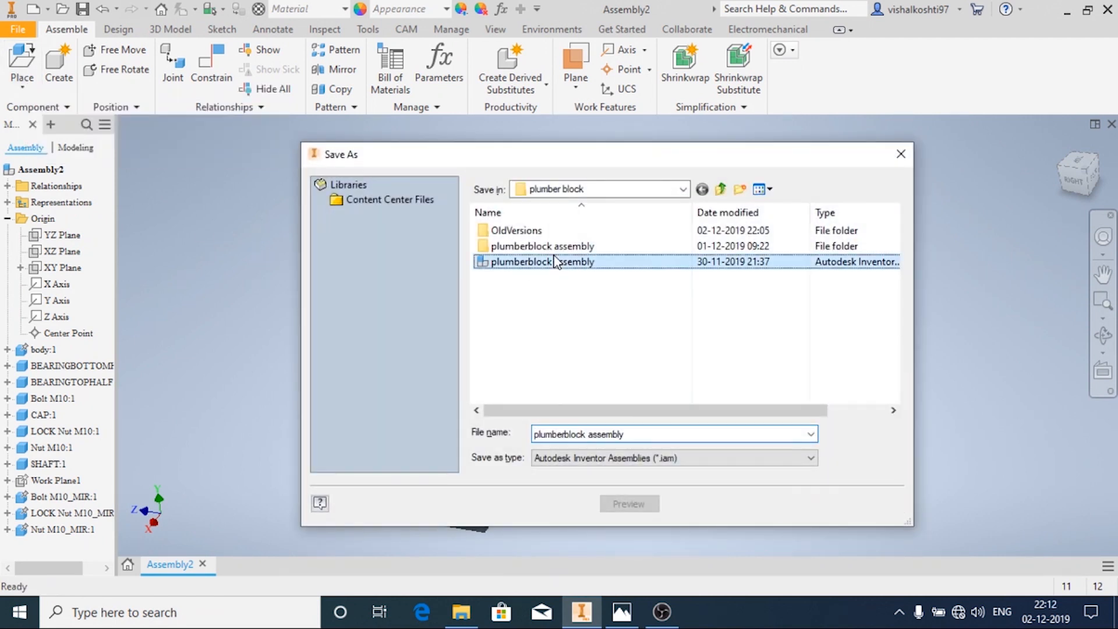
pyautogui.click(807, 503)
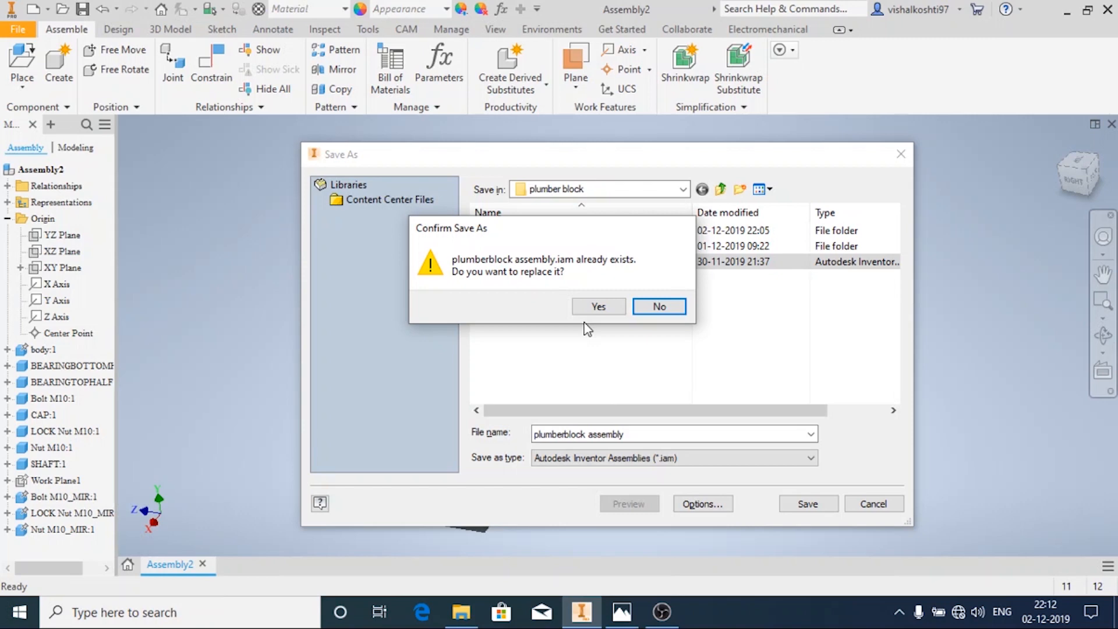
pyautogui.click(597, 307)
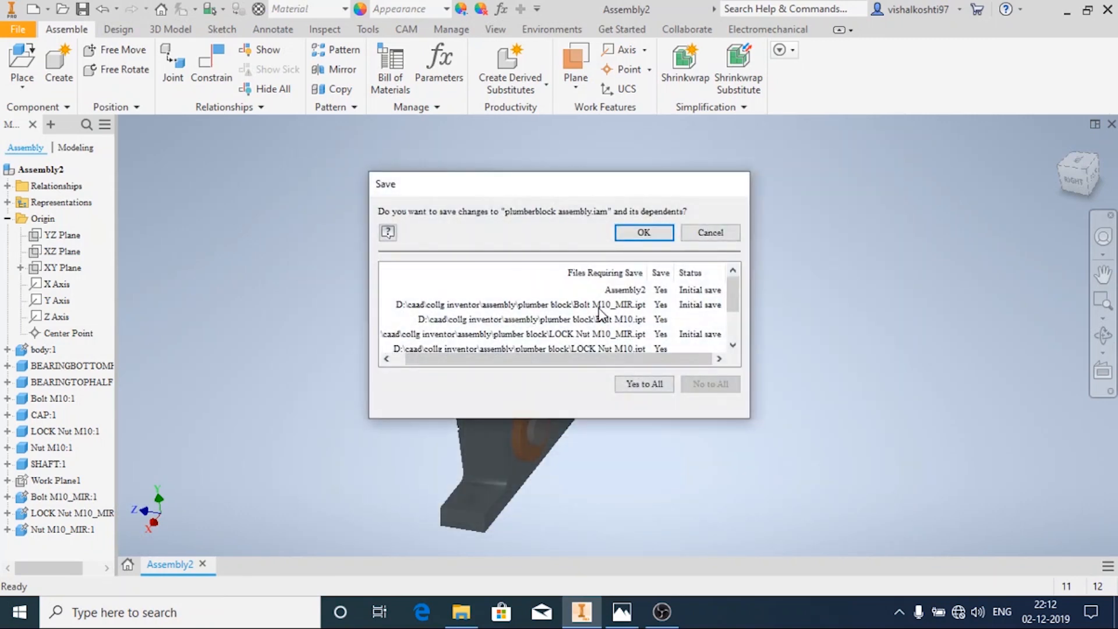
pyautogui.click(643, 233)
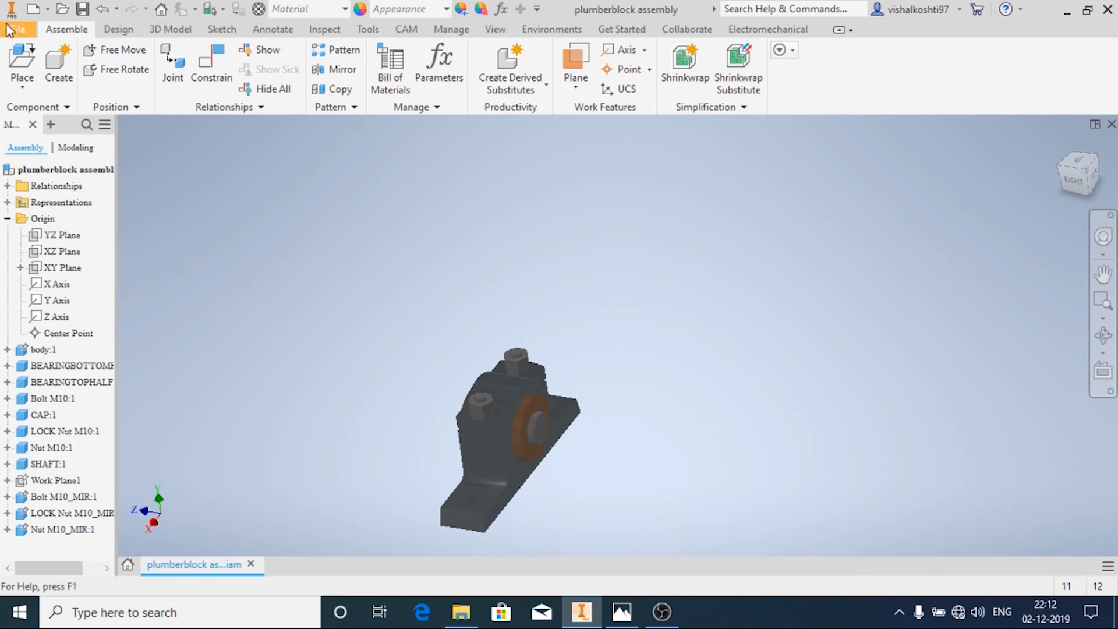
# Create a new drawing from the Metric ISO.idw template
pyautogui.click(17, 18)
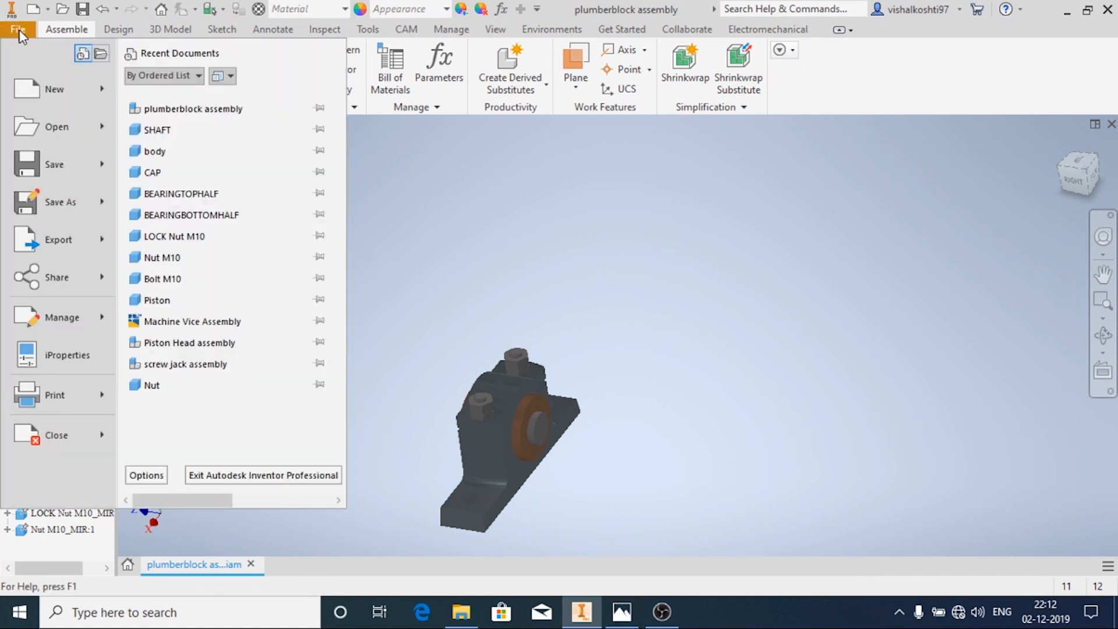
pyautogui.click(53, 88)
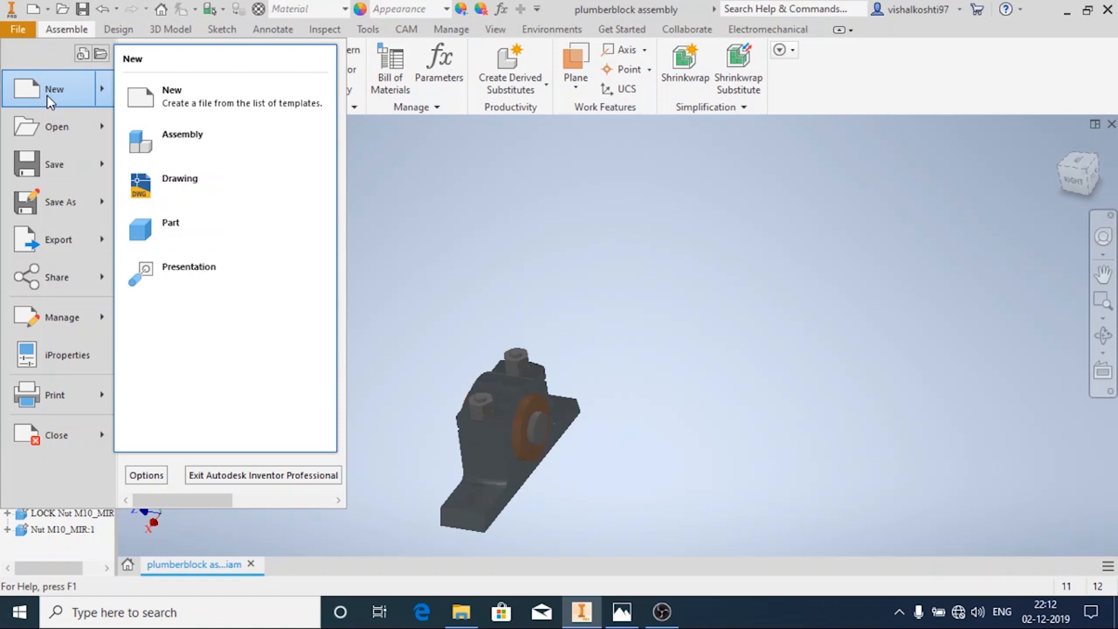
pyautogui.click(171, 96)
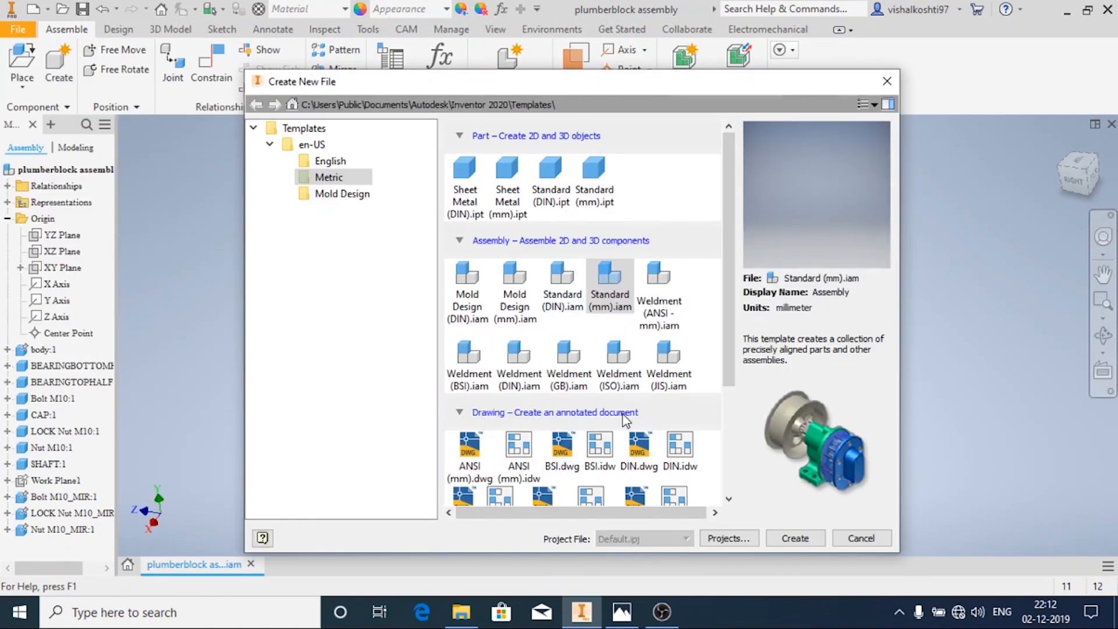
pyautogui.scroll(-3)
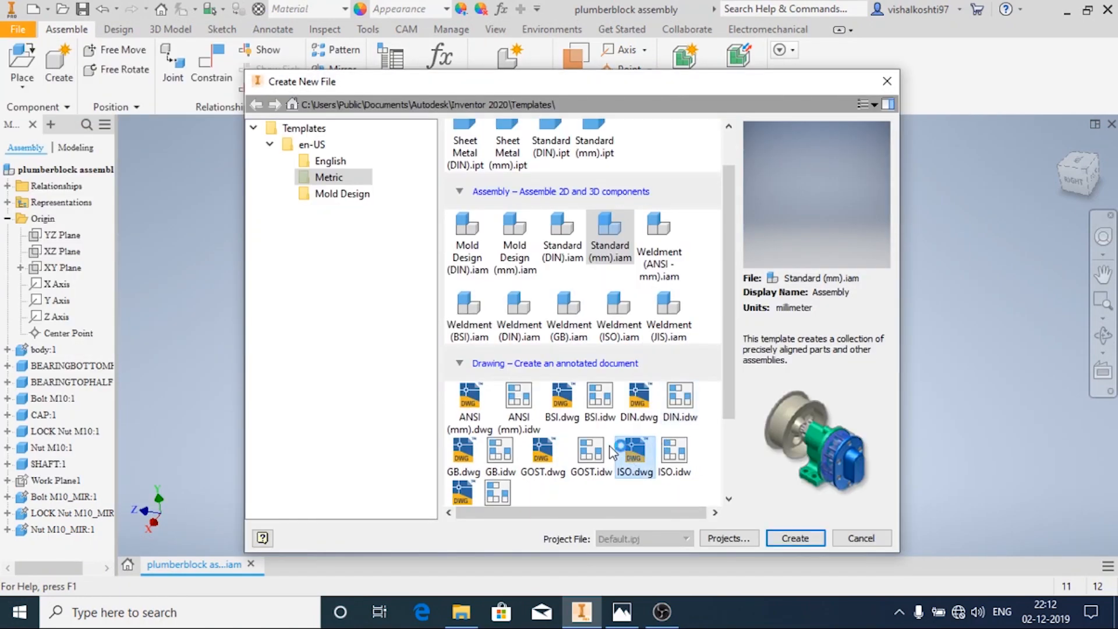
pyautogui.click(635, 456)
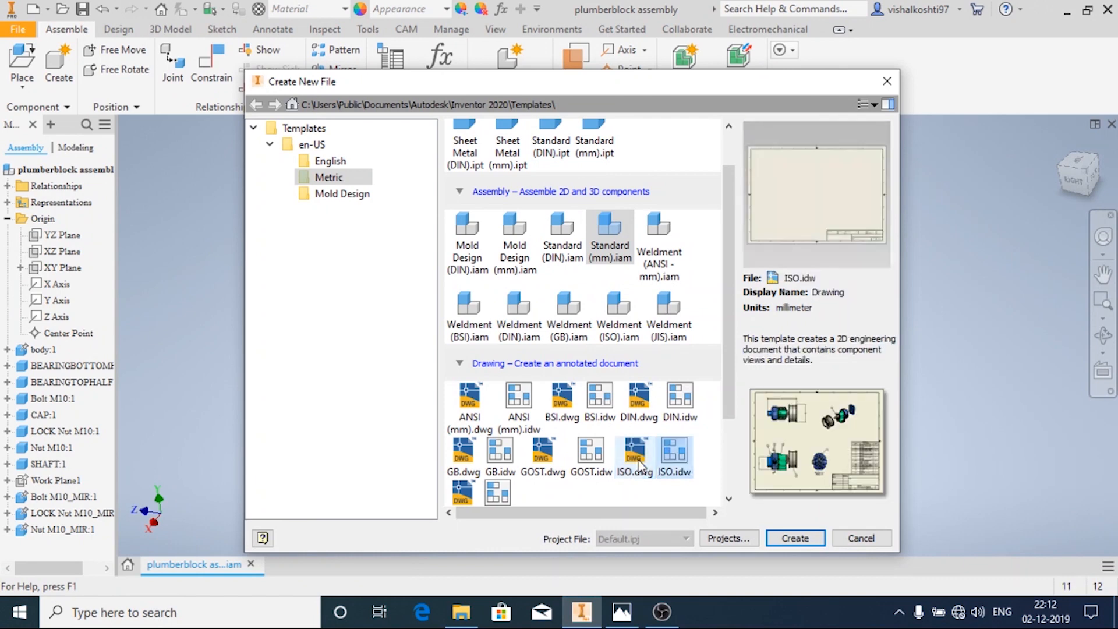
pyautogui.click(794, 538)
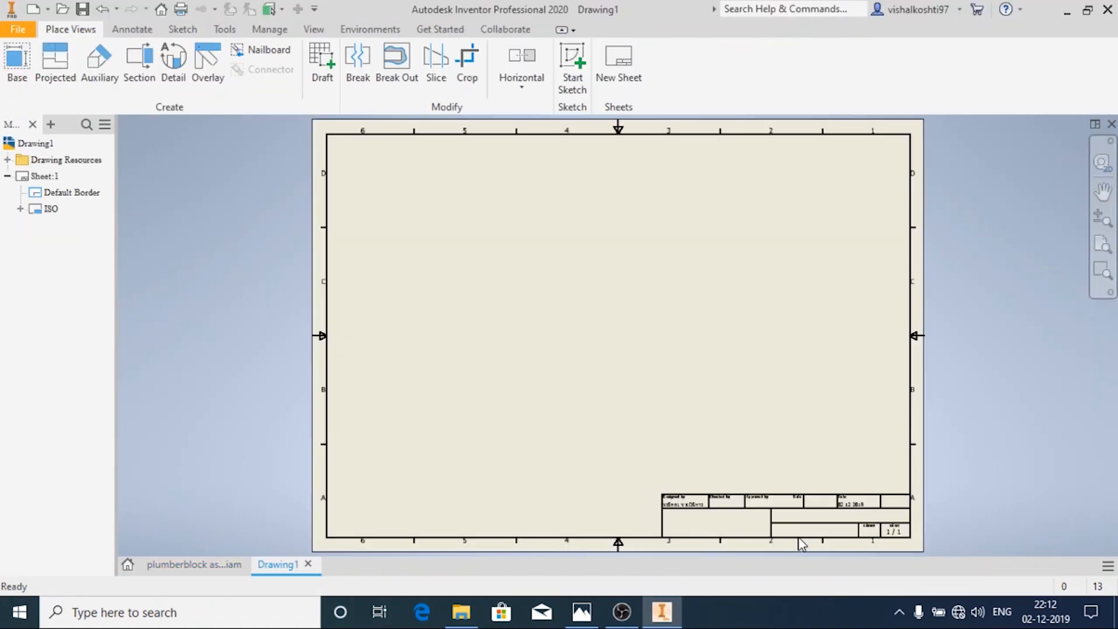
pyautogui.moveTo(57, 242)
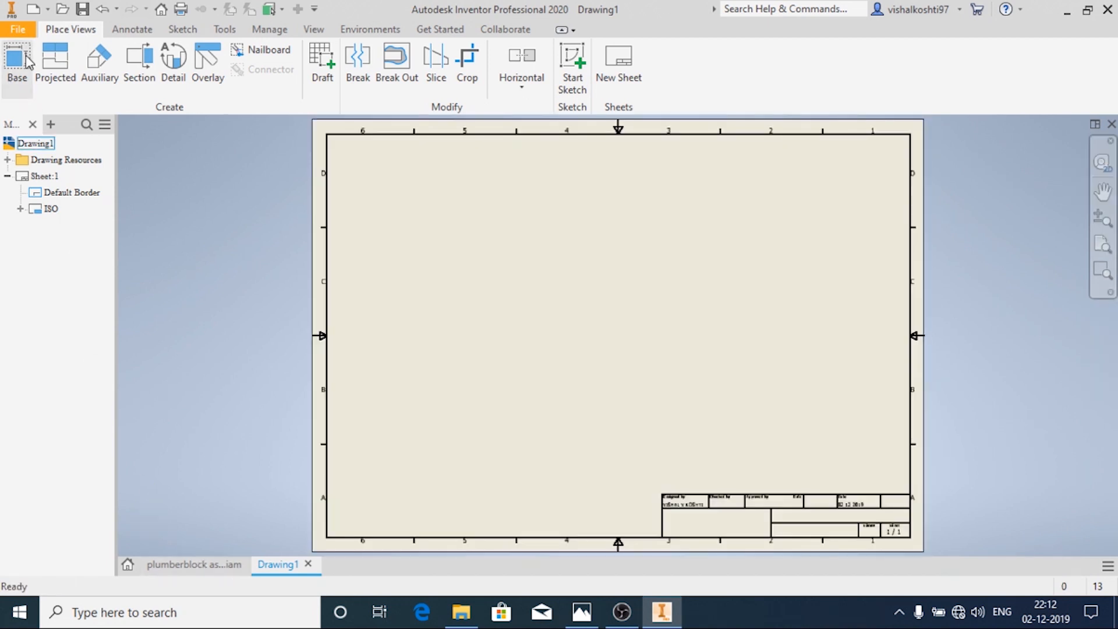
# Place a 1:1 top base view of the plumberblock assembly on the sheet
pyautogui.click(17, 63)
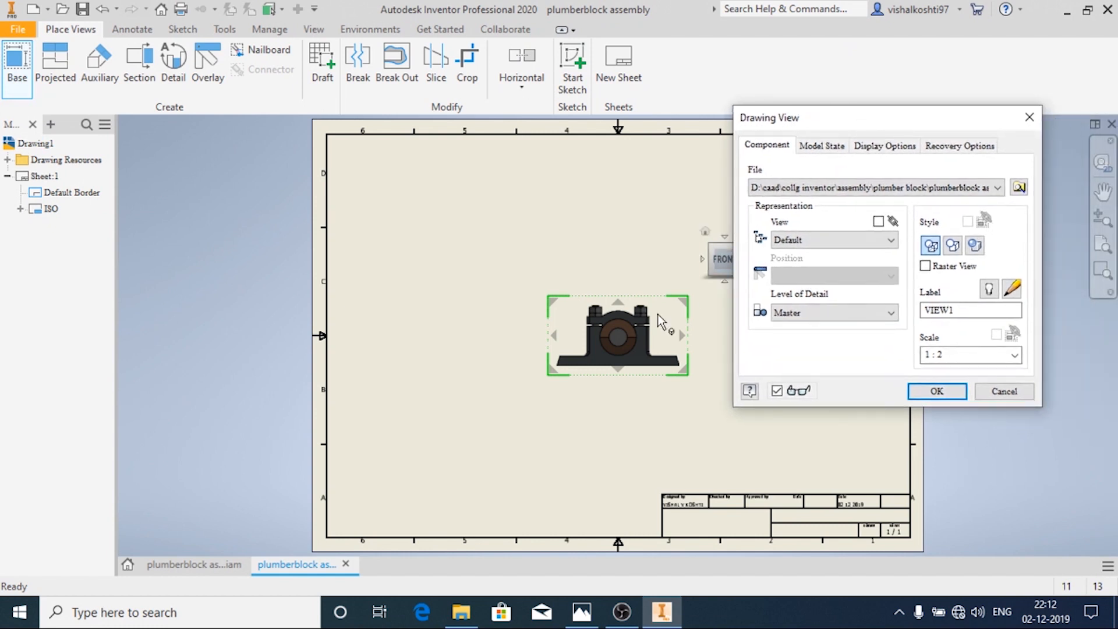
pyautogui.click(884, 187)
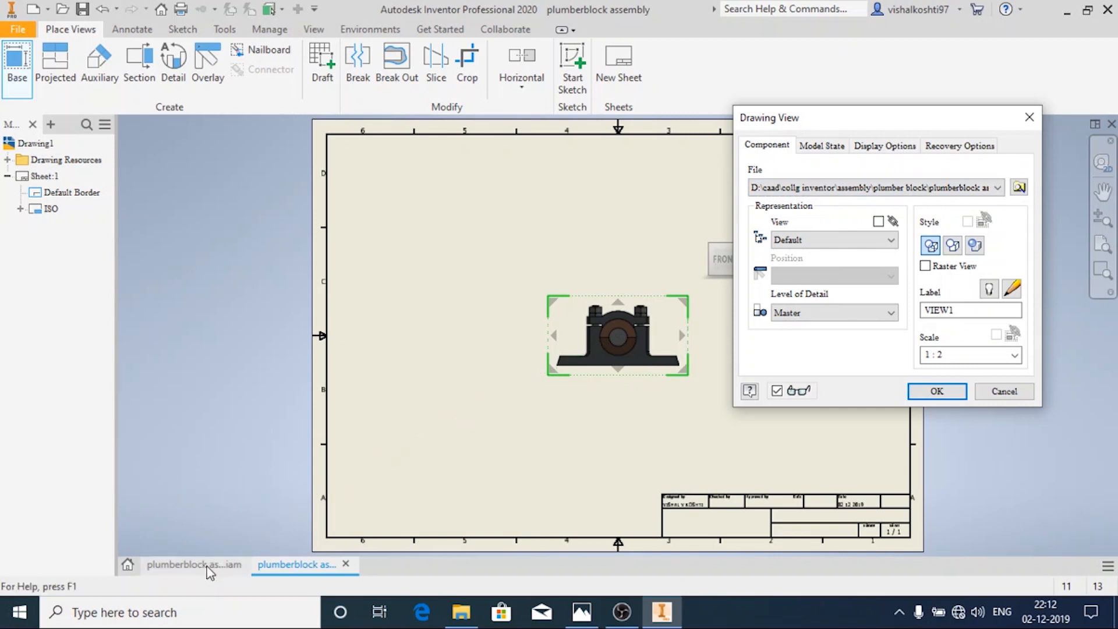
pyautogui.moveTo(194, 563)
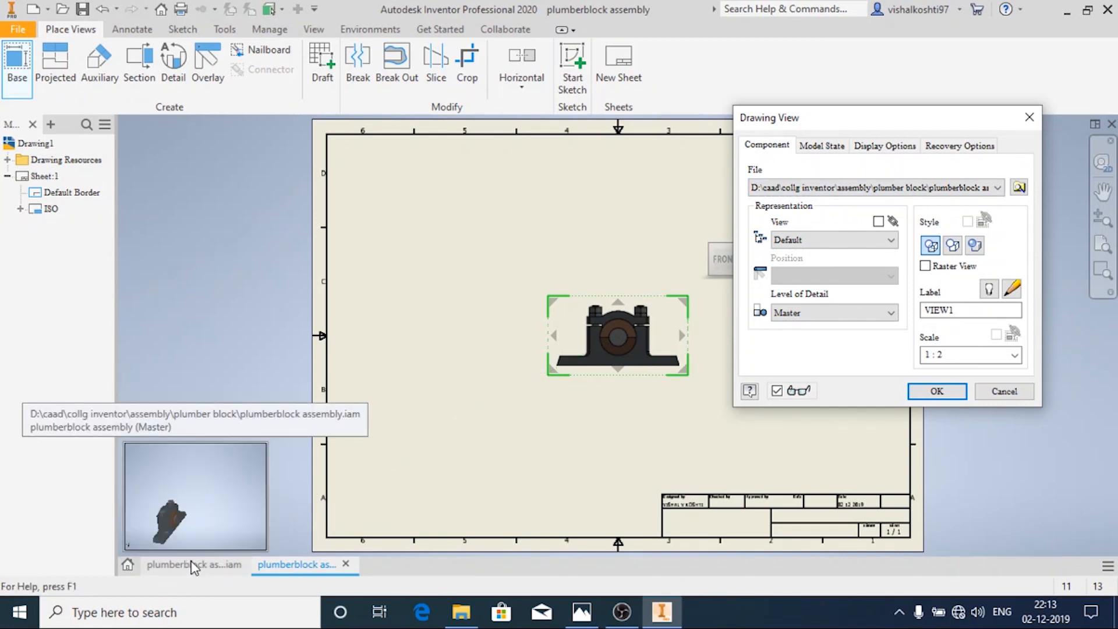
pyautogui.moveTo(1018, 186)
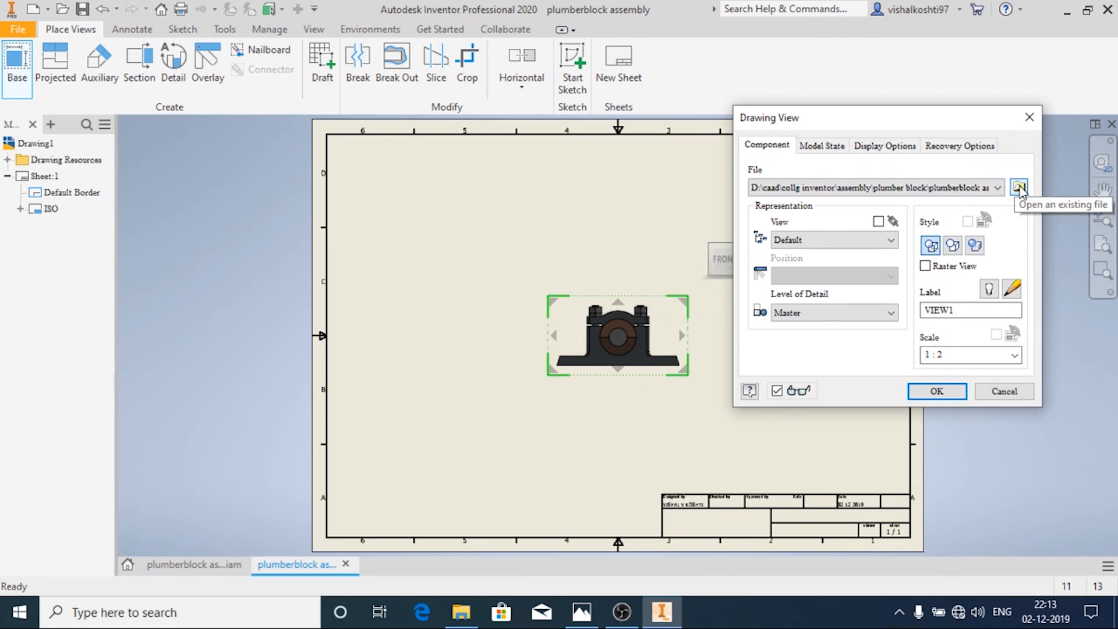
pyautogui.click(1019, 187)
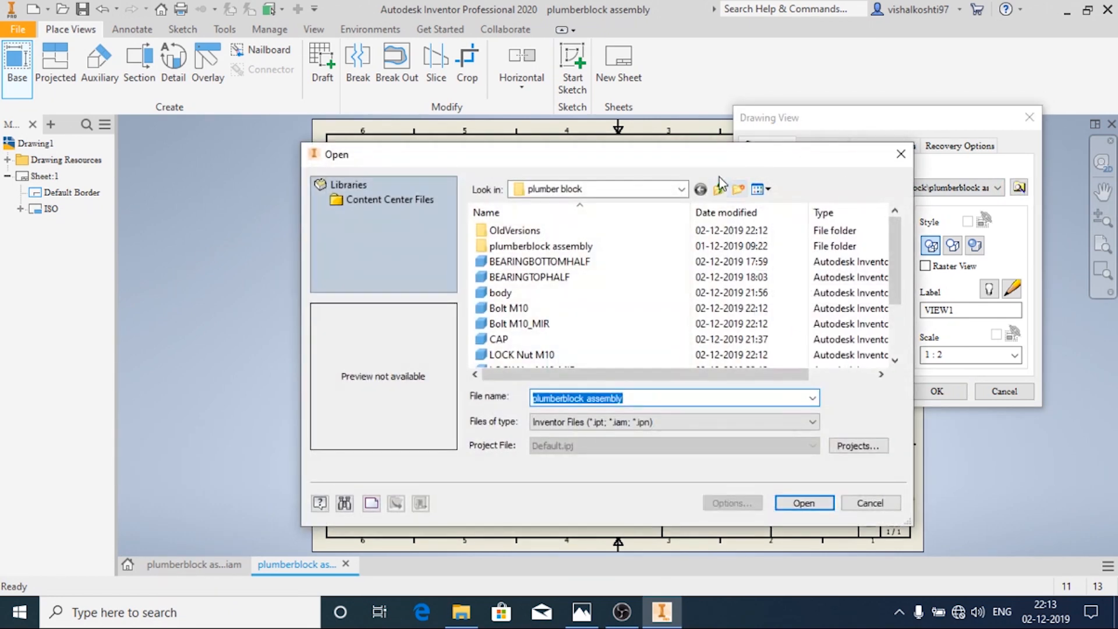
pyautogui.scroll(-3)
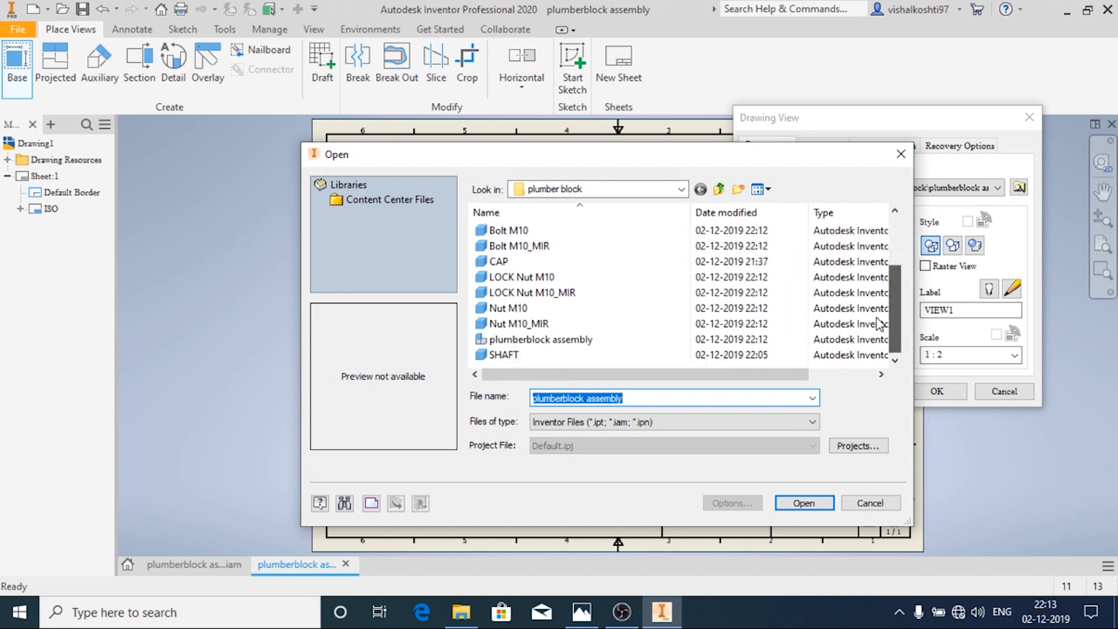
pyautogui.moveTo(877, 526)
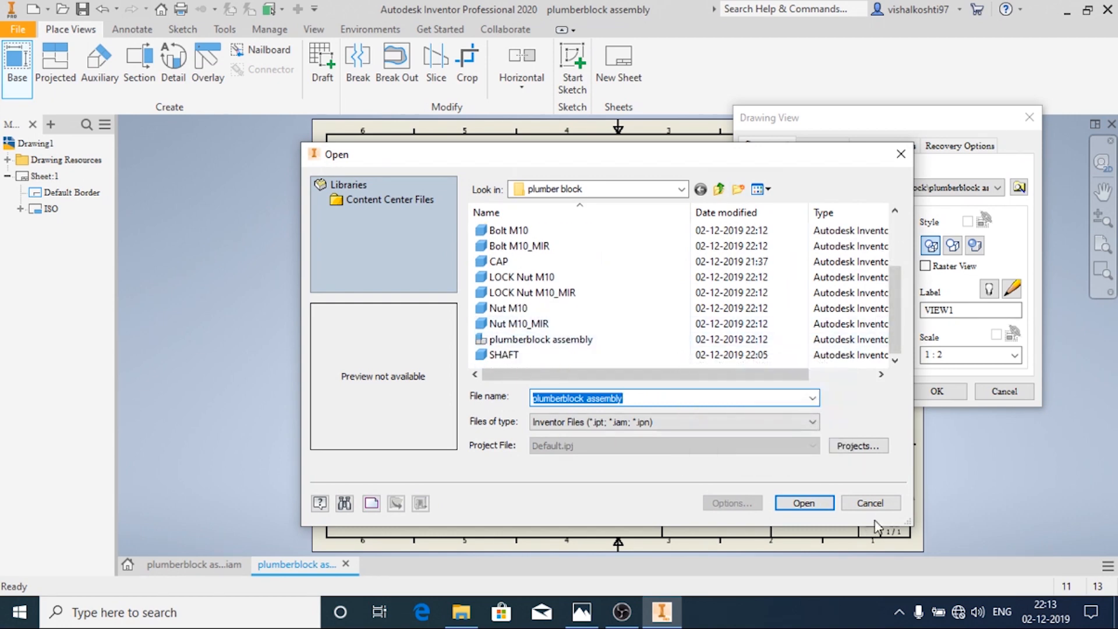
pyautogui.click(803, 503)
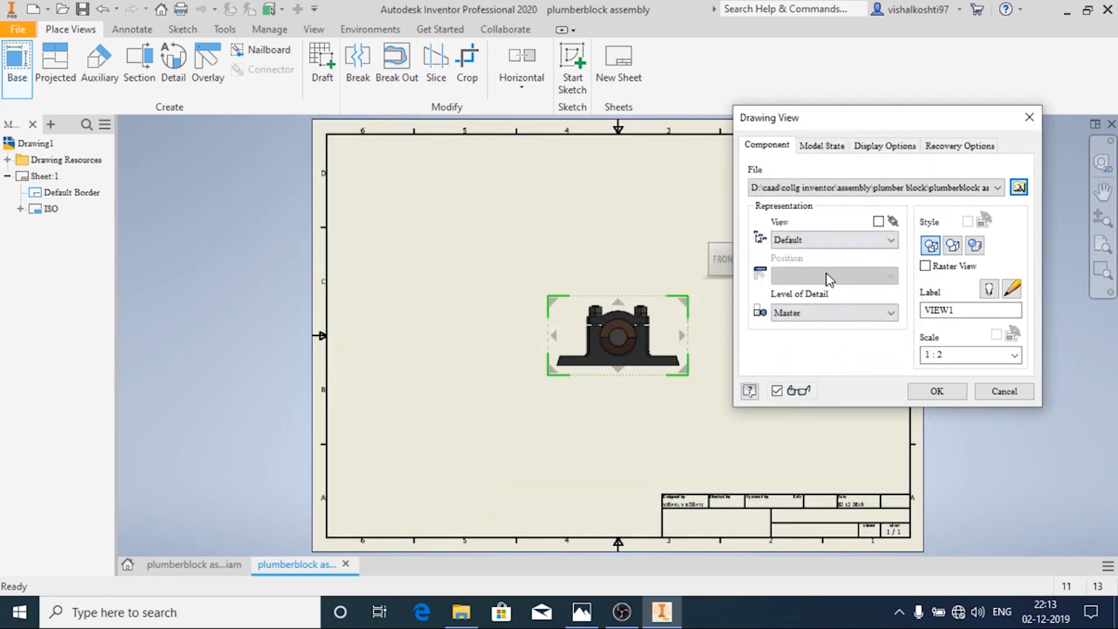
pyautogui.click(1014, 354)
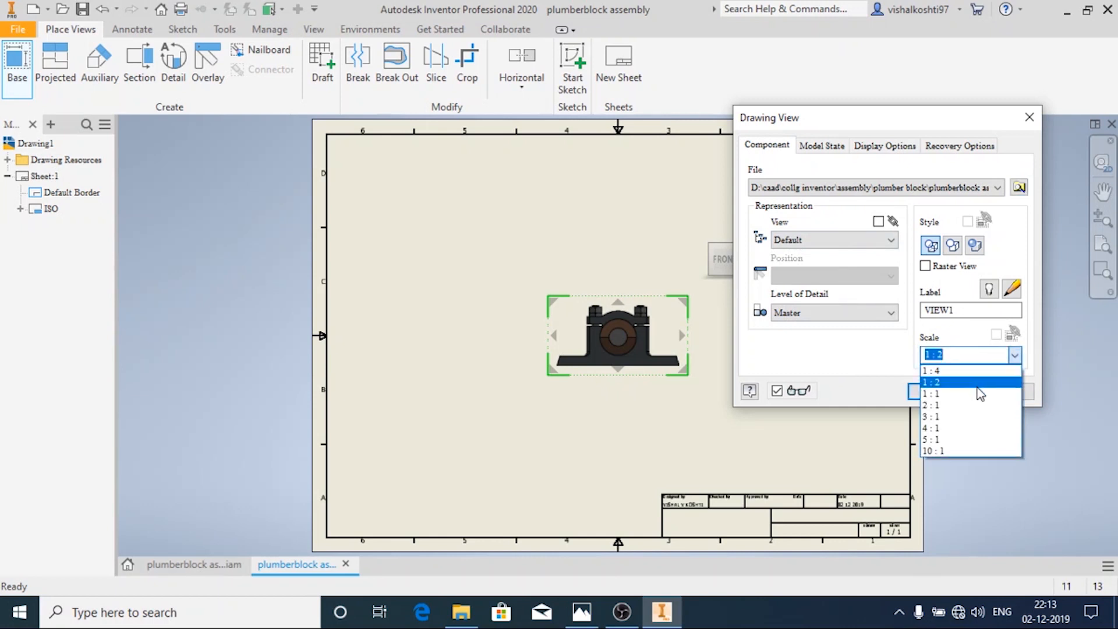
pyautogui.click(929, 394)
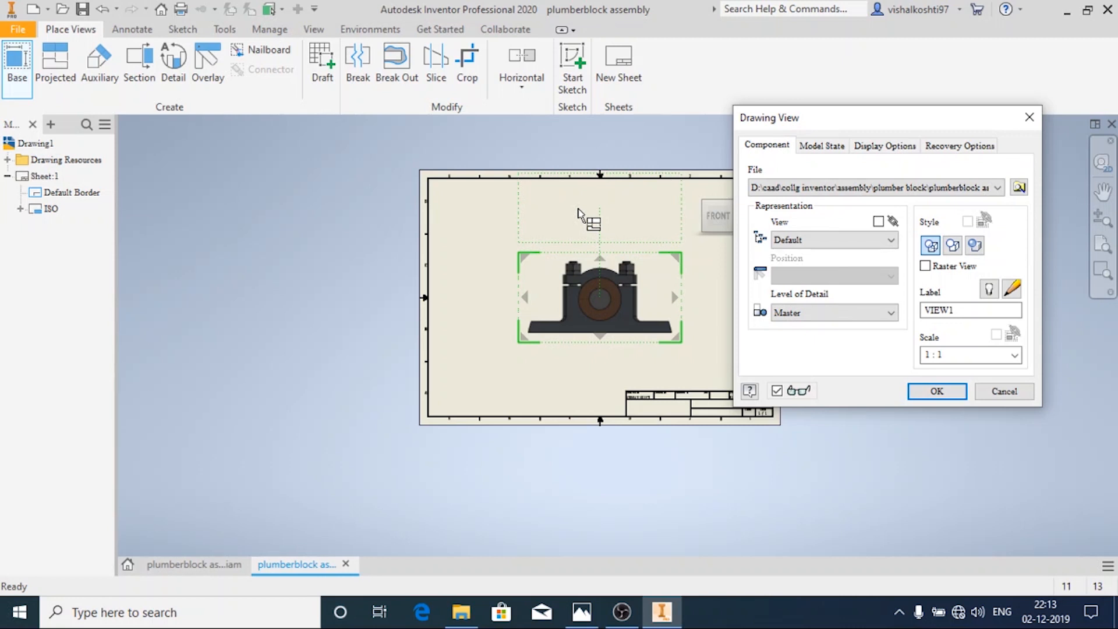
pyautogui.moveTo(719, 214)
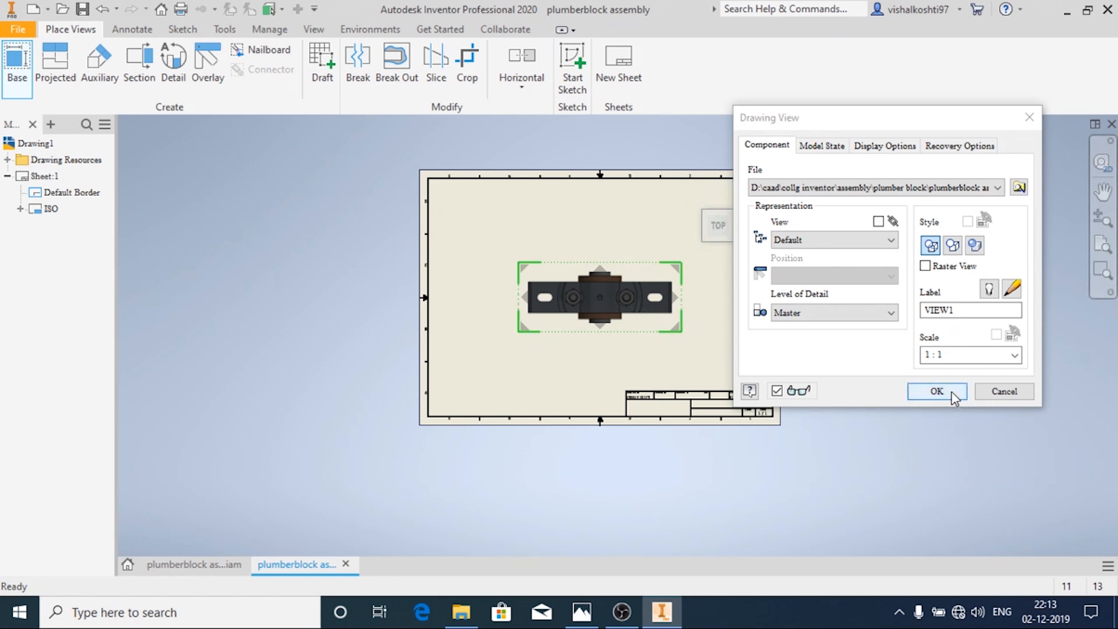
pyautogui.click(937, 391)
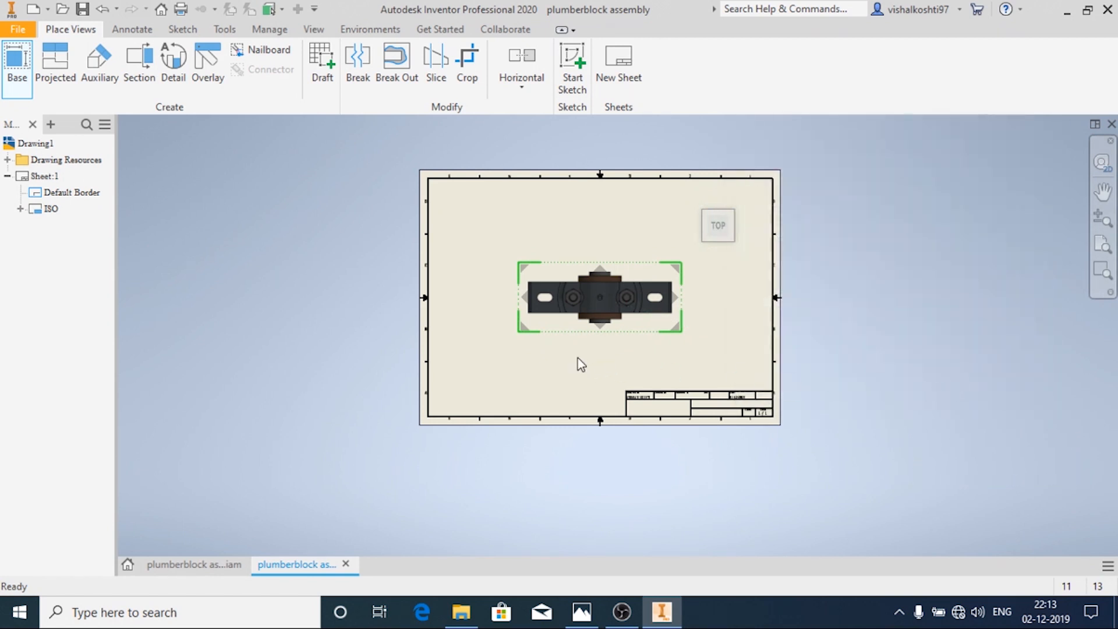
# Let VIEW1 generate, then start a section view from the top view
pyautogui.click(599, 297)
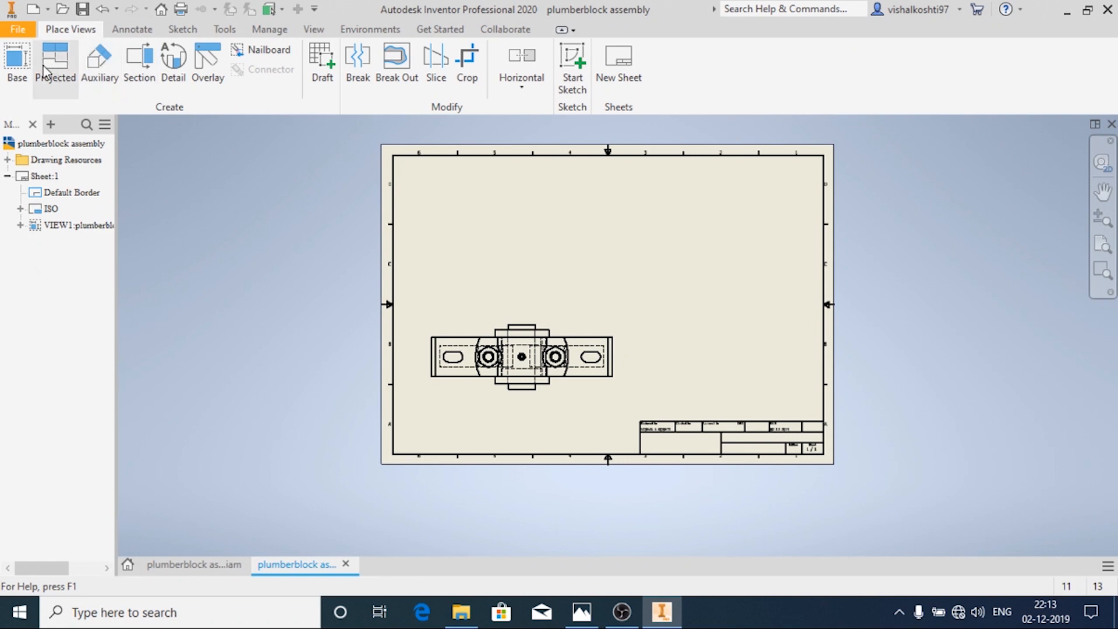
pyautogui.click(55, 60)
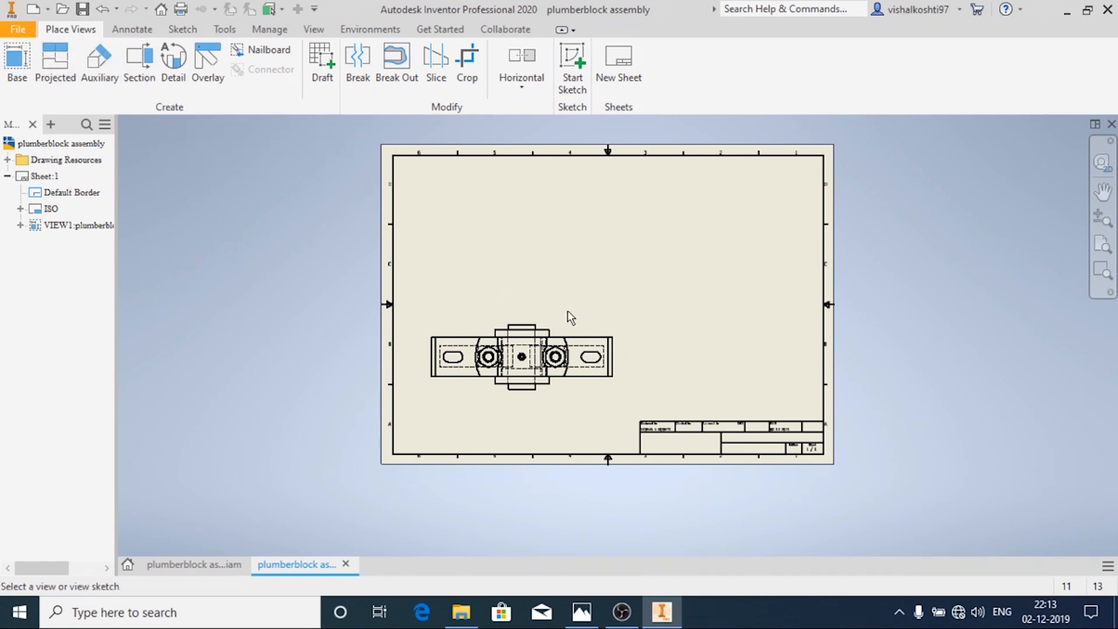
pyautogui.click(139, 63)
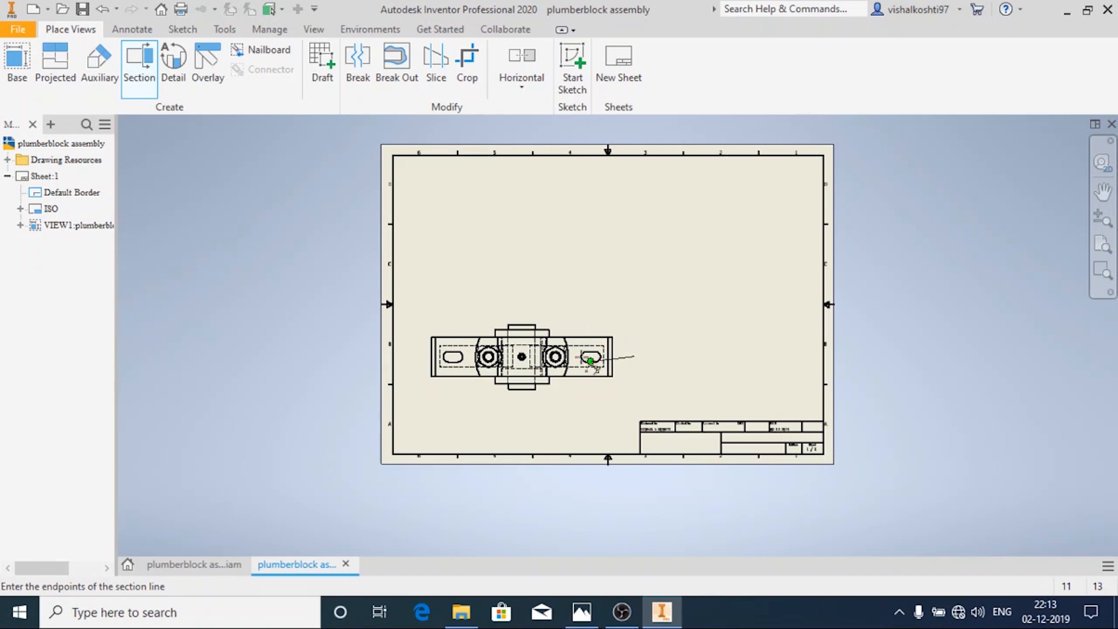
# Draw a horizontal section line through the centre hole of the top view
pyautogui.scroll(3)
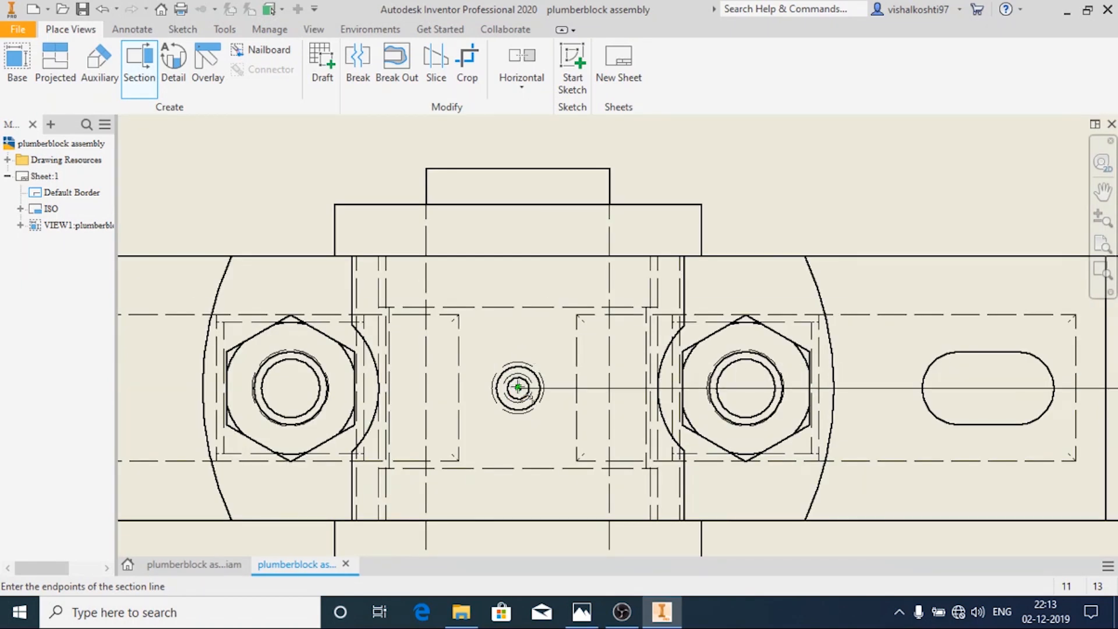
pyautogui.click(519, 386)
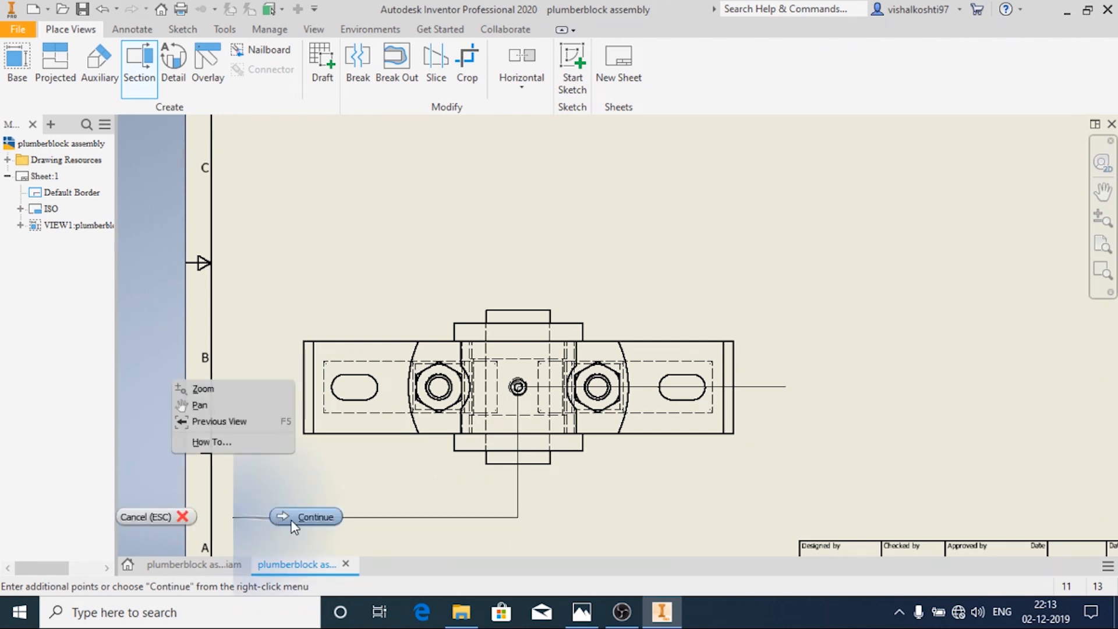
pyautogui.click(316, 516)
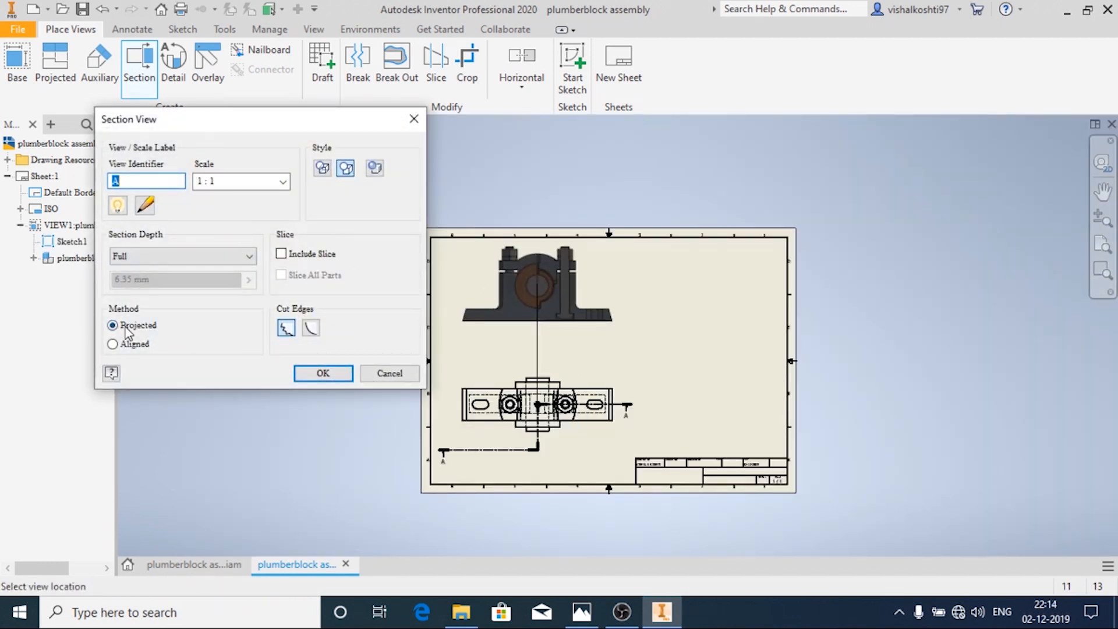
pyautogui.moveTo(113, 325)
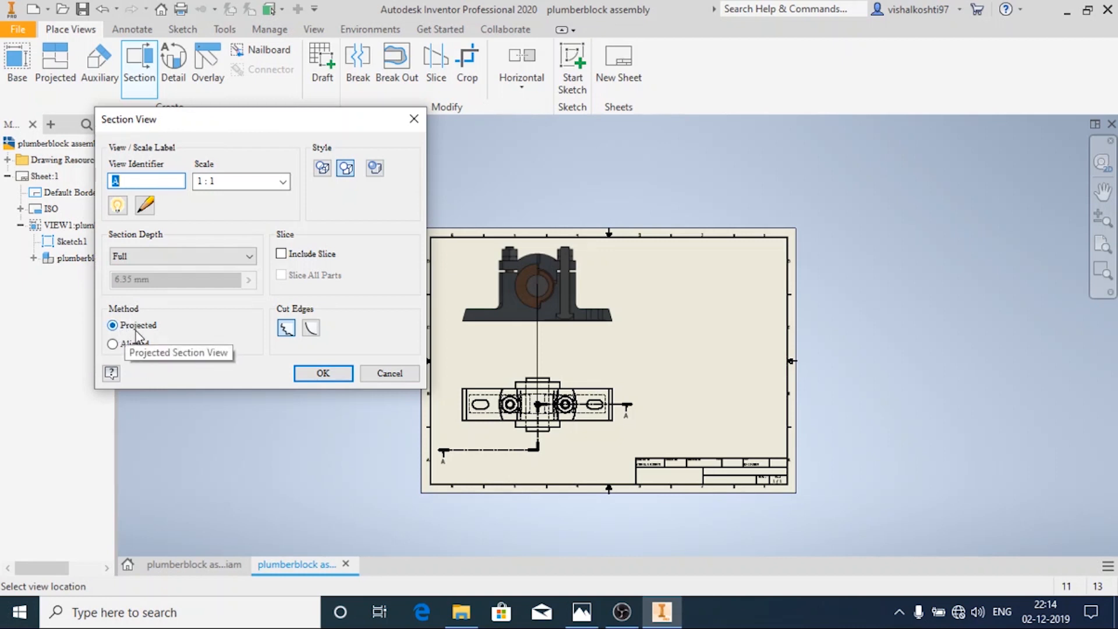
# Keep identifier A at 1:1, projected method, and place section view A-A above the top view
pyautogui.click(113, 343)
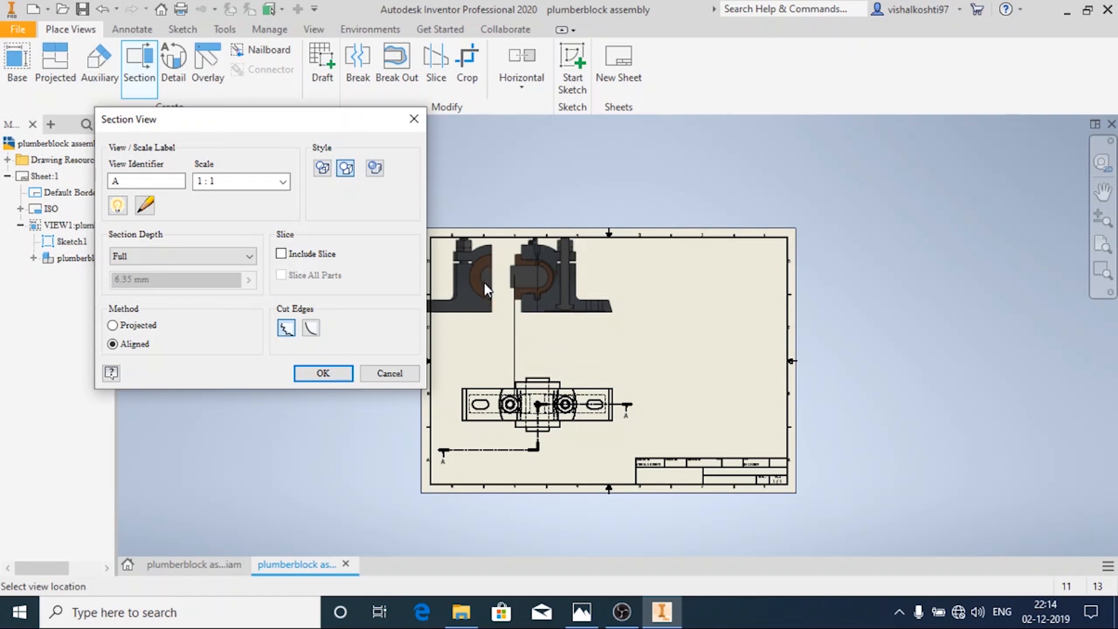
pyautogui.moveTo(174, 326)
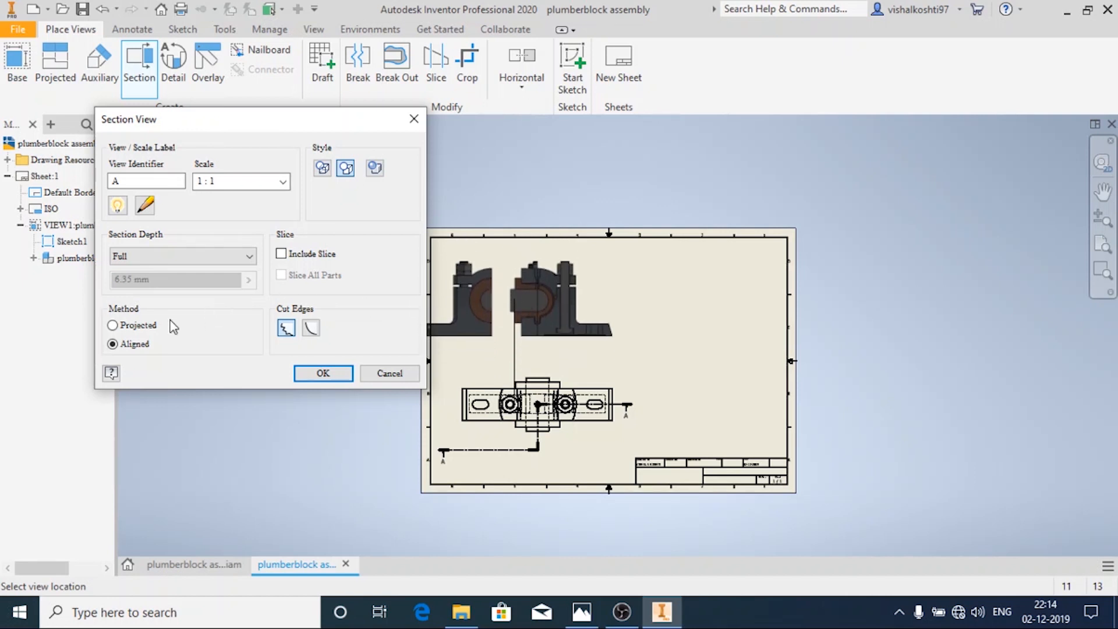
pyautogui.click(113, 325)
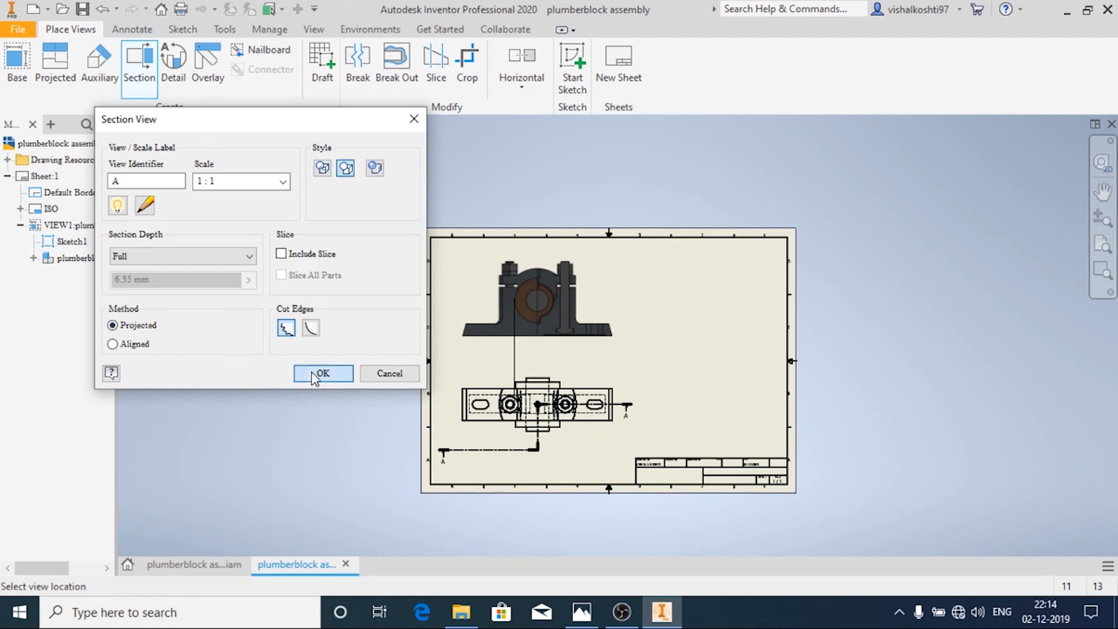
pyautogui.click(323, 373)
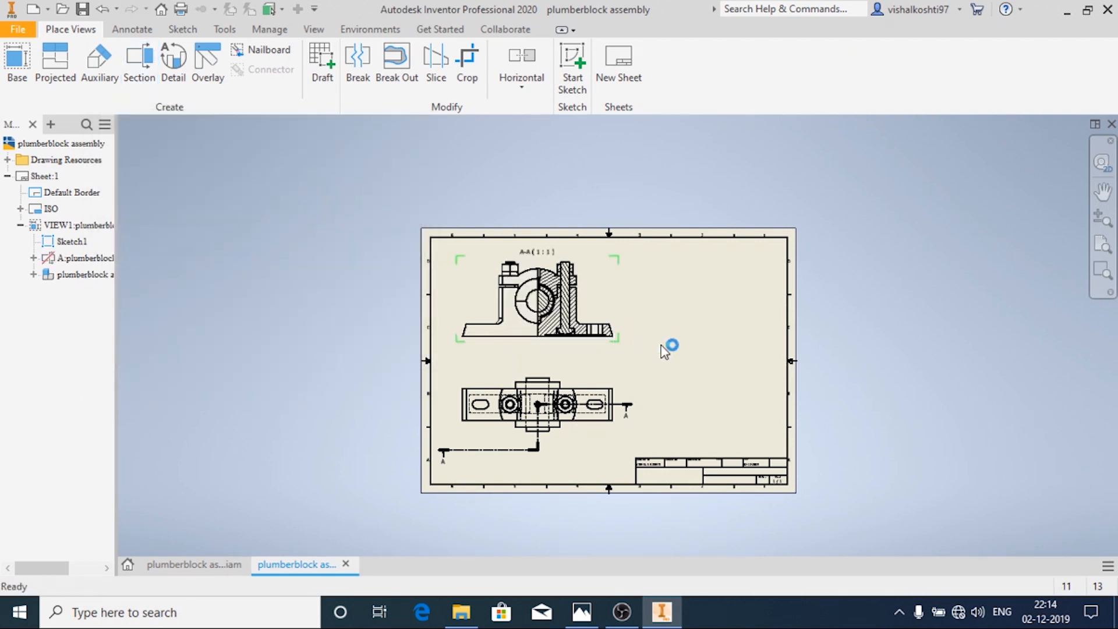
pyautogui.scroll(-3)
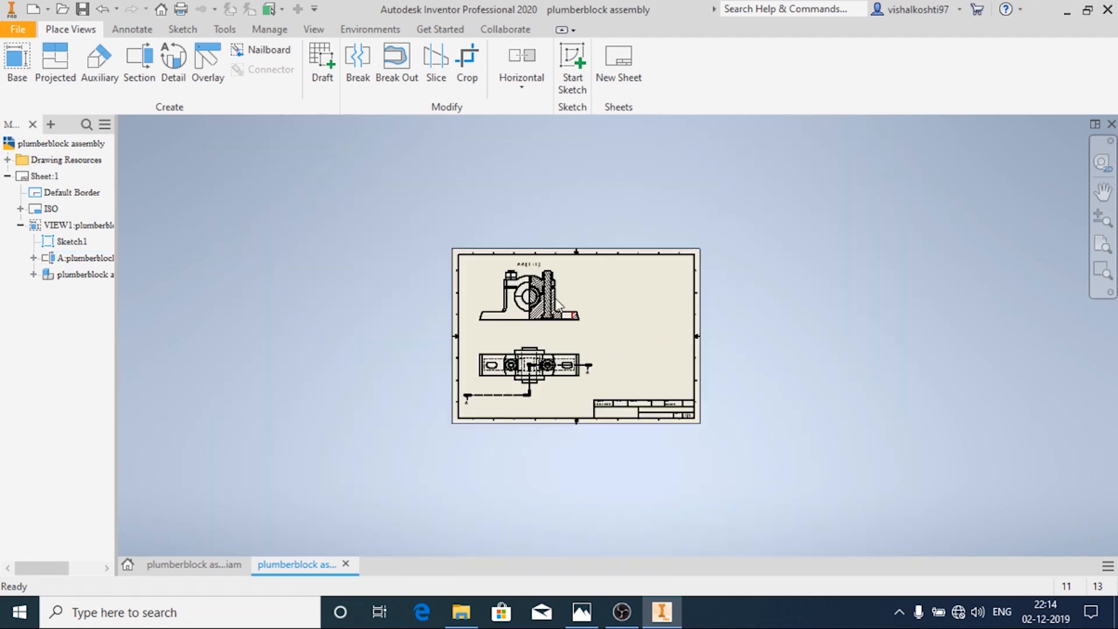
# Delete the unwanted VIEW2 and place a shaded isometric base view at the sheet's top right
pyautogui.click(54, 61)
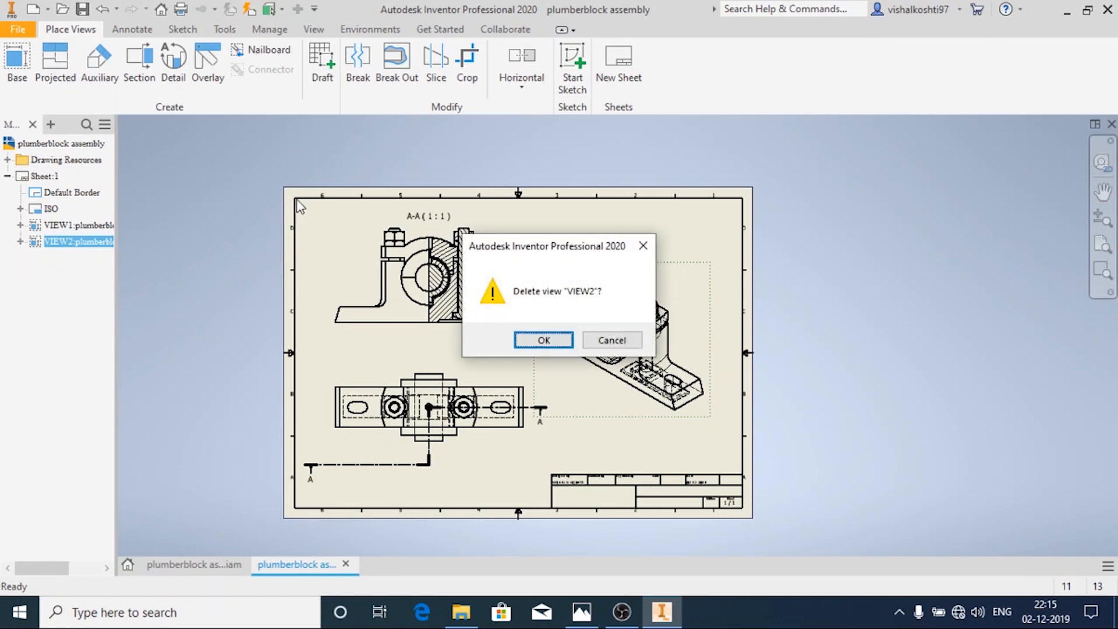
pyautogui.click(542, 339)
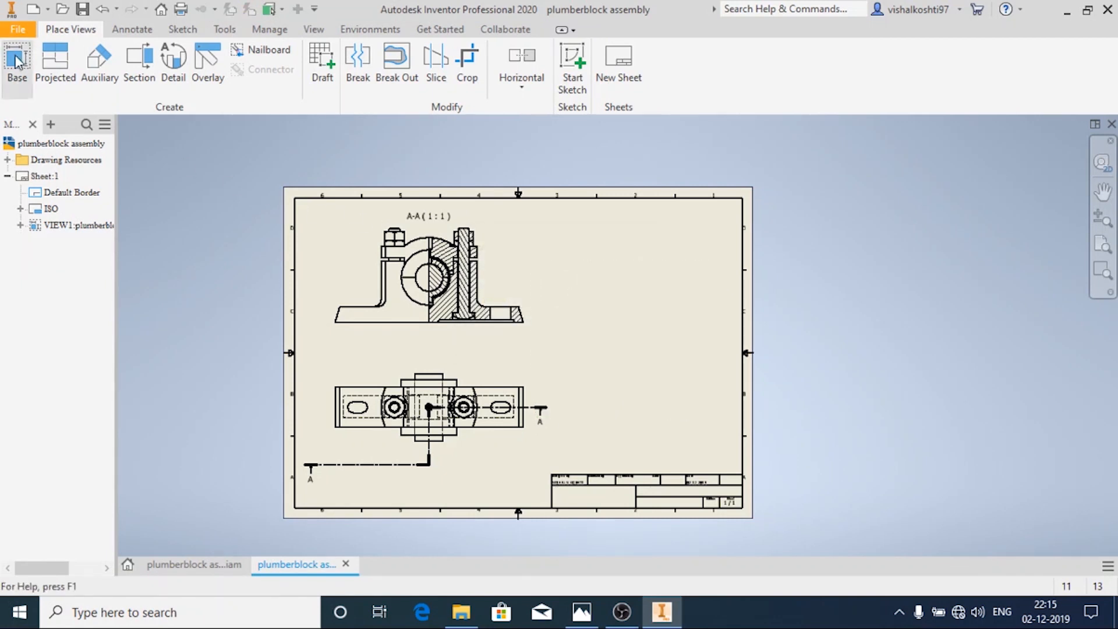
pyautogui.click(16, 64)
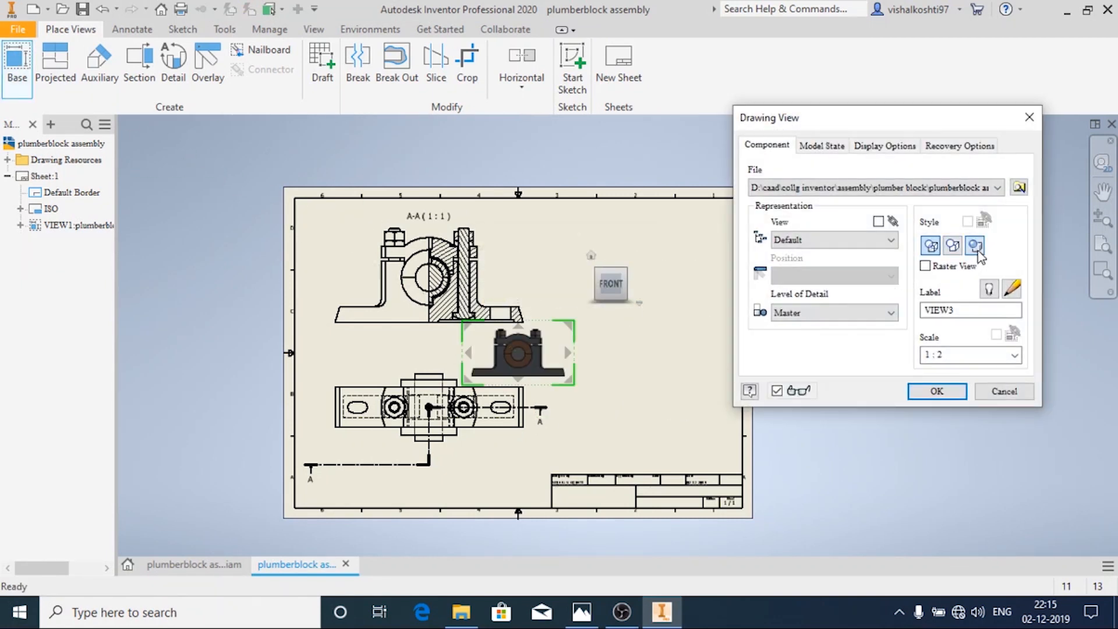
pyautogui.click(975, 246)
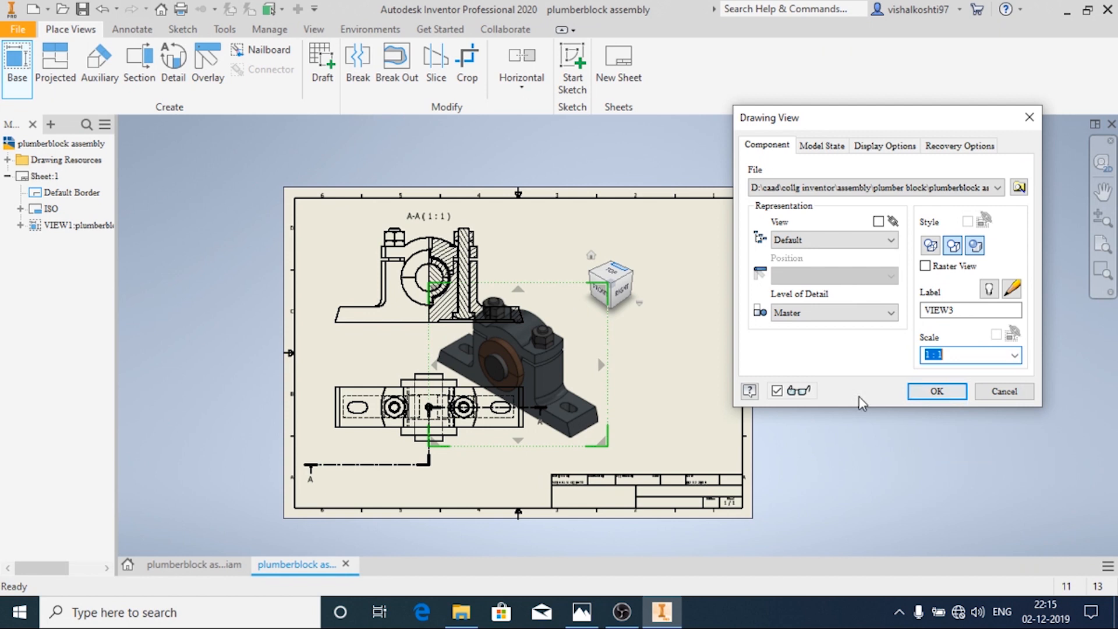
pyautogui.click(936, 392)
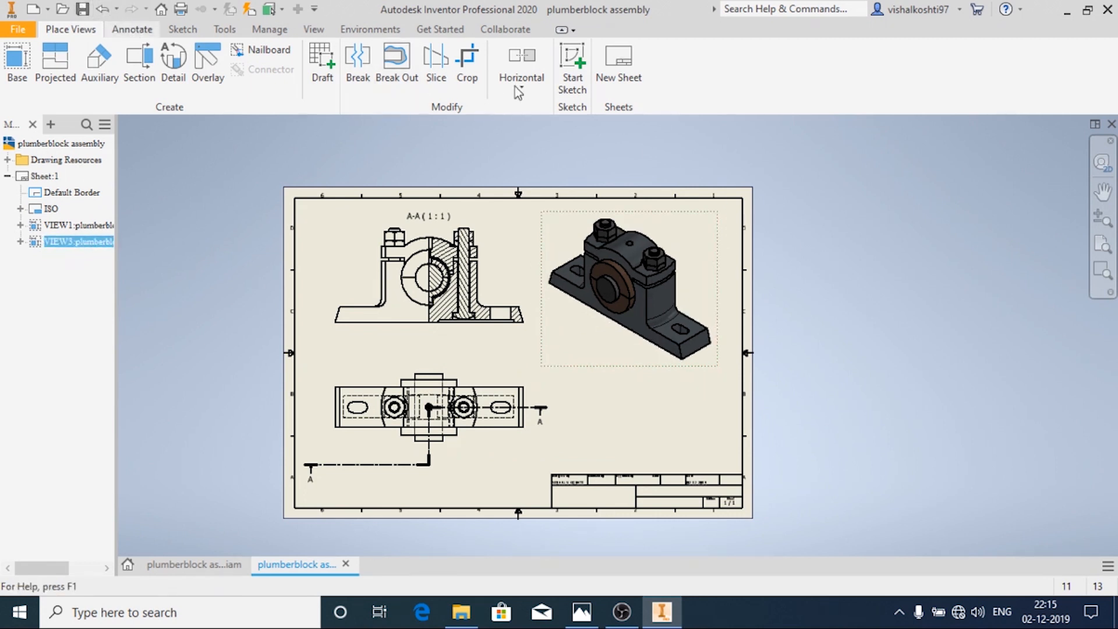
pyautogui.click(132, 29)
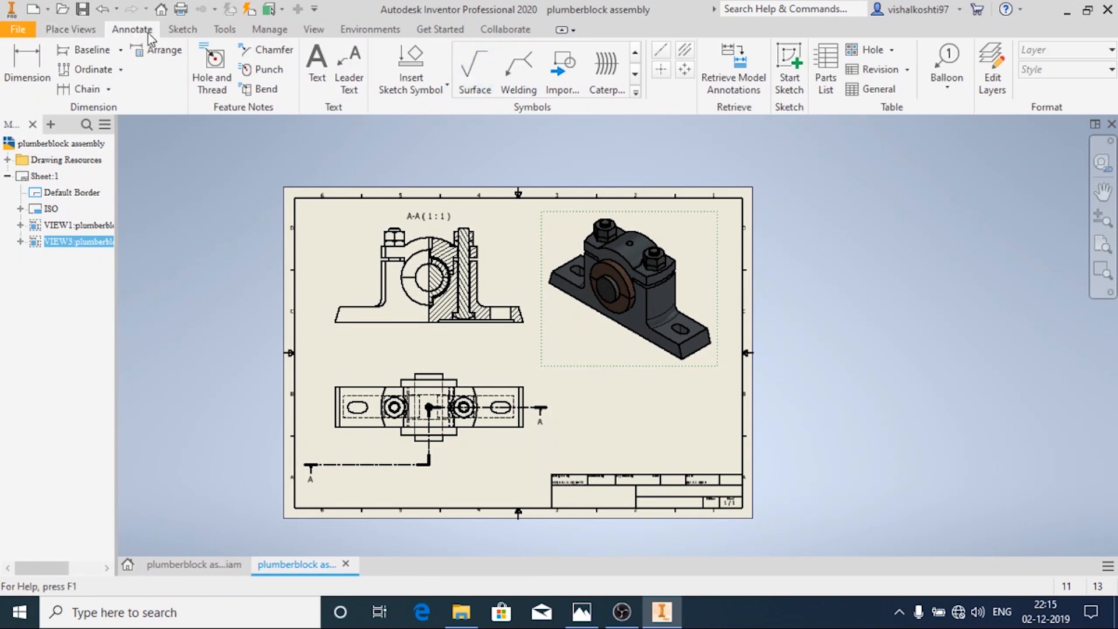
pyautogui.moveTo(824, 67)
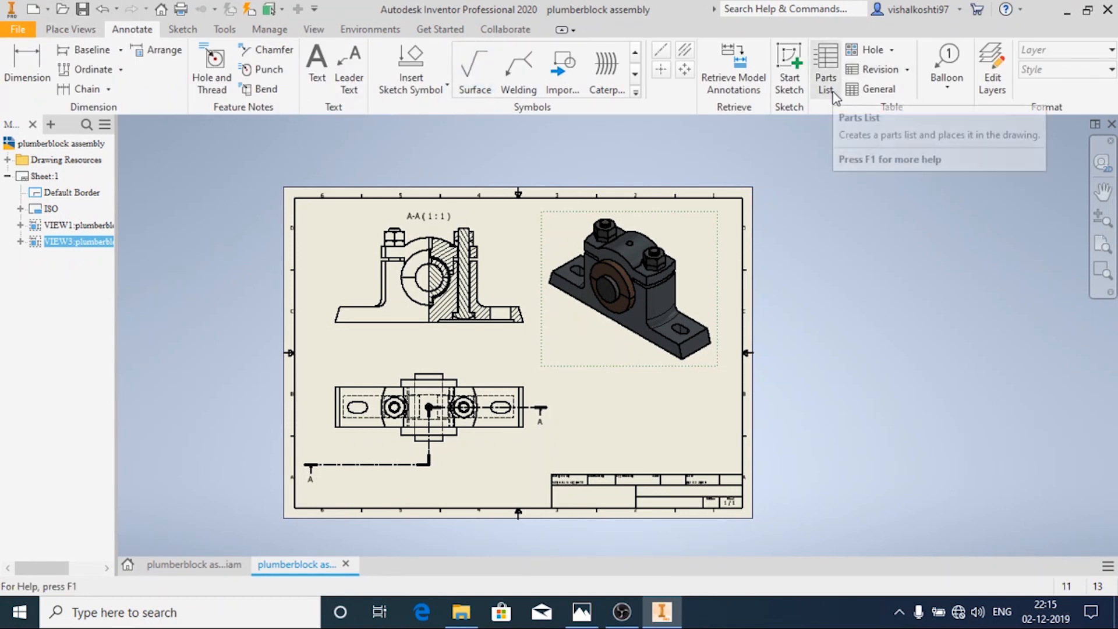
# Create a parts list with default settings and place it above the title block
pyautogui.click(825, 67)
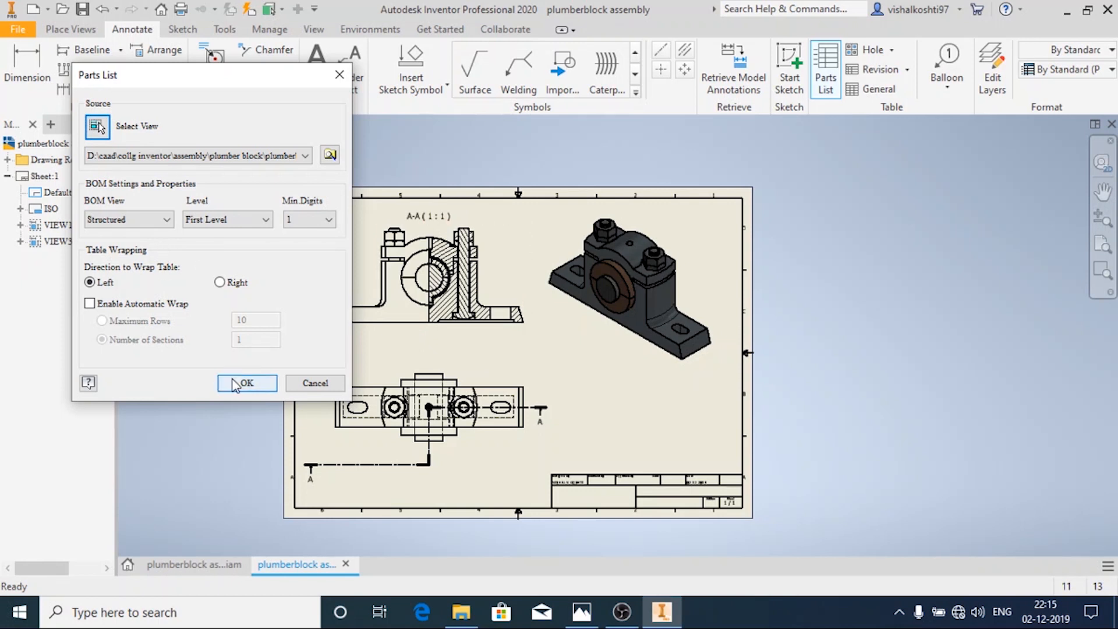
pyautogui.click(246, 384)
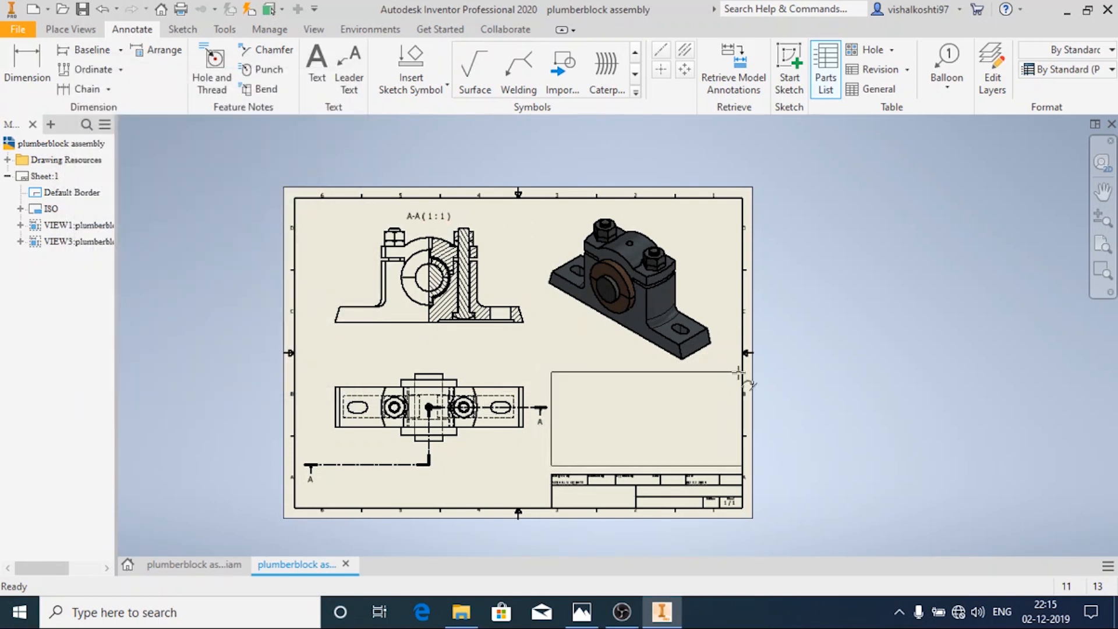
pyautogui.click(646, 421)
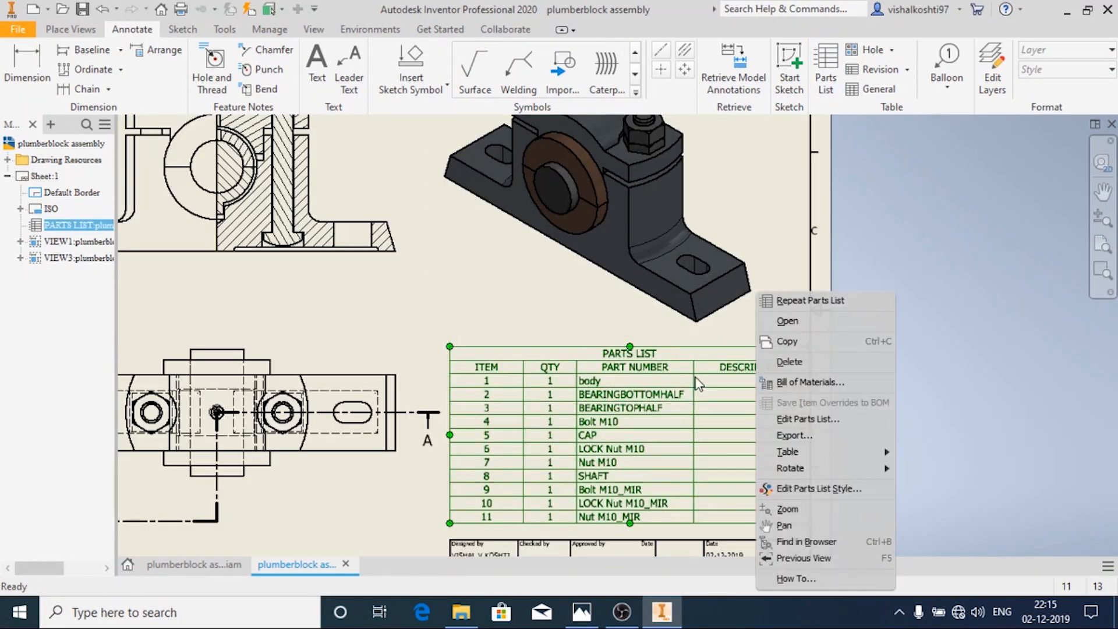
pyautogui.moveTo(808, 419)
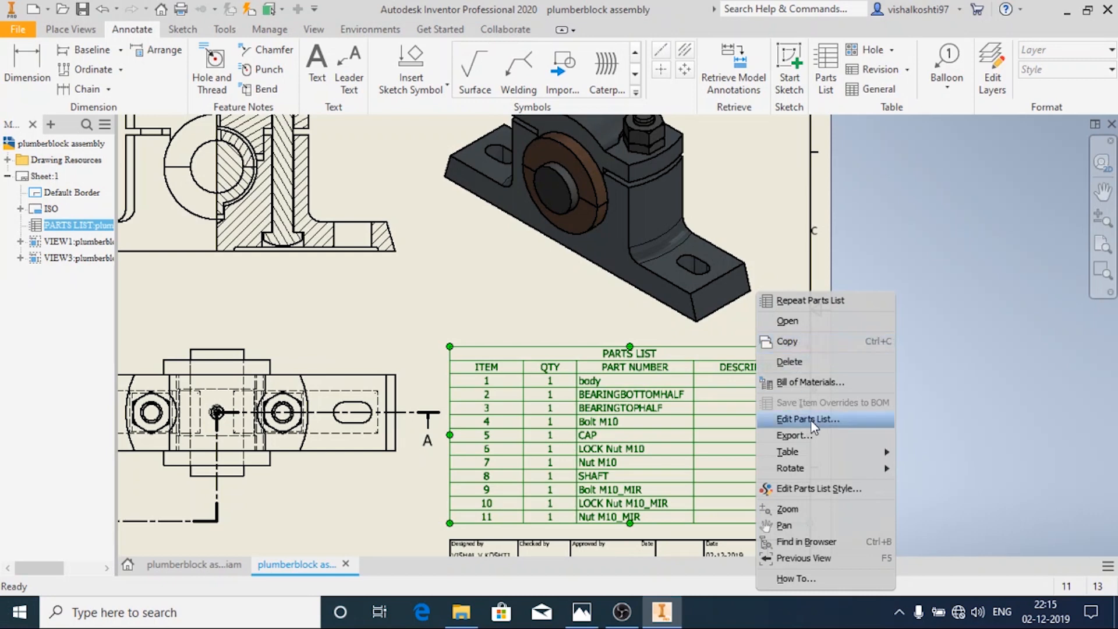
pyautogui.moveTo(819, 488)
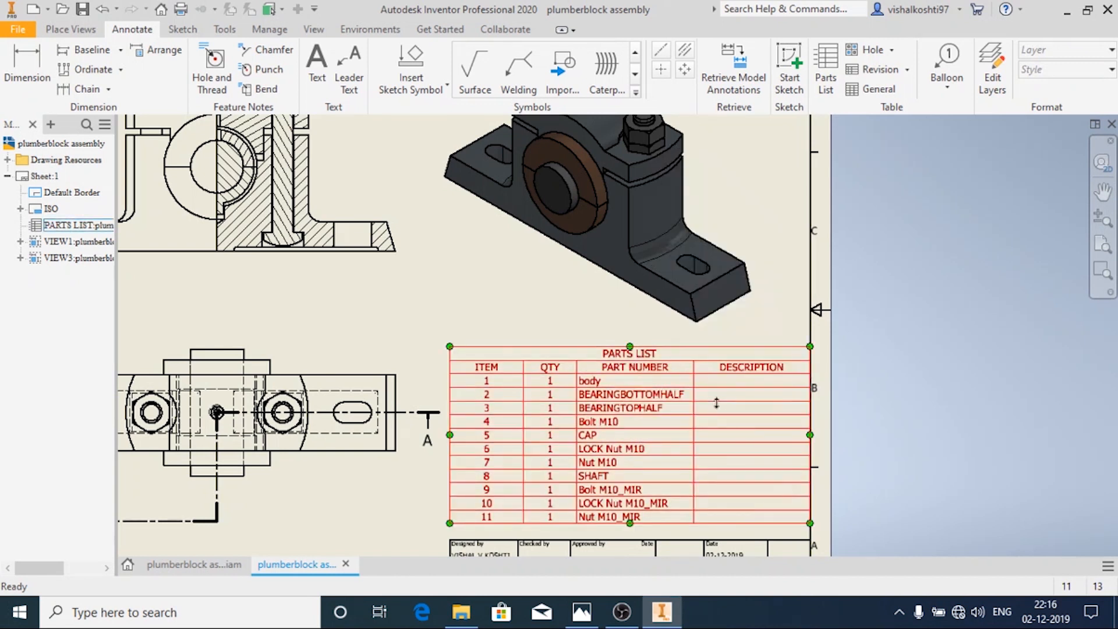
# Edit the parts list columns, replacing DESCRIPTION with MATERIAL via the Column Chooser
pyautogui.rightClick(628, 434)
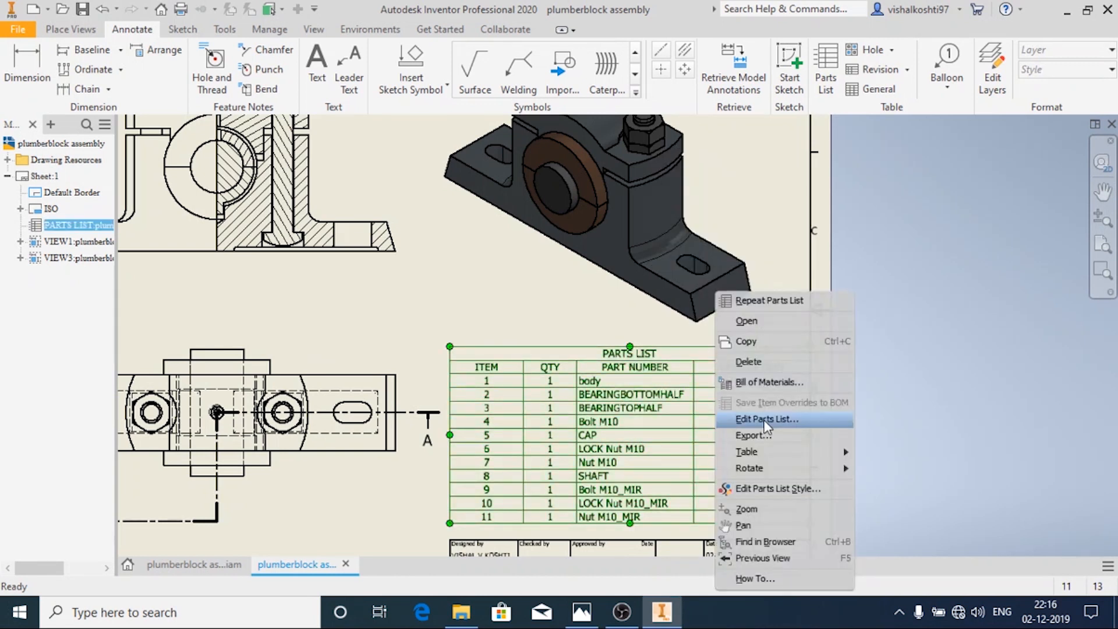
pyautogui.click(767, 419)
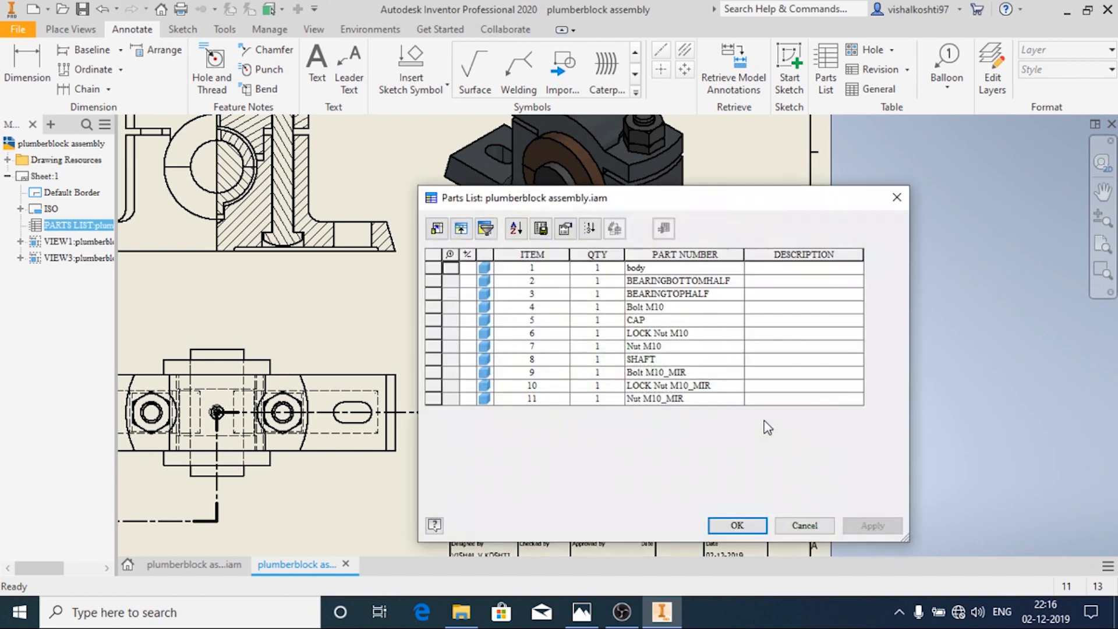
pyautogui.moveTo(436, 229)
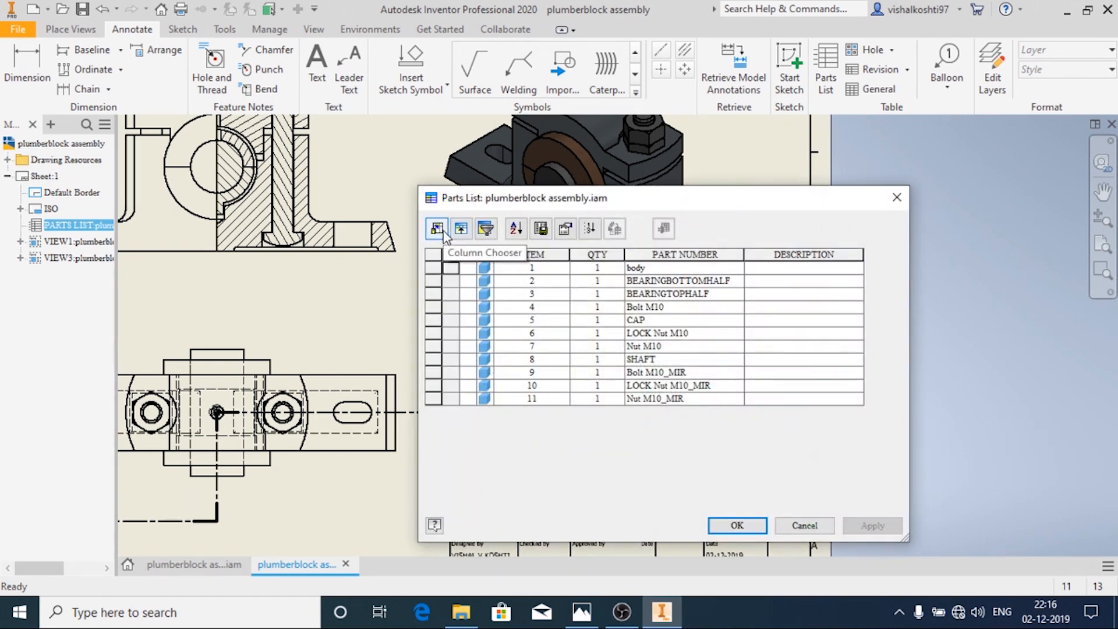
pyautogui.click(436, 230)
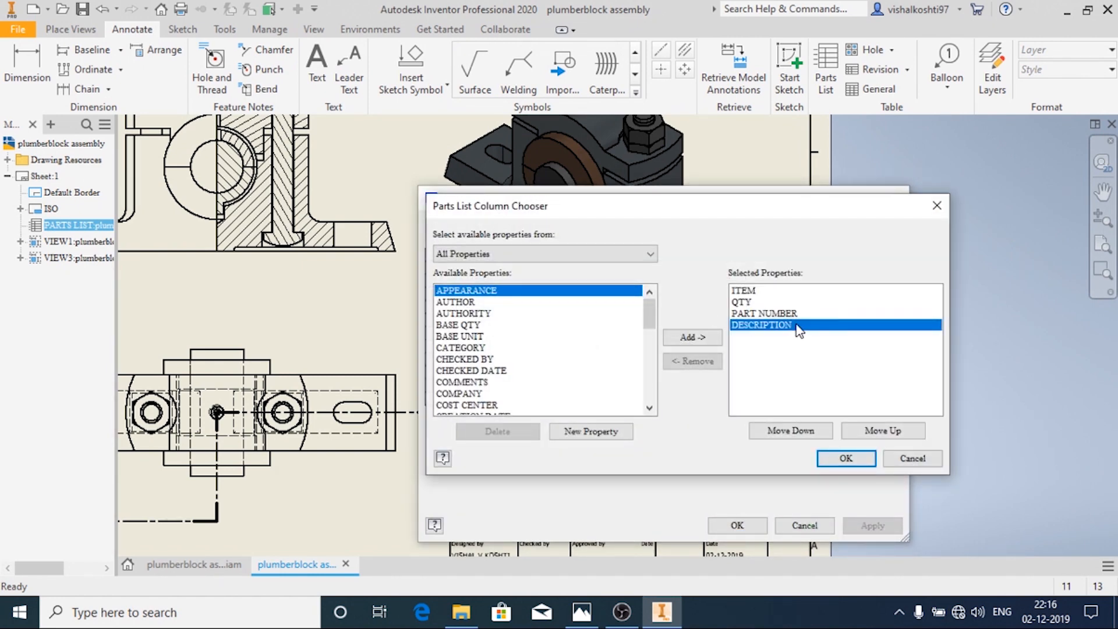
pyautogui.click(692, 361)
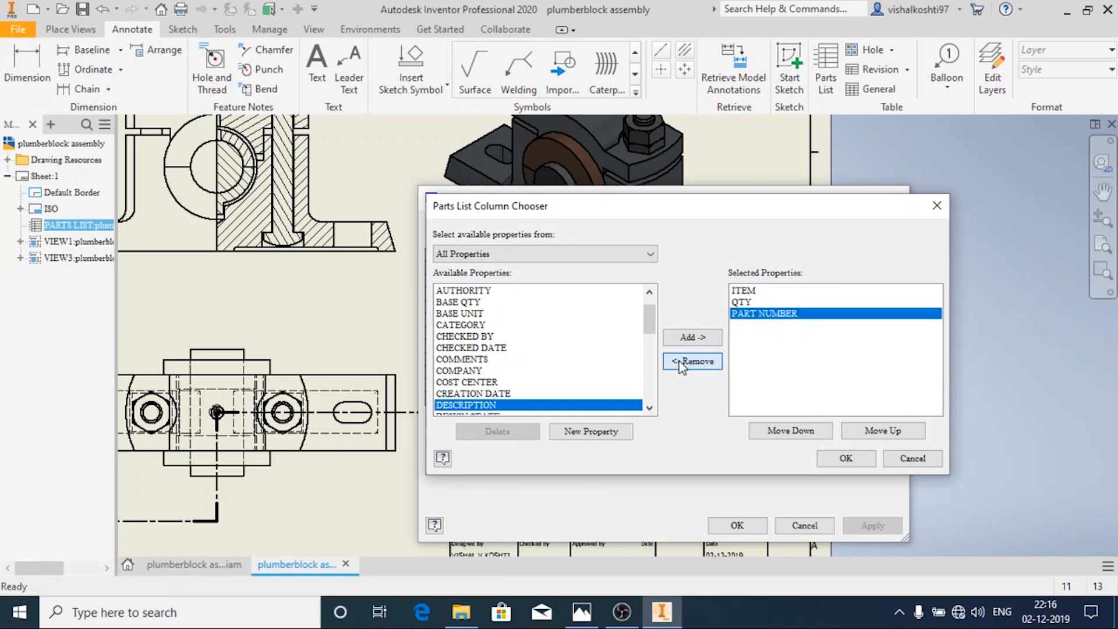
pyautogui.scroll(-3)
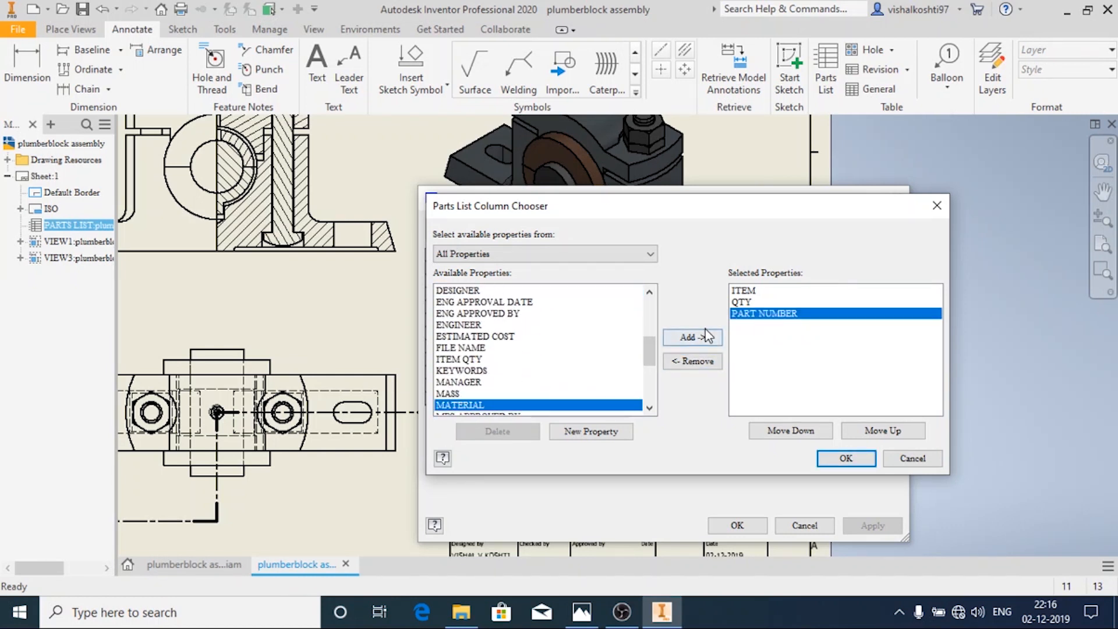
pyautogui.click(691, 337)
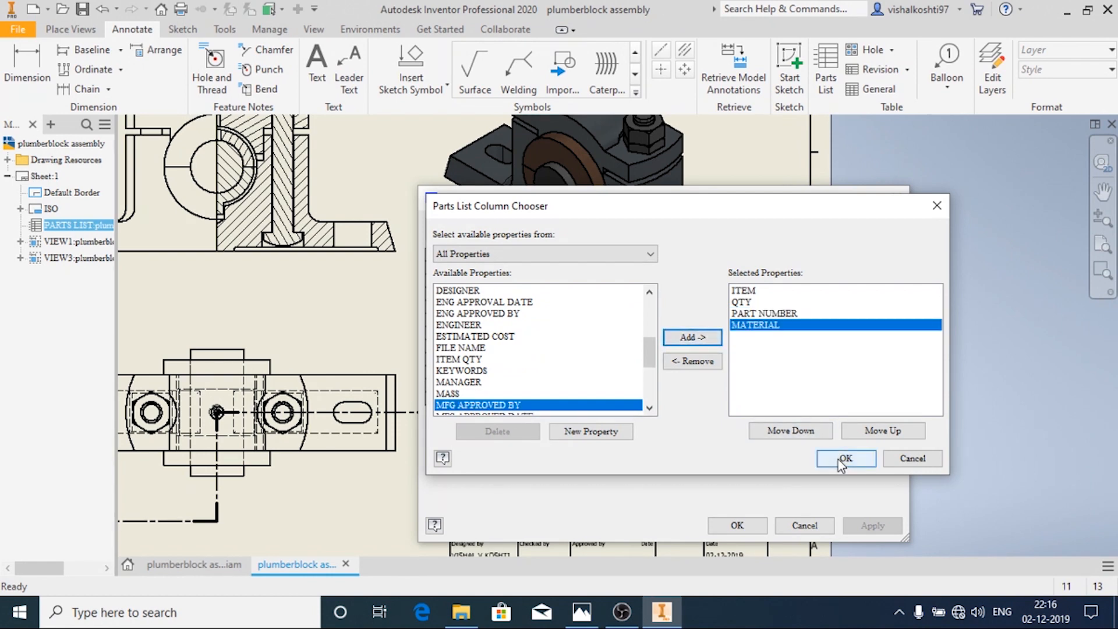
pyautogui.click(846, 459)
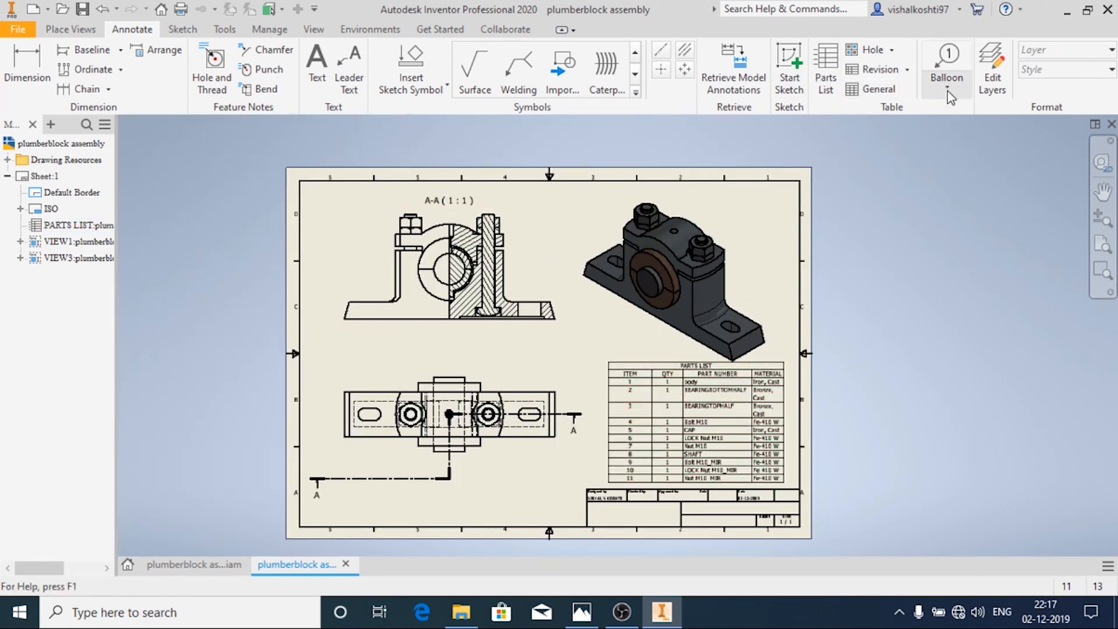
# Start Auto Balloon on section view A-A and select its components
pyautogui.click(947, 90)
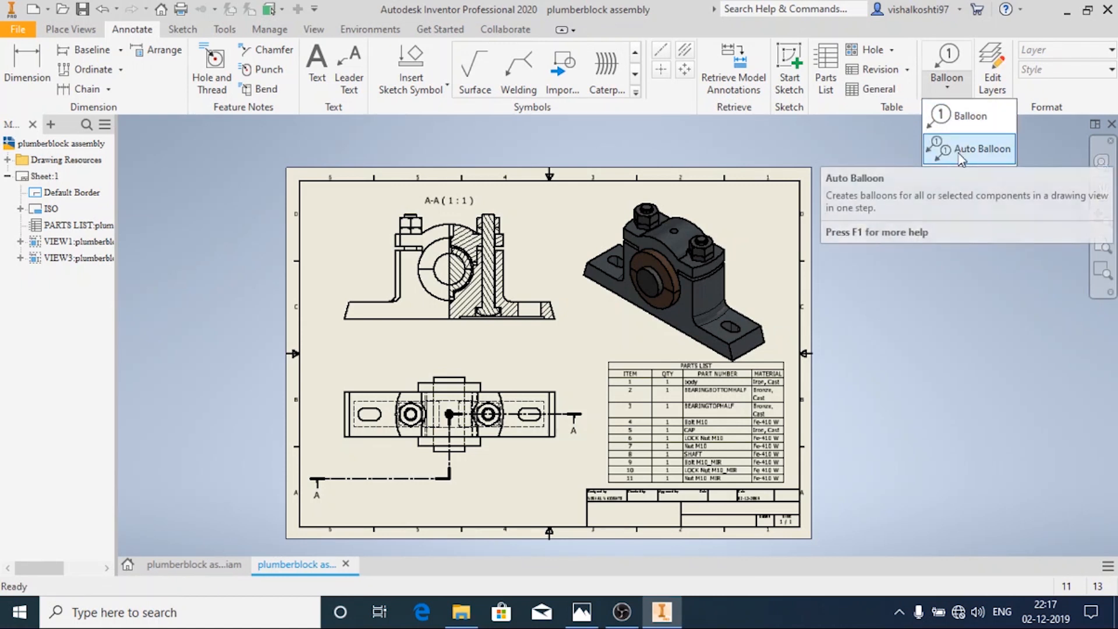
pyautogui.click(977, 148)
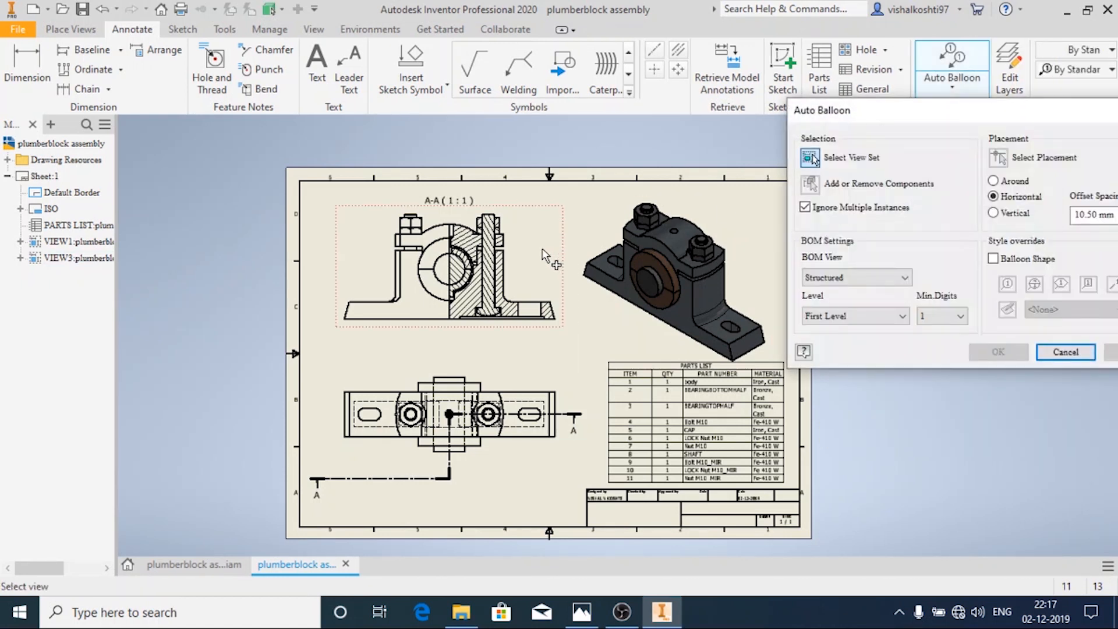
pyautogui.click(809, 184)
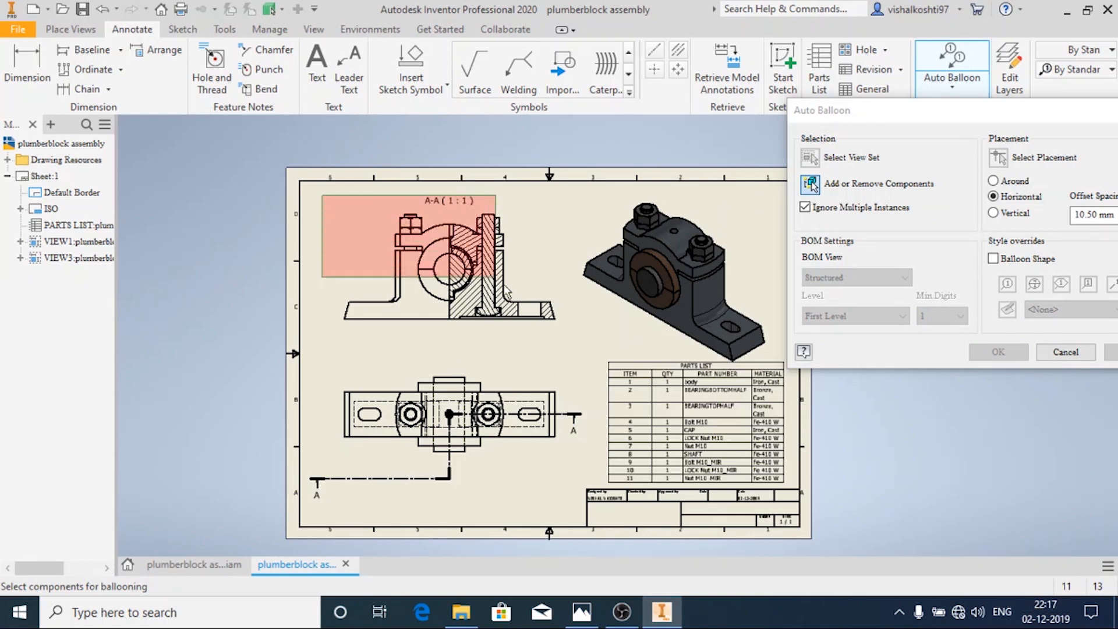
pyautogui.click(427, 264)
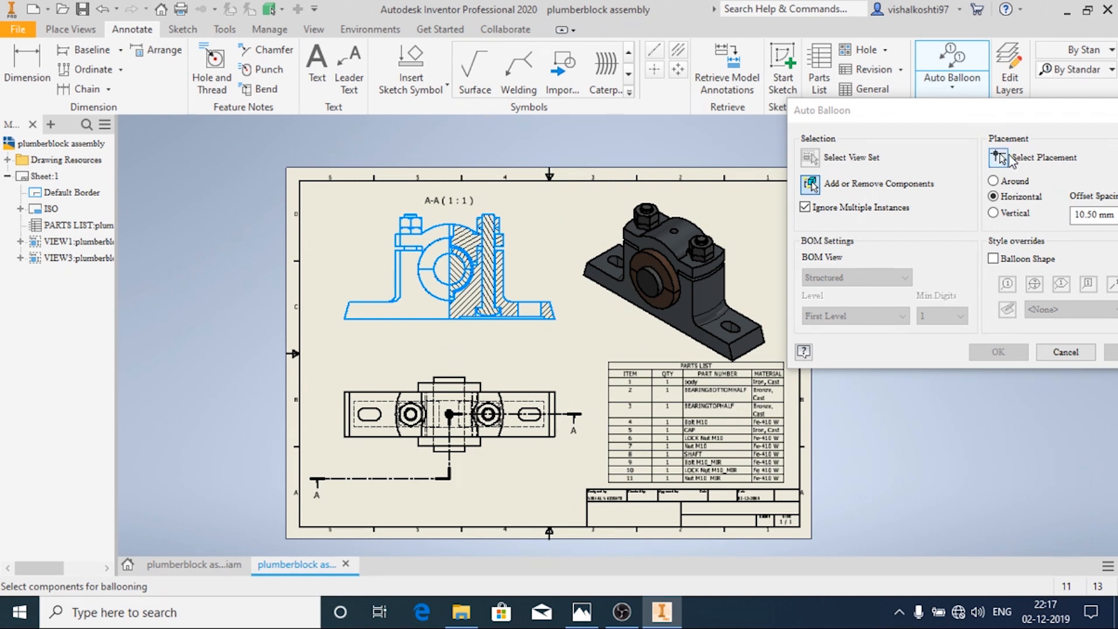
# Choose the Around placement and create the numbered balloons surrounding section view A-A
pyautogui.click(997, 157)
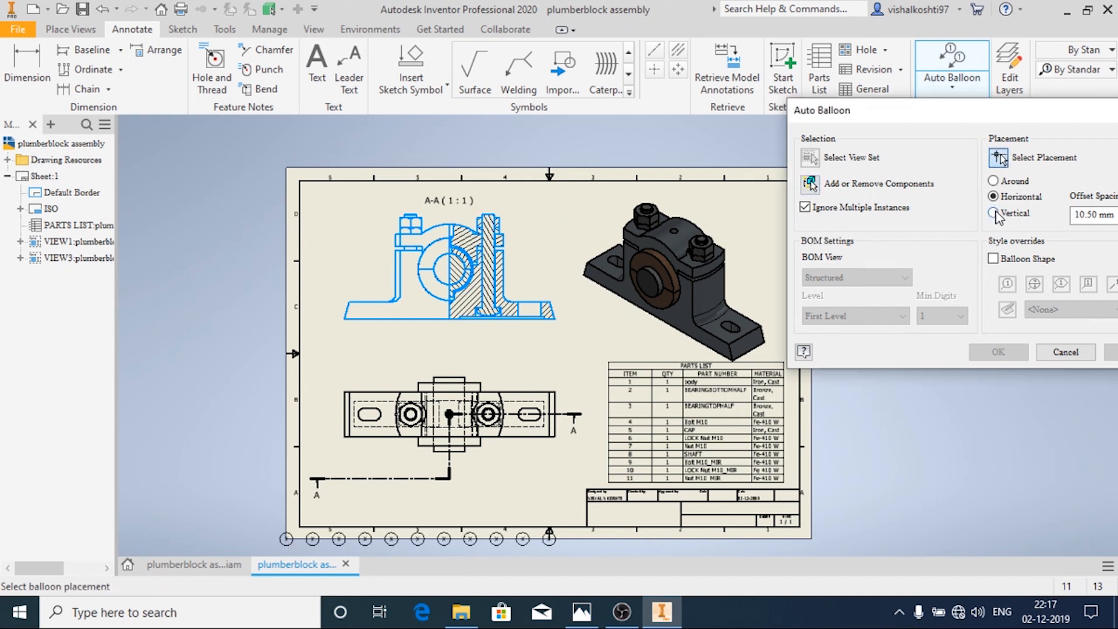
pyautogui.click(994, 216)
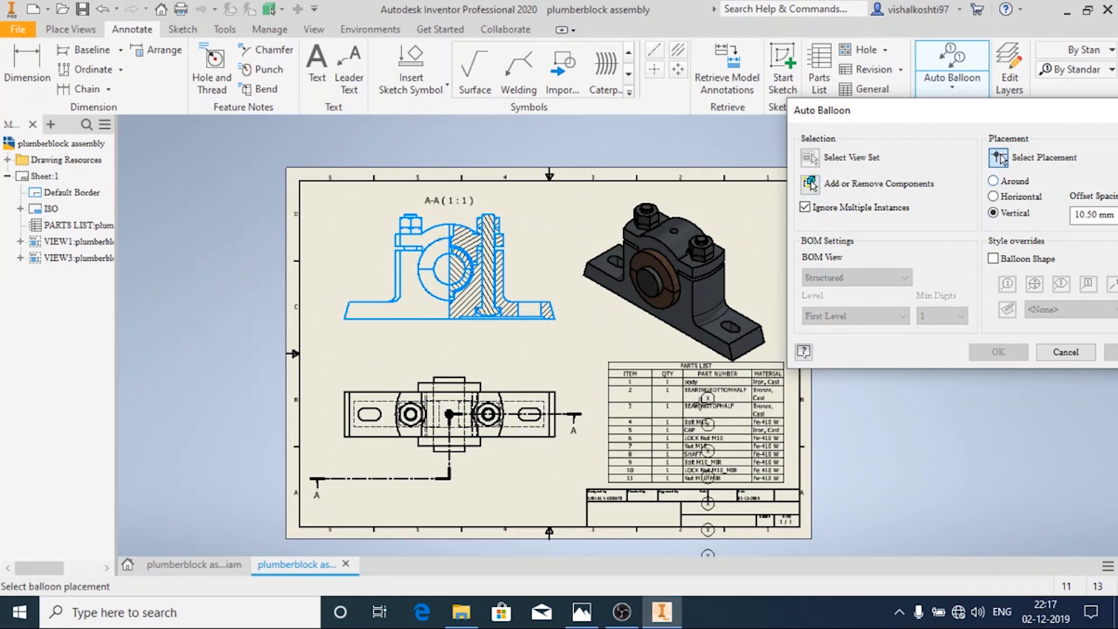
pyautogui.click(993, 180)
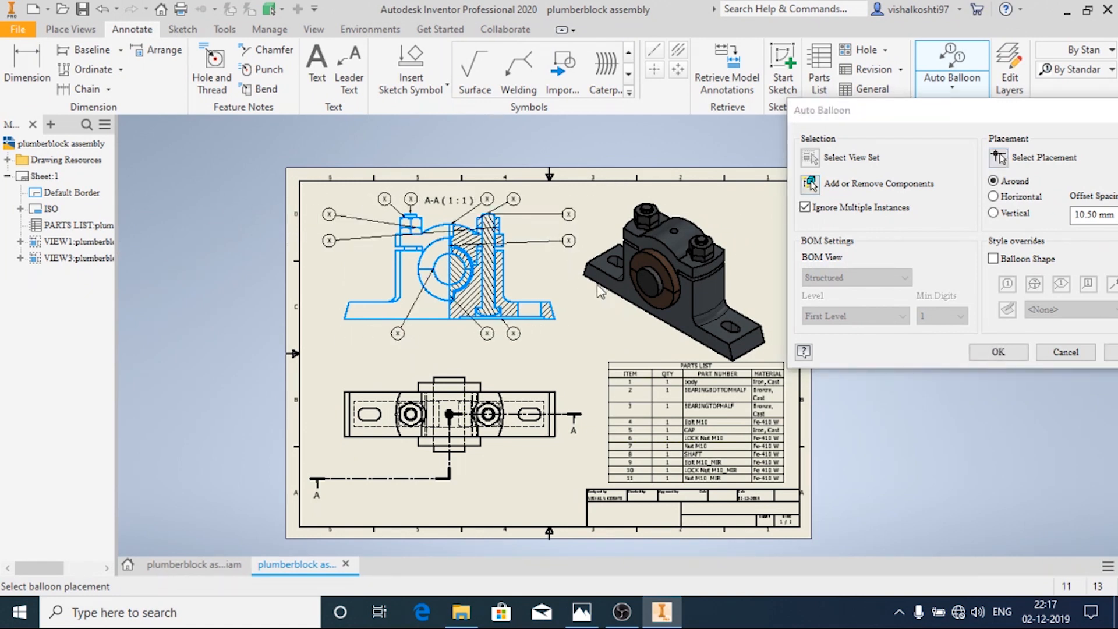
pyautogui.click(993, 195)
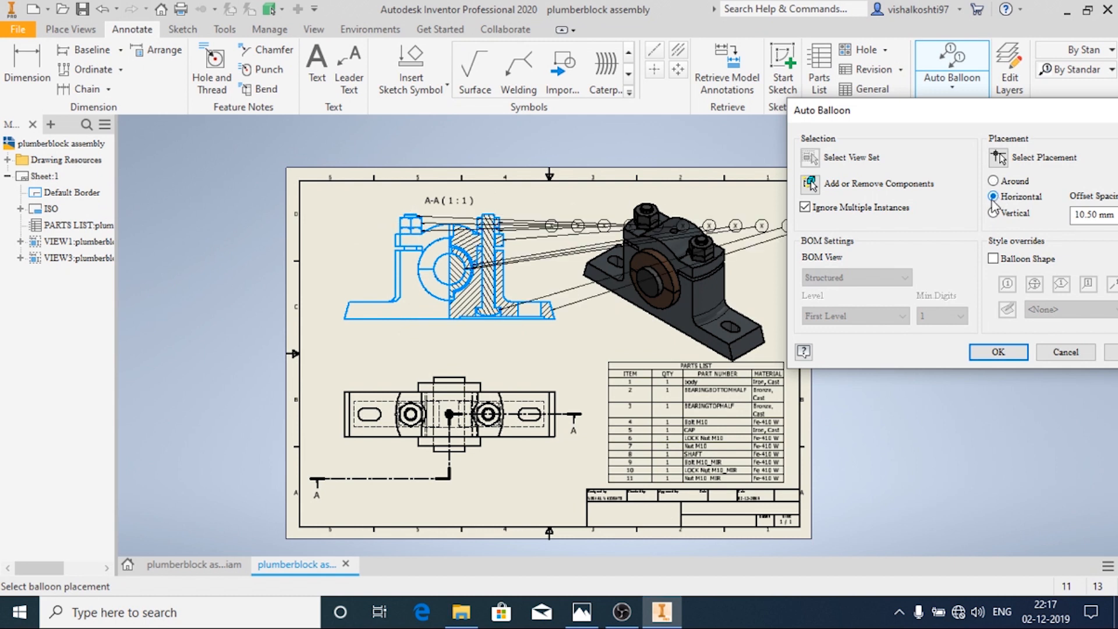
pyautogui.click(994, 182)
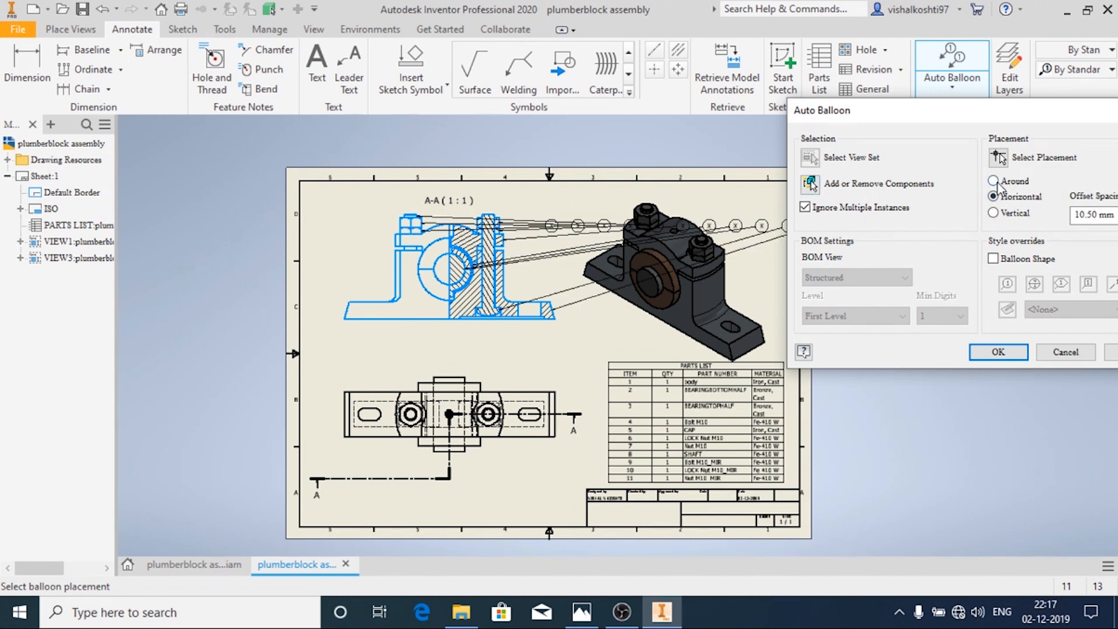
pyautogui.click(994, 181)
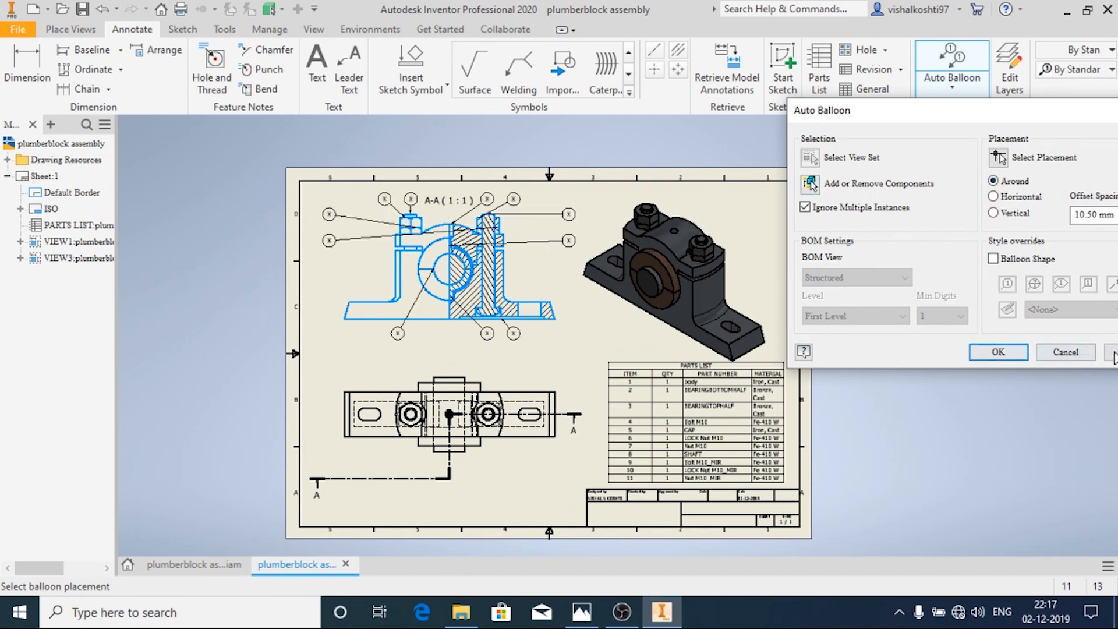
pyautogui.click(812, 157)
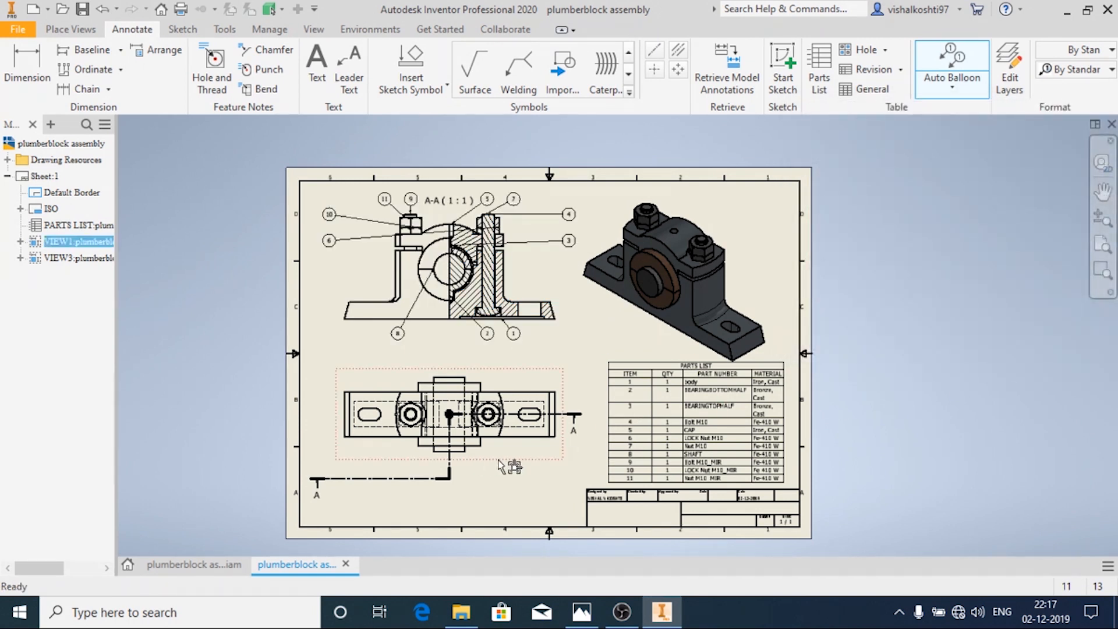
pyautogui.click(678, 279)
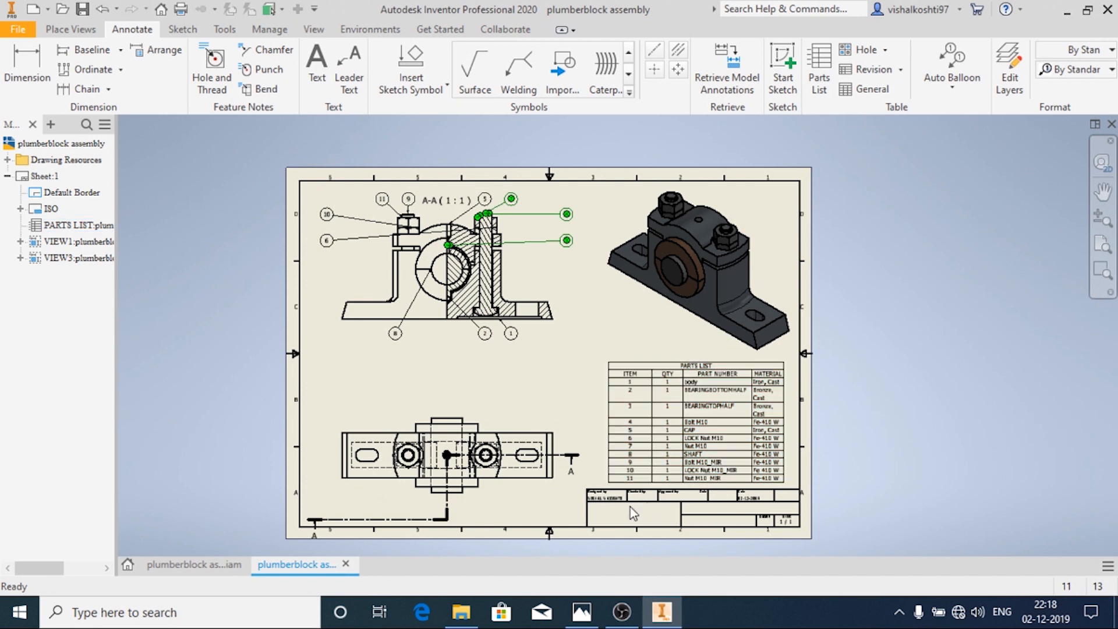
pyautogui.moveTo(611, 505)
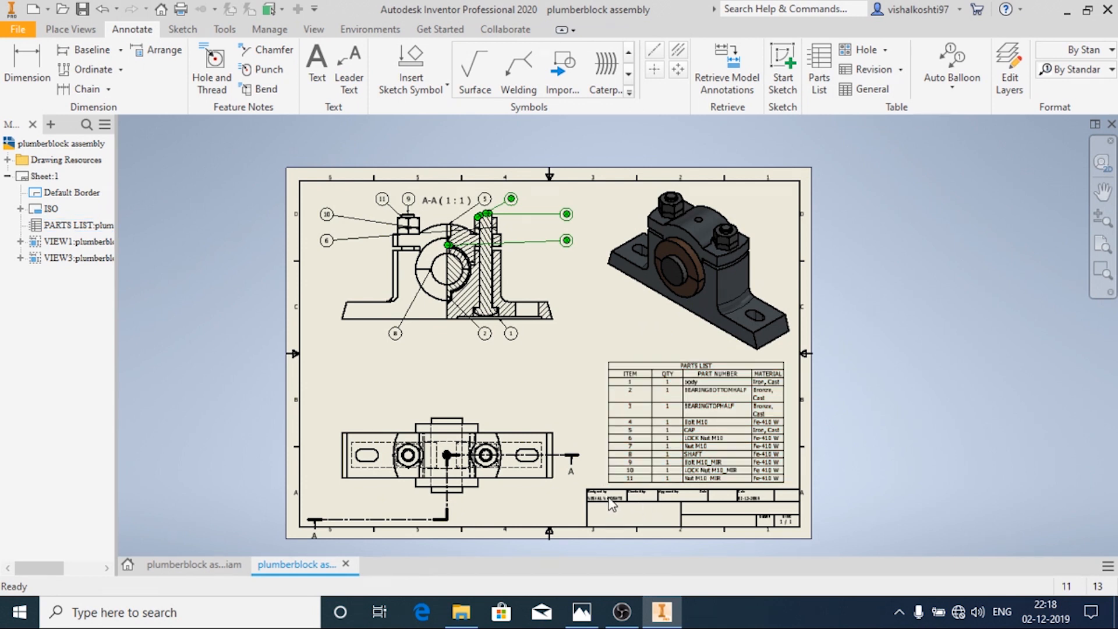
pyautogui.moveTo(621, 612)
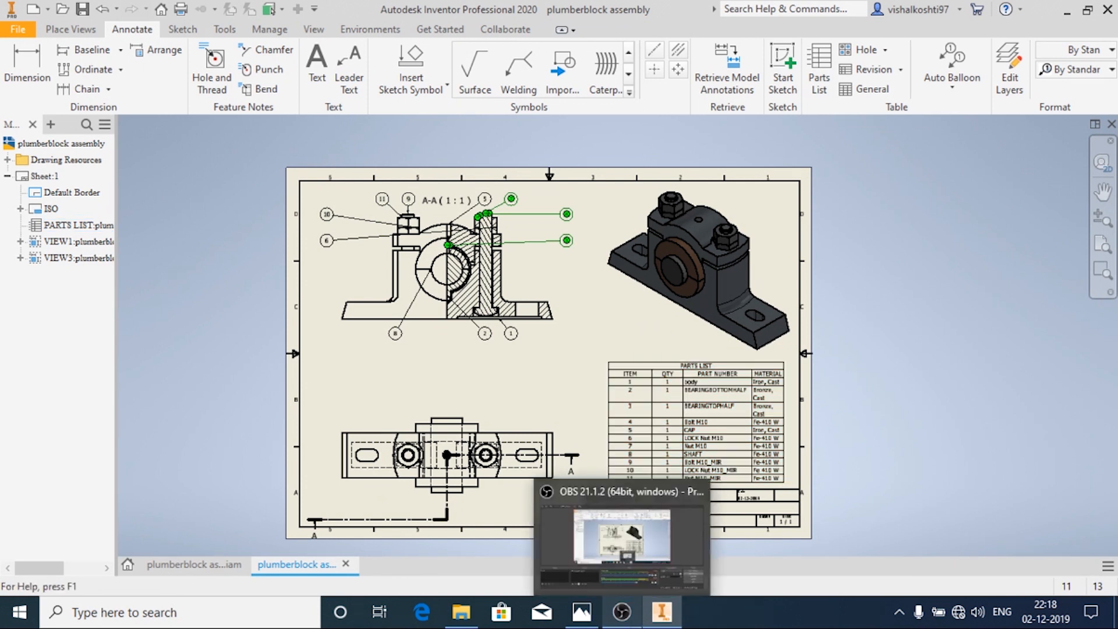